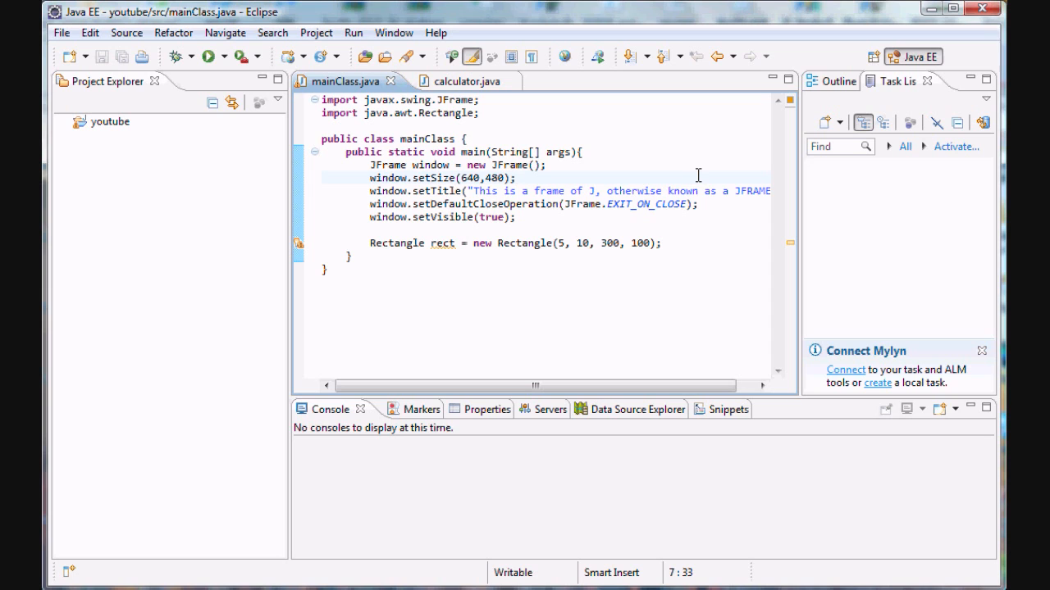
# - Review the existing JFrame setup lines in mainClass.java without changing them
pyautogui.click(661, 242)
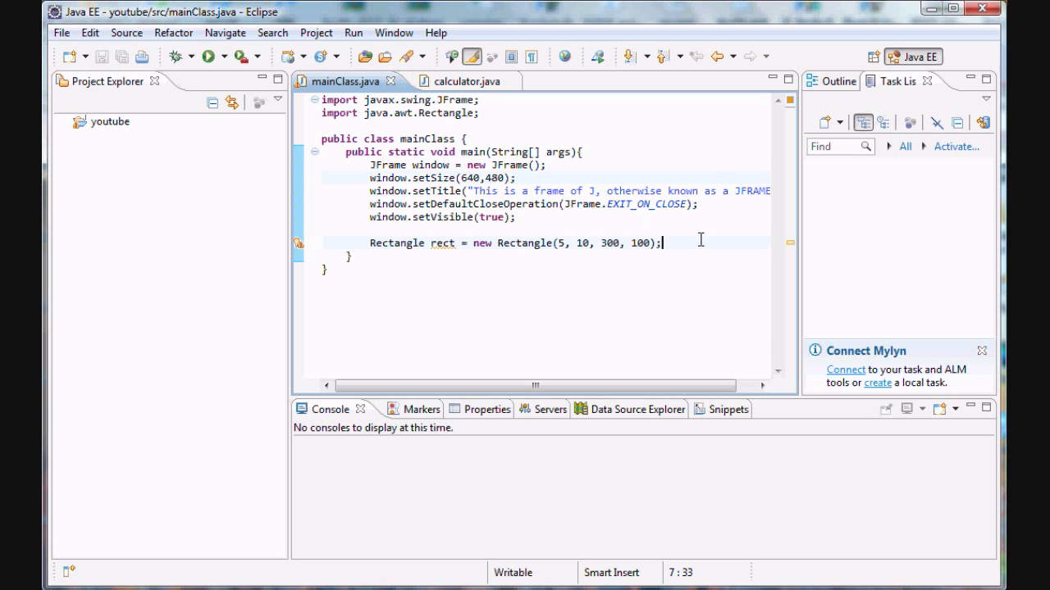
pyautogui.moveTo(371, 164); pyautogui.dragTo(662, 242)
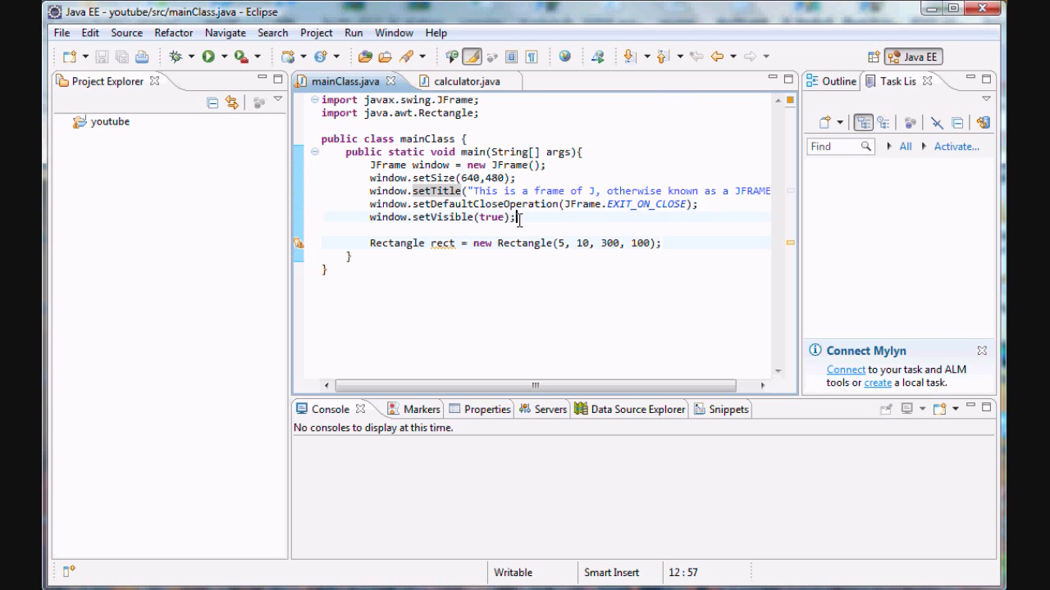
pyautogui.moveTo(371, 164); pyautogui.dragTo(517, 217)
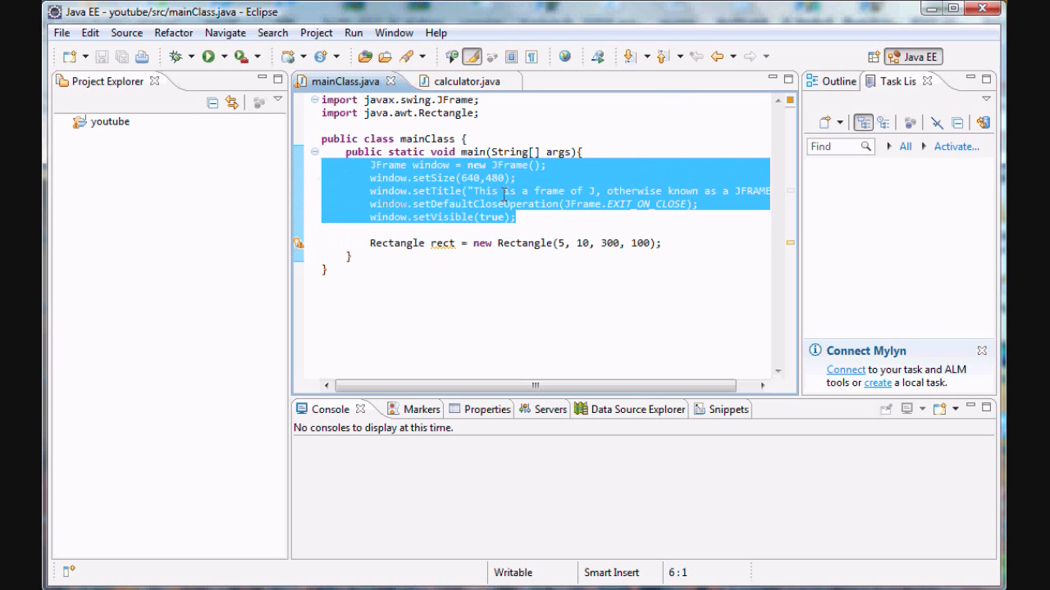
pyautogui.click(512, 216)
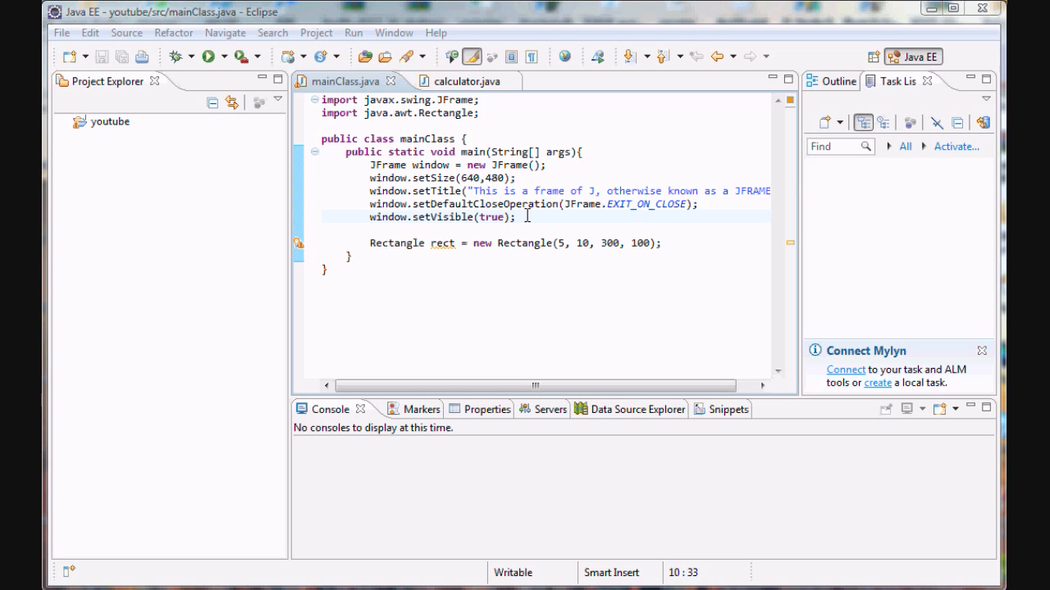
pyautogui.moveTo(541, 220)
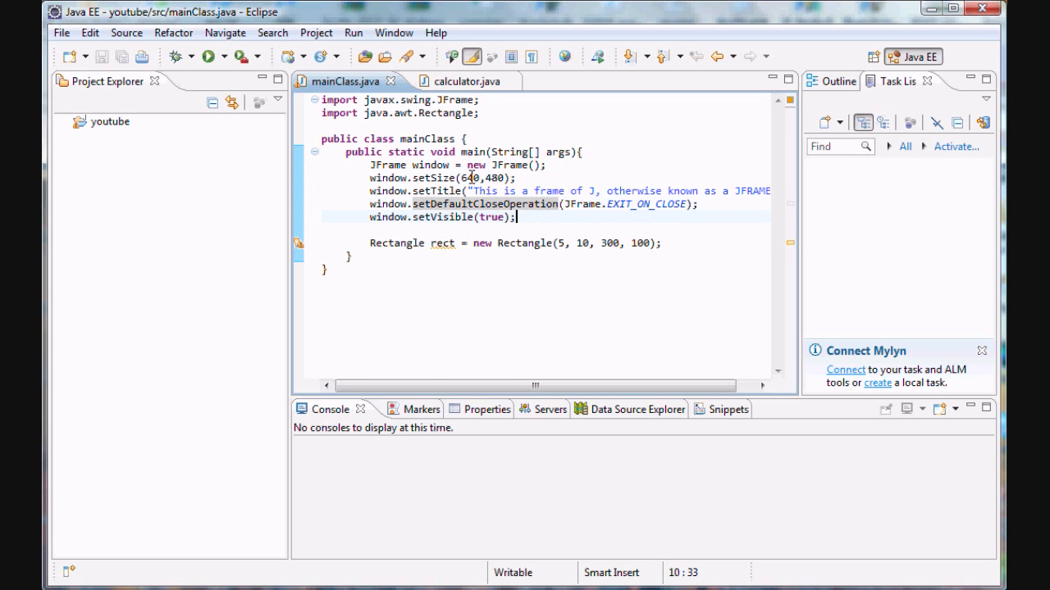
pyautogui.click(472, 190)
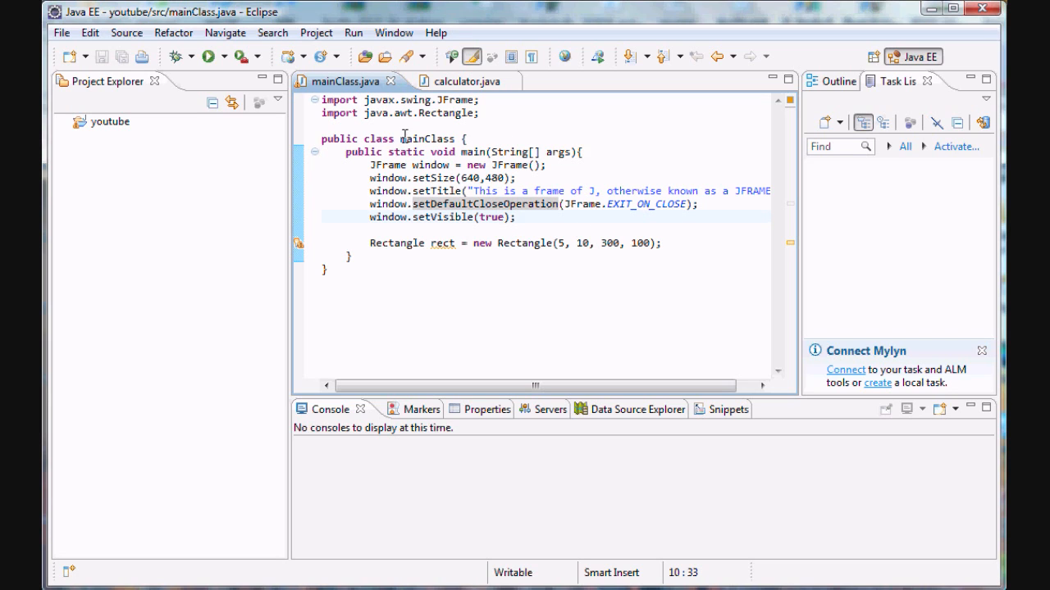
pyautogui.click(61, 33)
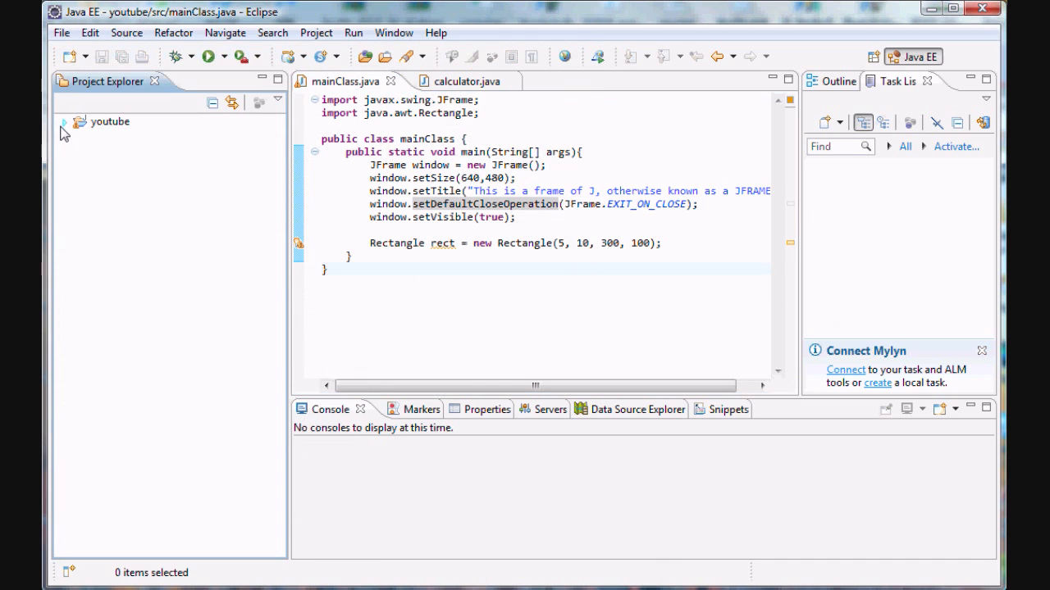
# - Expand youtube > src > default package to show calculator.java, mainClass.java and player.java
pyautogui.click(64, 121)
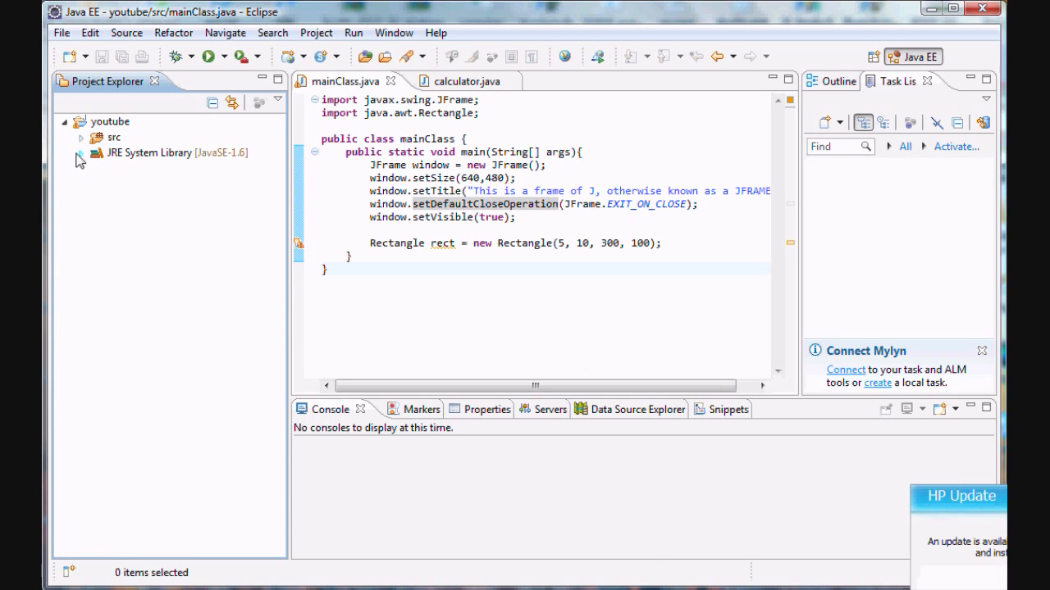
pyautogui.click(81, 138)
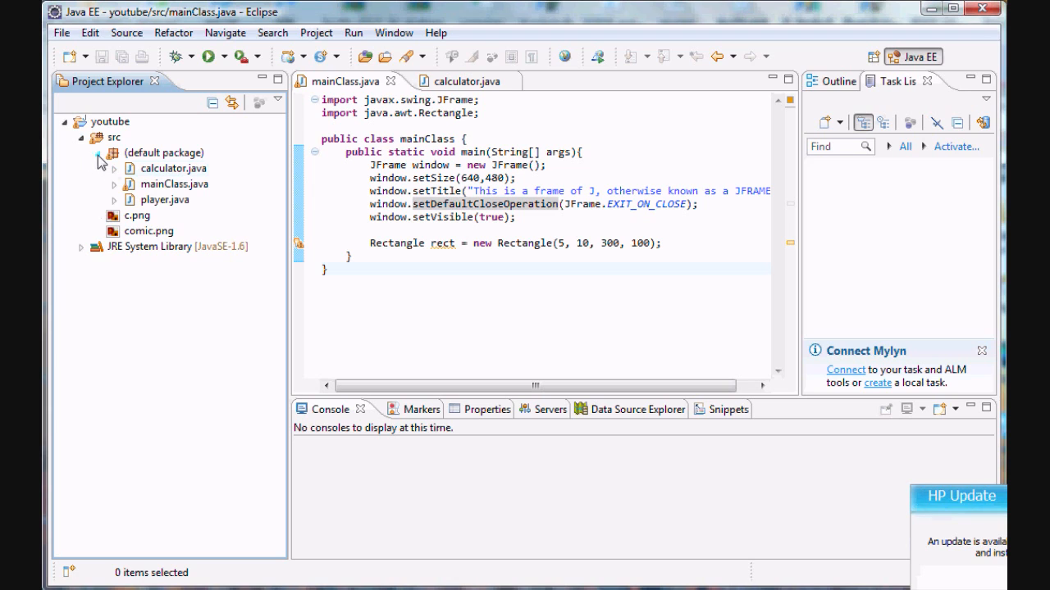
pyautogui.click(96, 153)
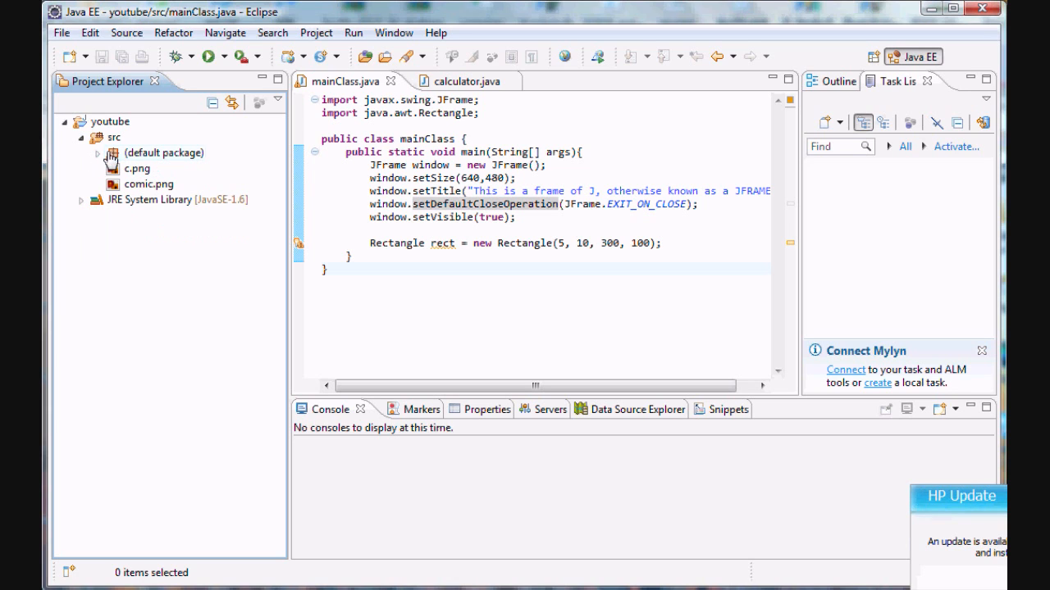
pyautogui.click(99, 153)
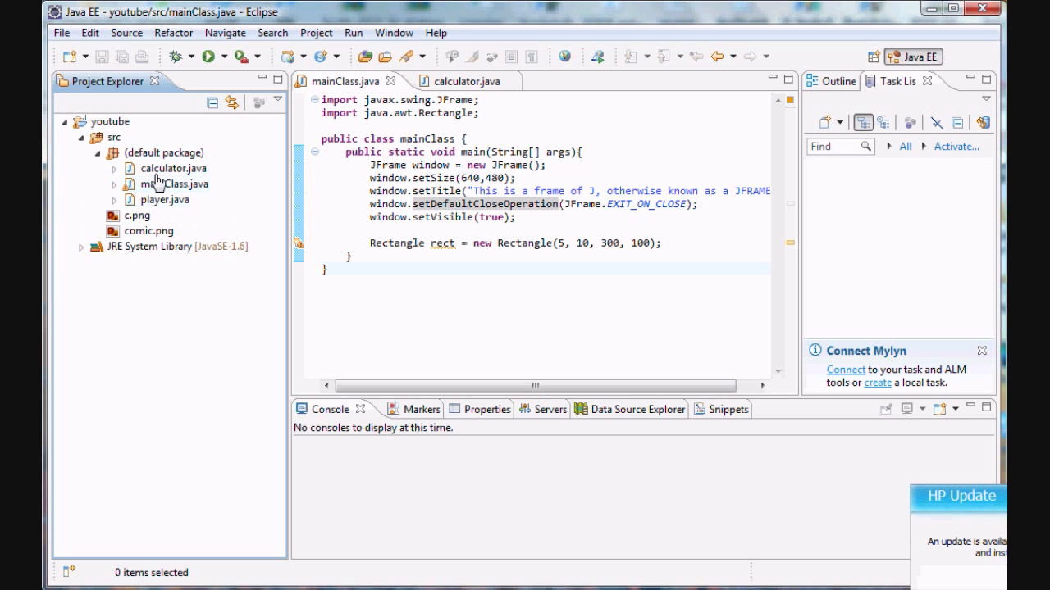
pyautogui.rightClick(113, 138)
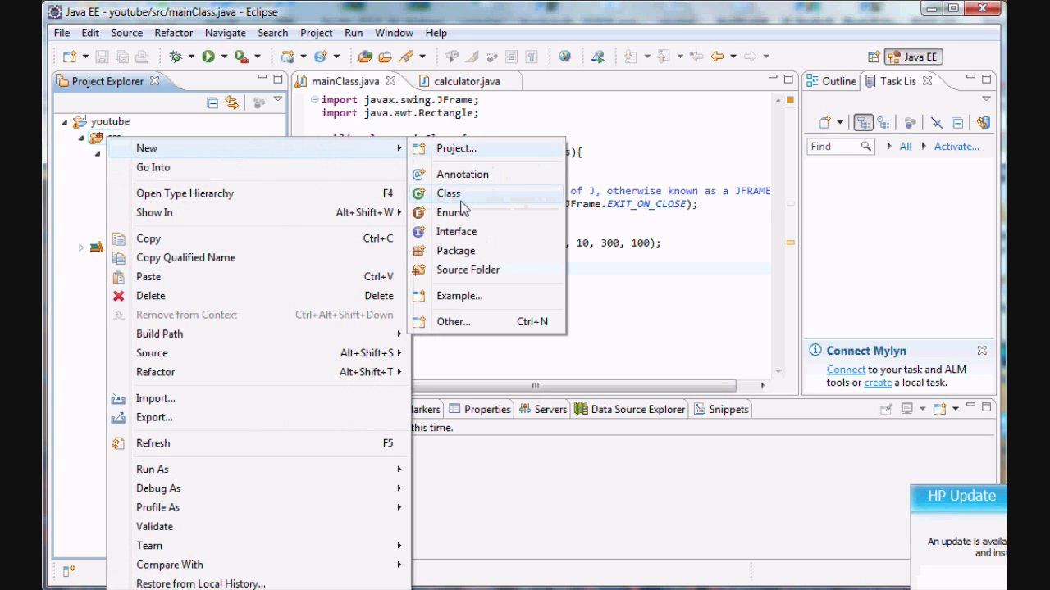
# - Create a new empty Java class named drawingComponent in the default package
pyautogui.click(449, 193)
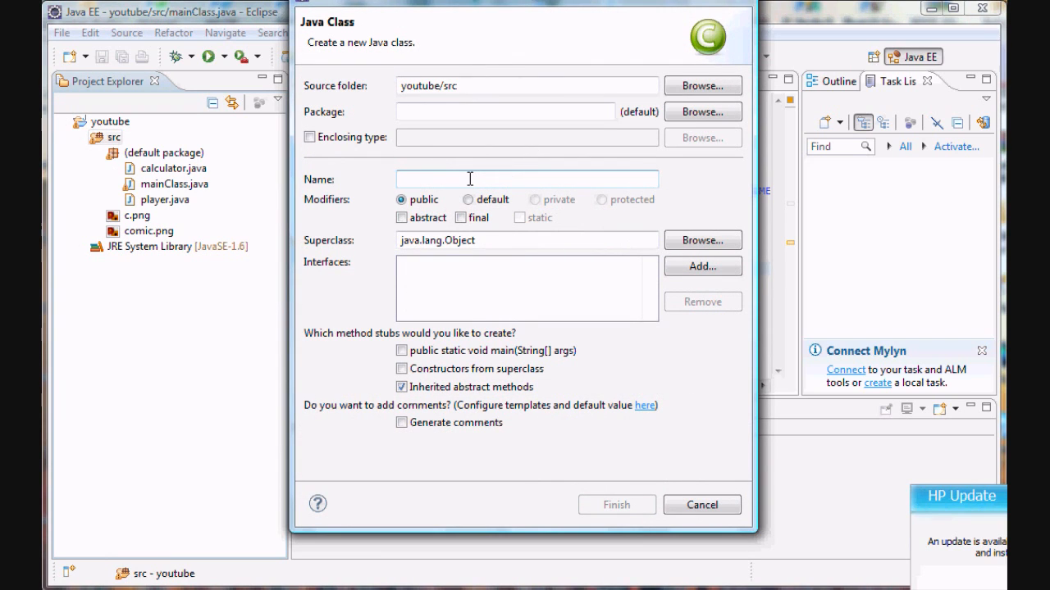
pyautogui.write('drawing')
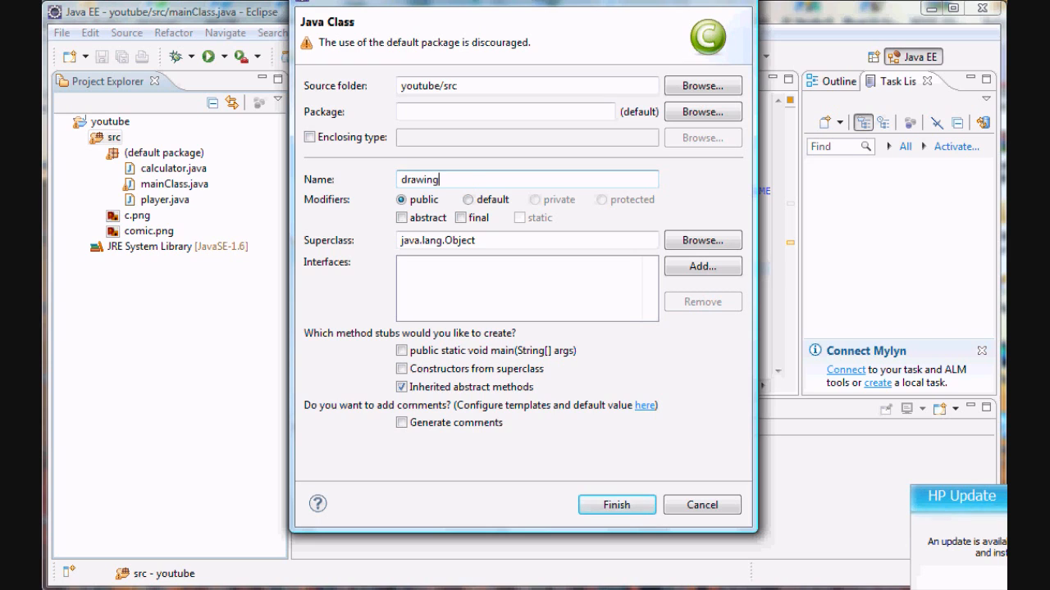
pyautogui.write('Component')
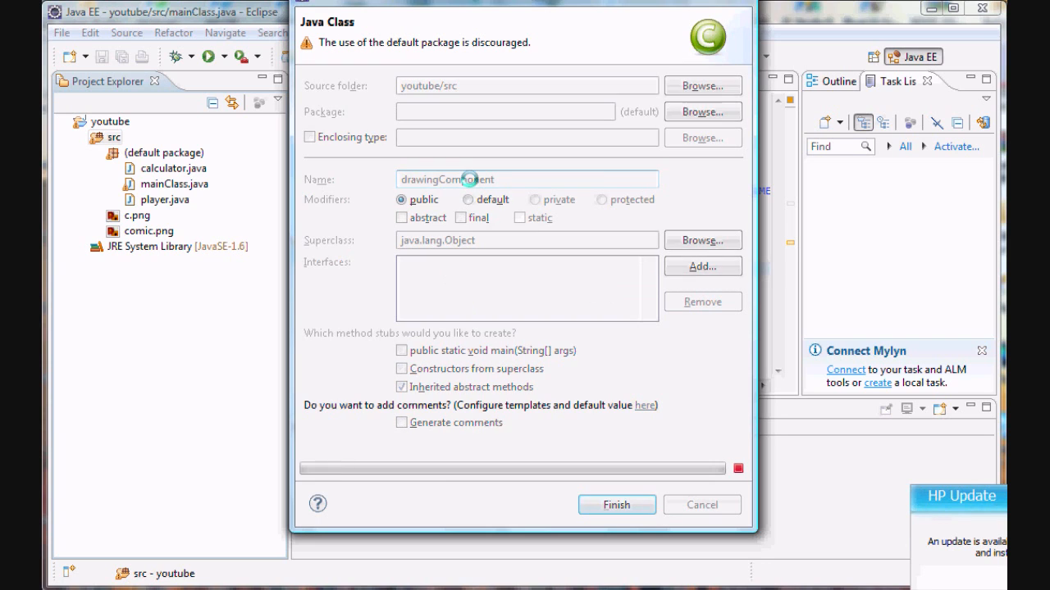
pyautogui.click(617, 505)
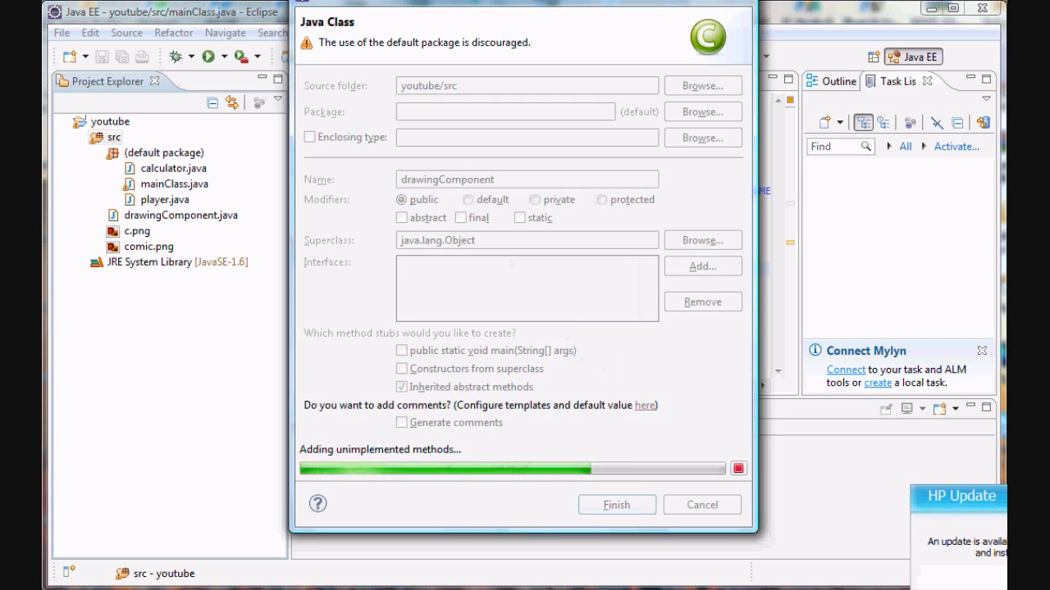
pyautogui.click(617, 505)
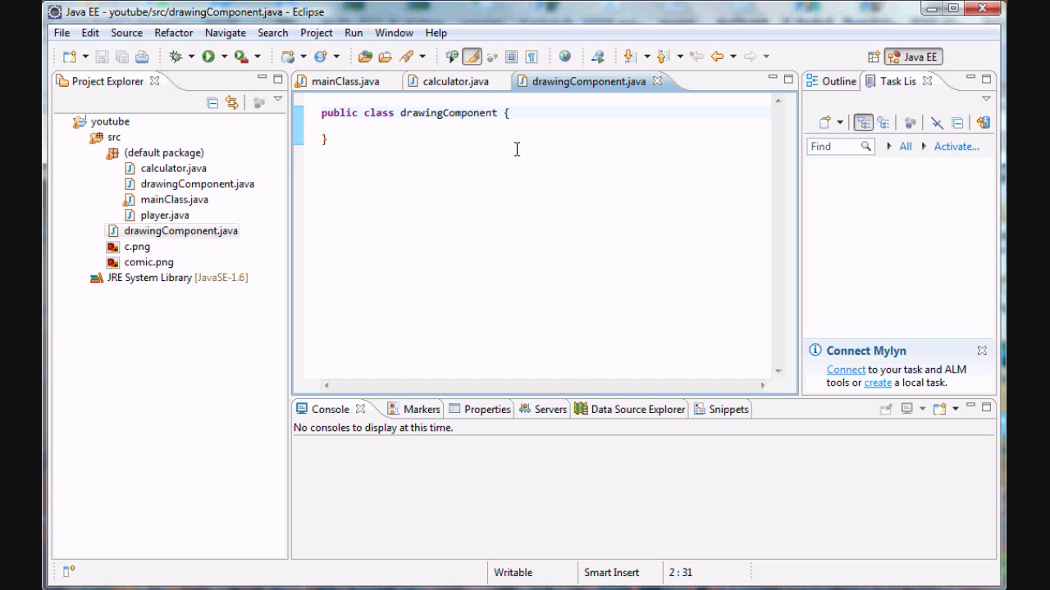
pyautogui.moveTo(512, 157)
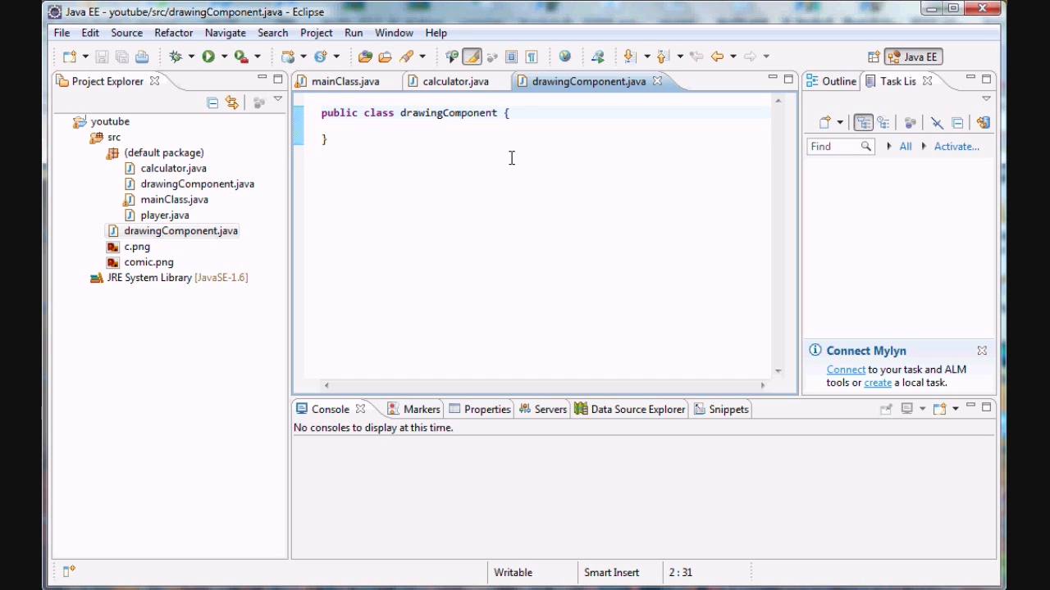
# - Make drawingComponent extend JComponent and import javax.swing.JComponent
pyautogui.write('e')
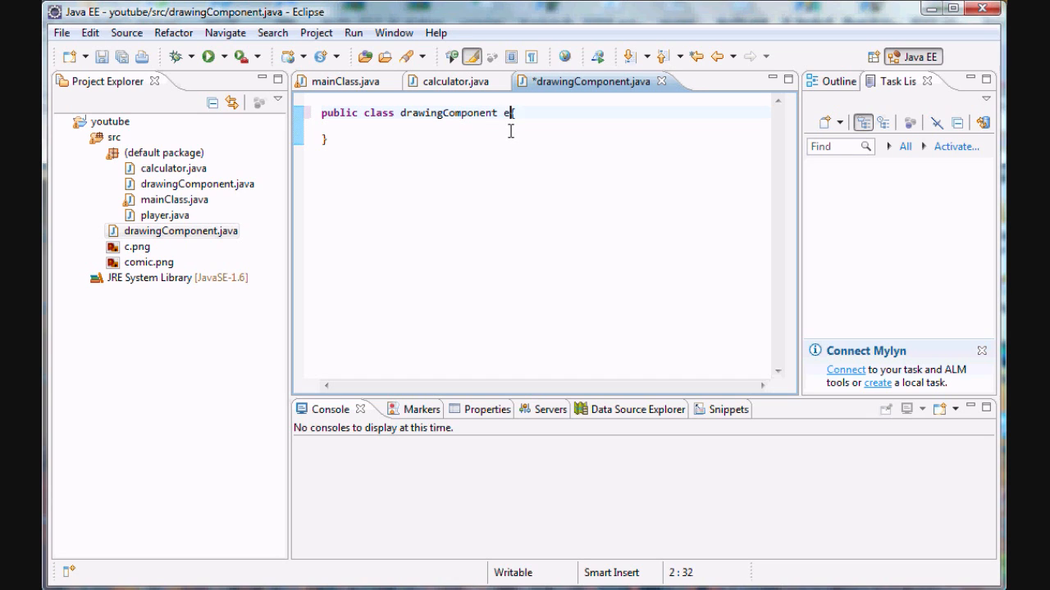
pyautogui.write('xtends JComponent')
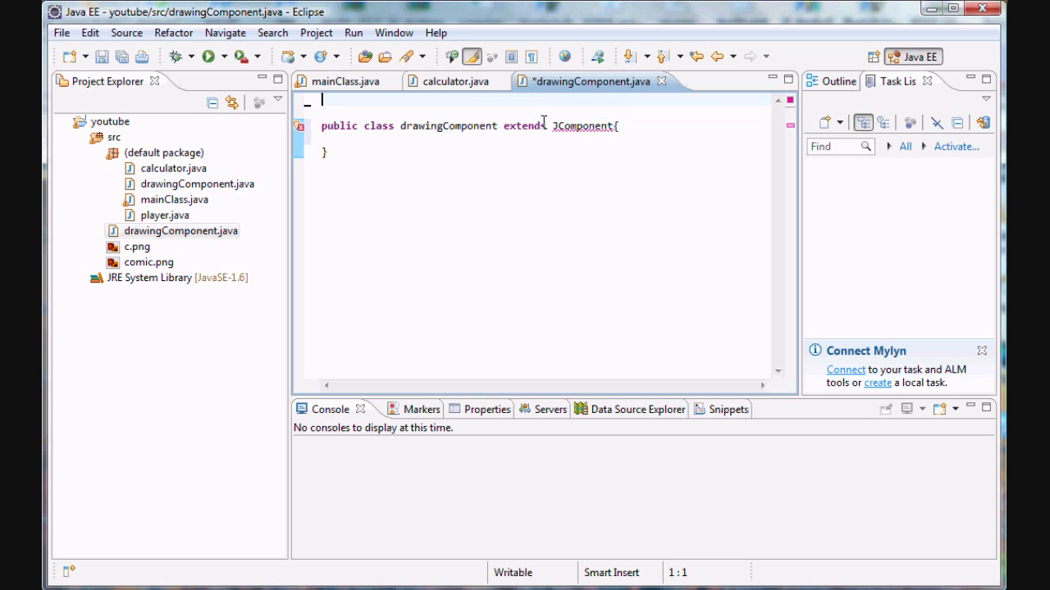
pyautogui.write('import java')
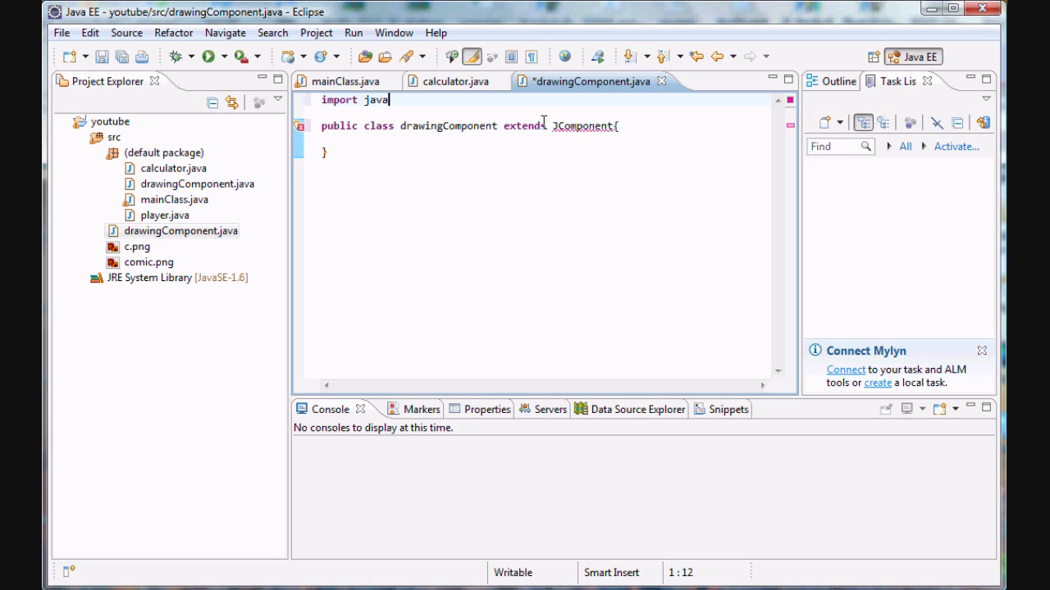
pyautogui.write('.')
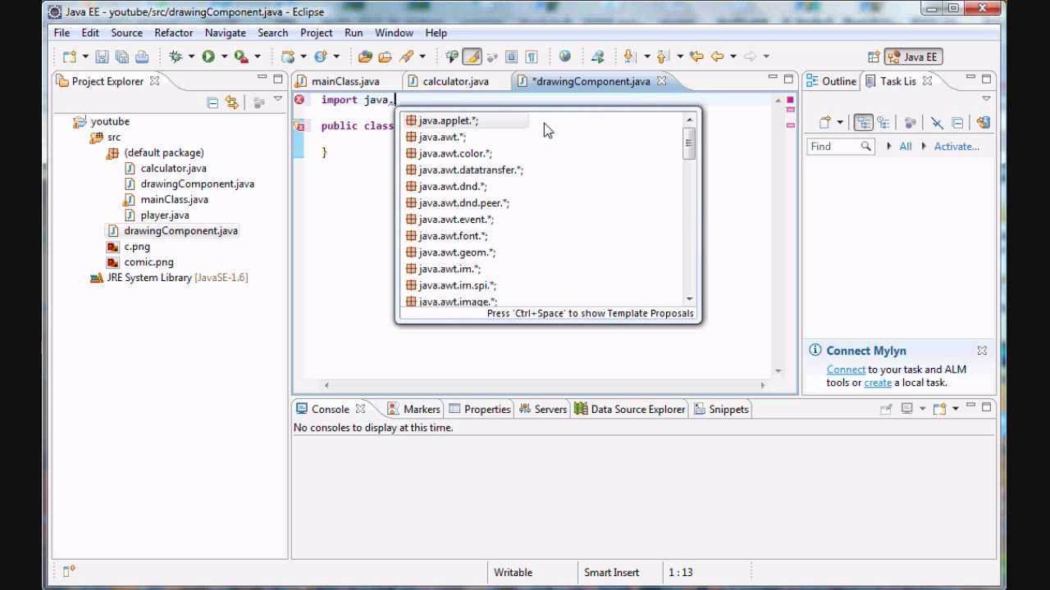
pyautogui.write('awt.JComponent')
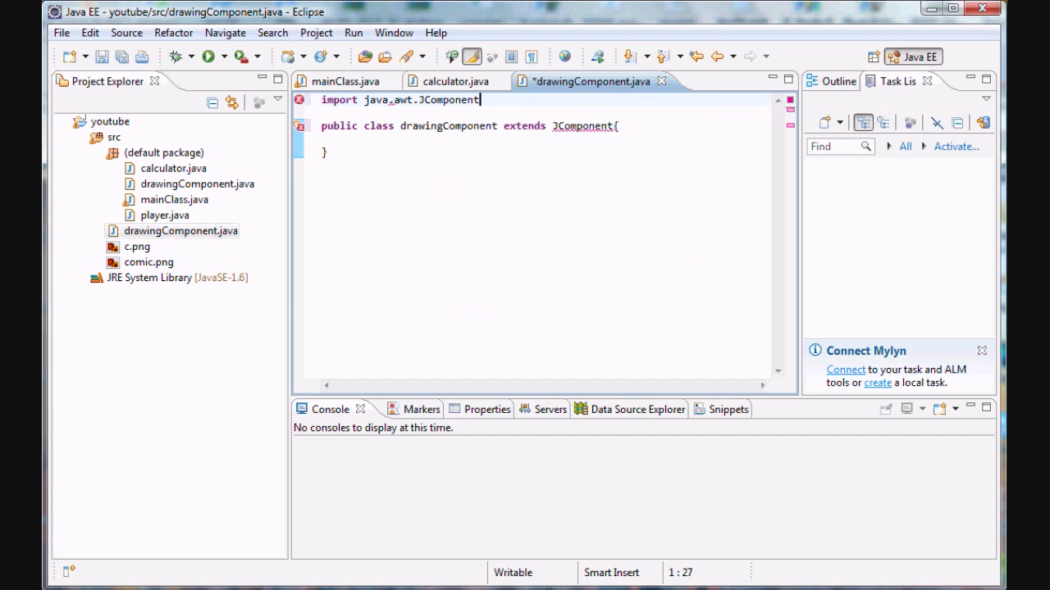
pyautogui.write(';')
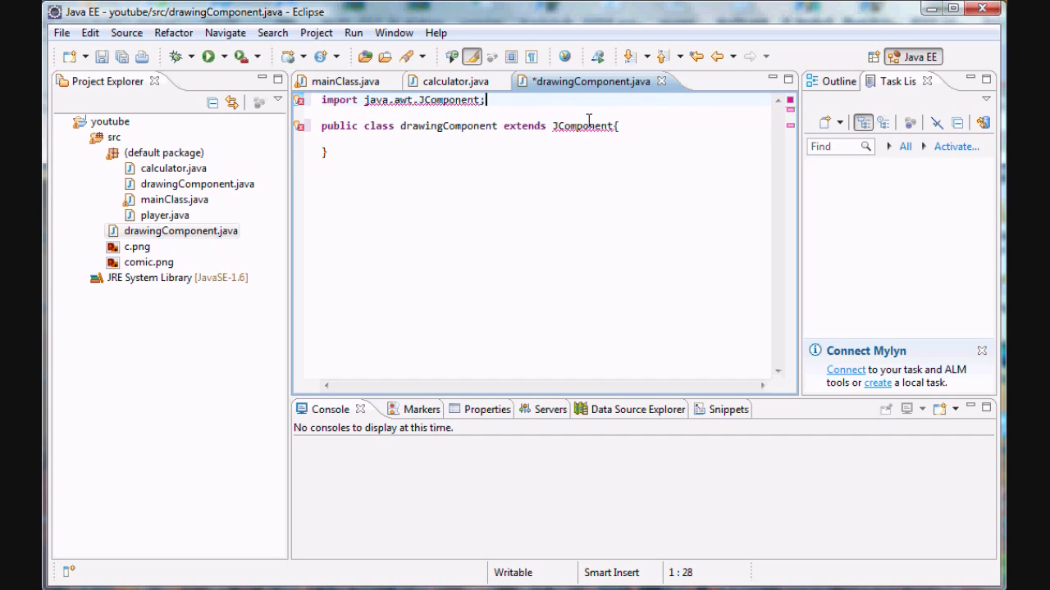
pyautogui.click(582, 124)
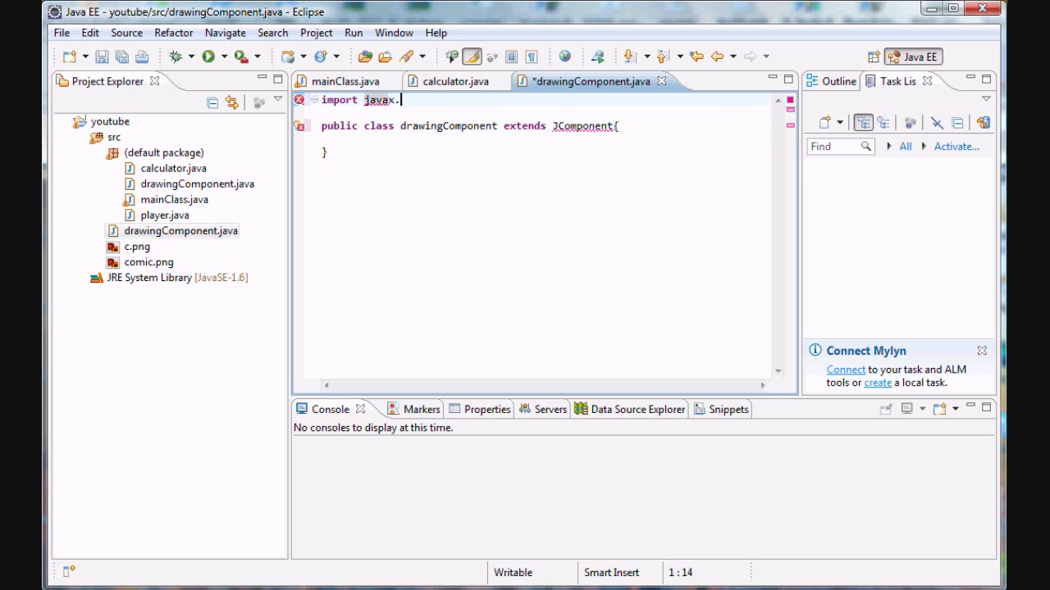
pyautogui.write('swing.J')
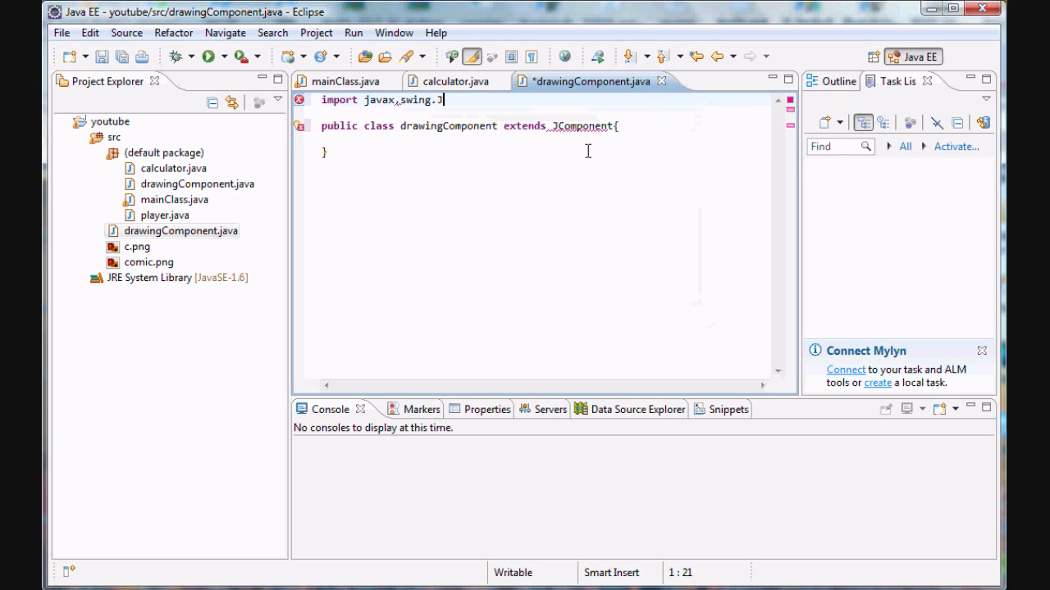
pyautogui.write('JCompoe')
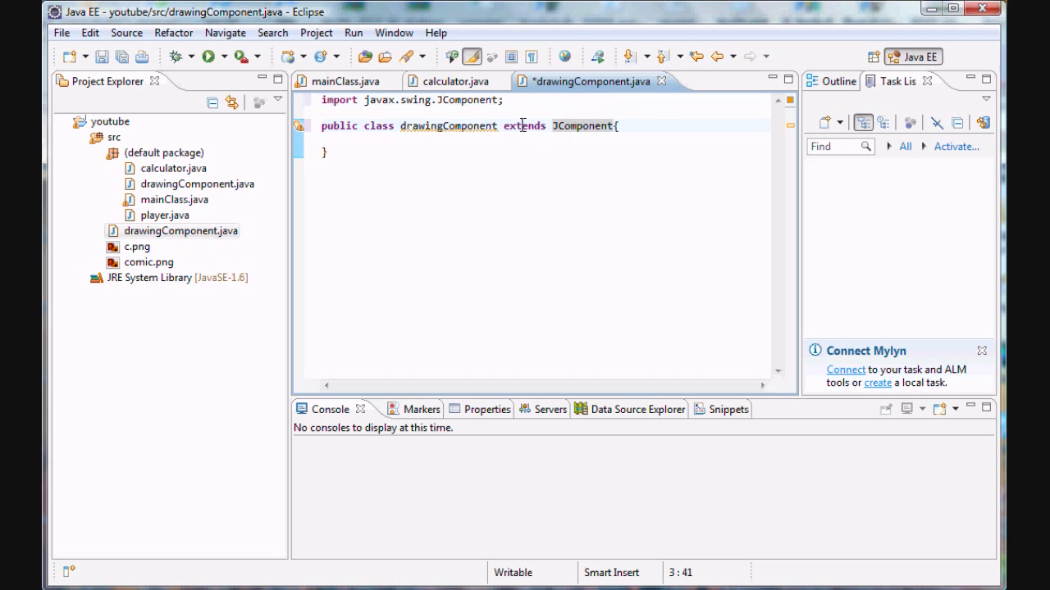
pyautogui.doubleClick(525, 124)
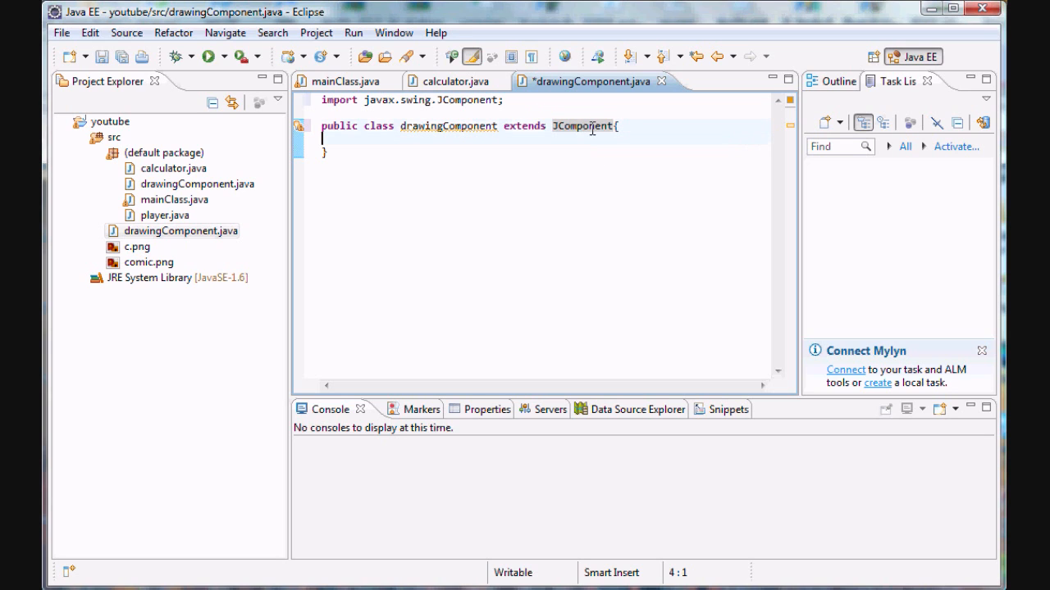
pyautogui.doubleClick(580, 125)
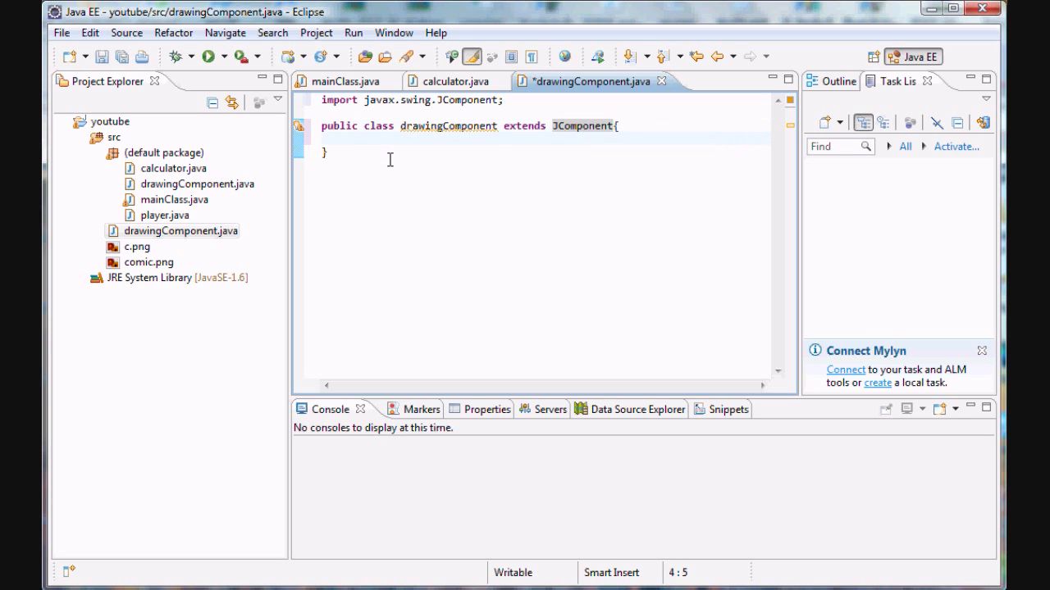
pyautogui.moveTo(483, 116)
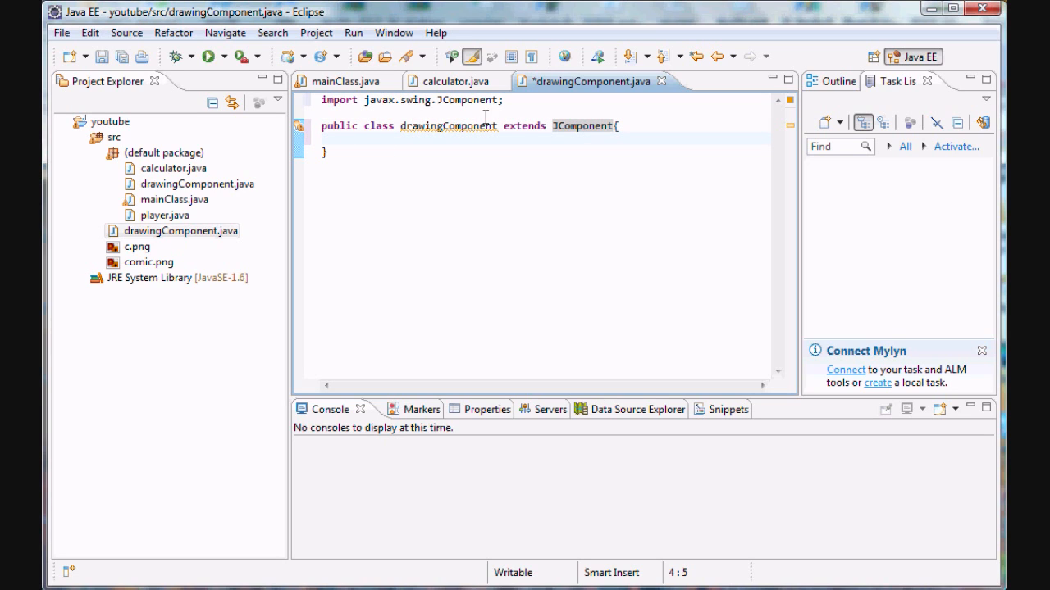
pyautogui.click(561, 124)
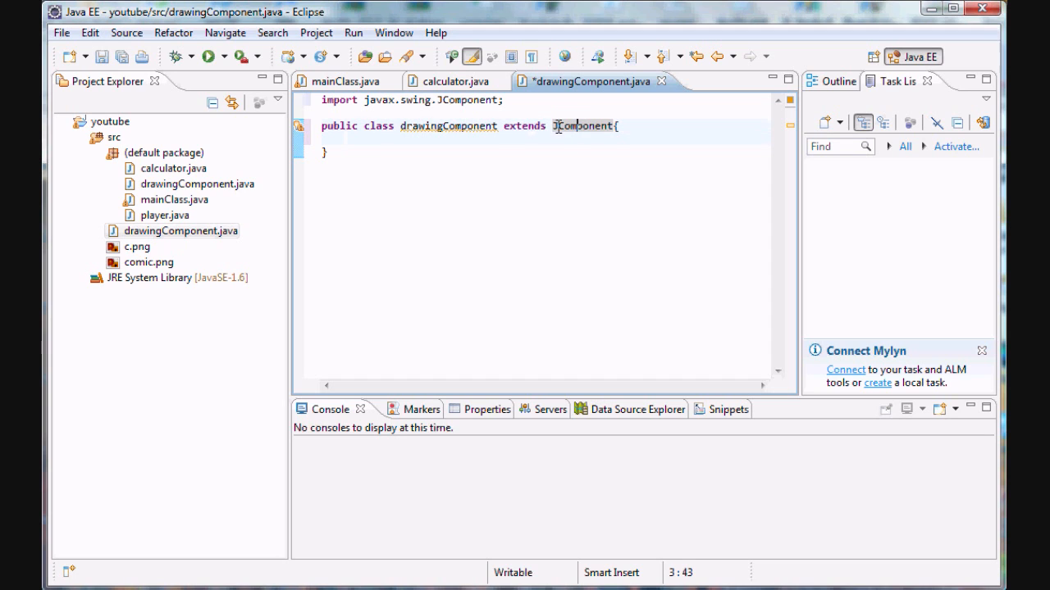
pyautogui.doubleClick(449, 125)
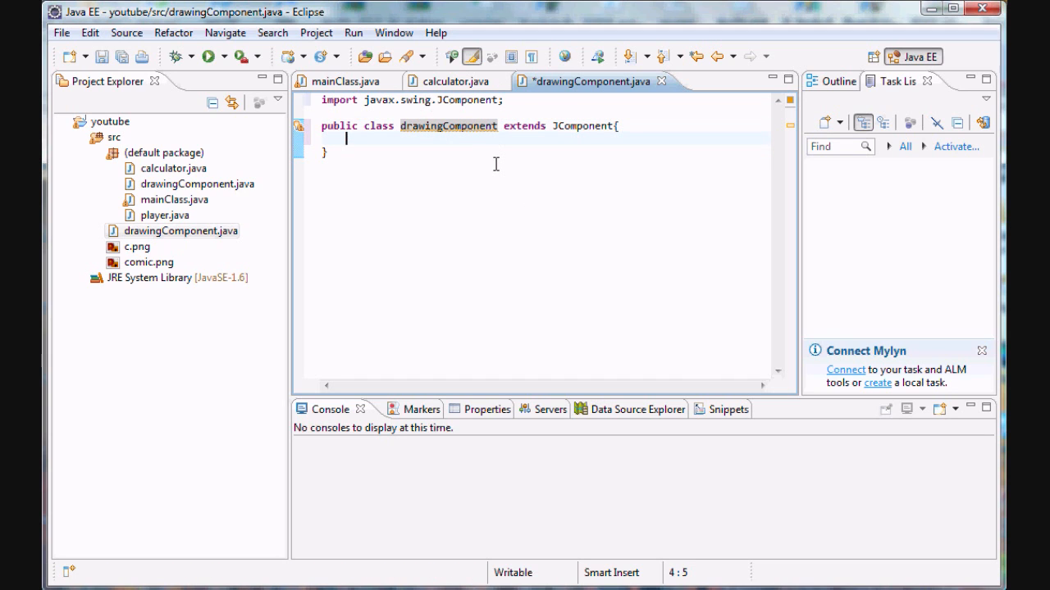
pyautogui.moveTo(502, 154)
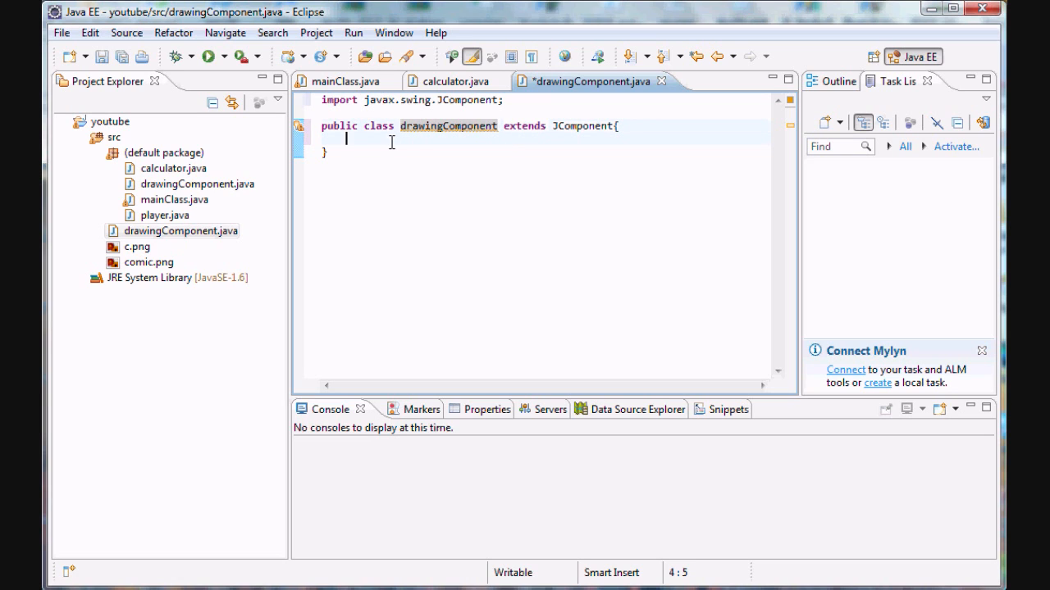
pyautogui.moveTo(416, 164)
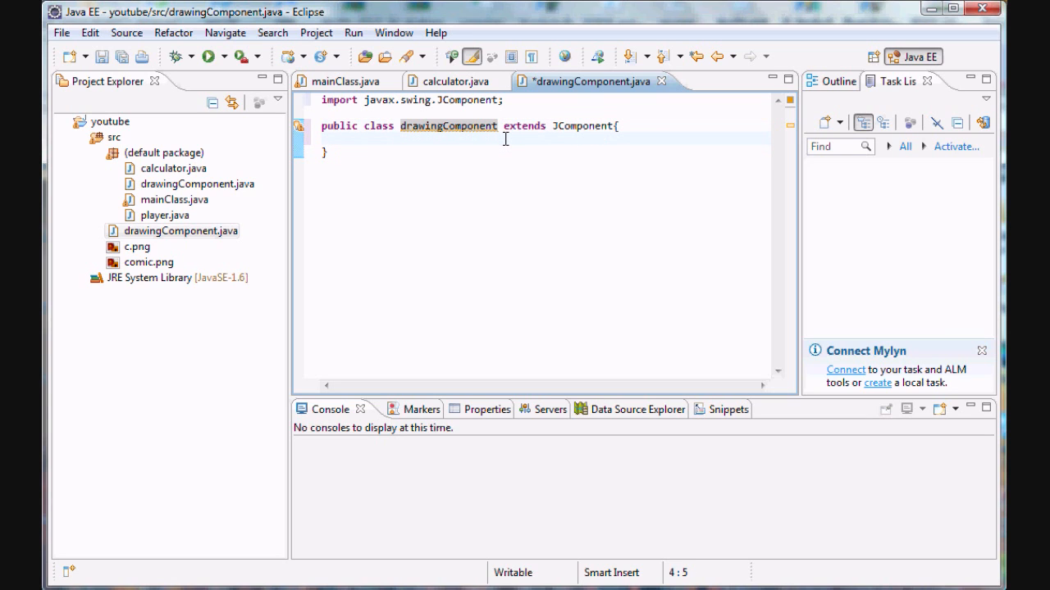
# - Add an empty public void paintComponent(Graphics g) method inside the class
pyautogui.write('pu')
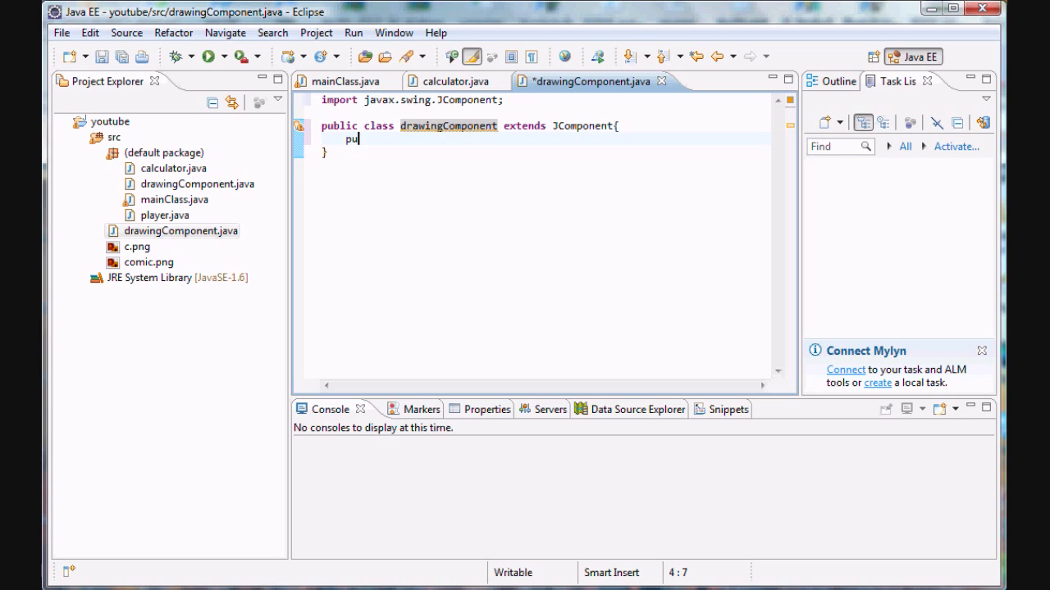
pyautogui.write('blic void')
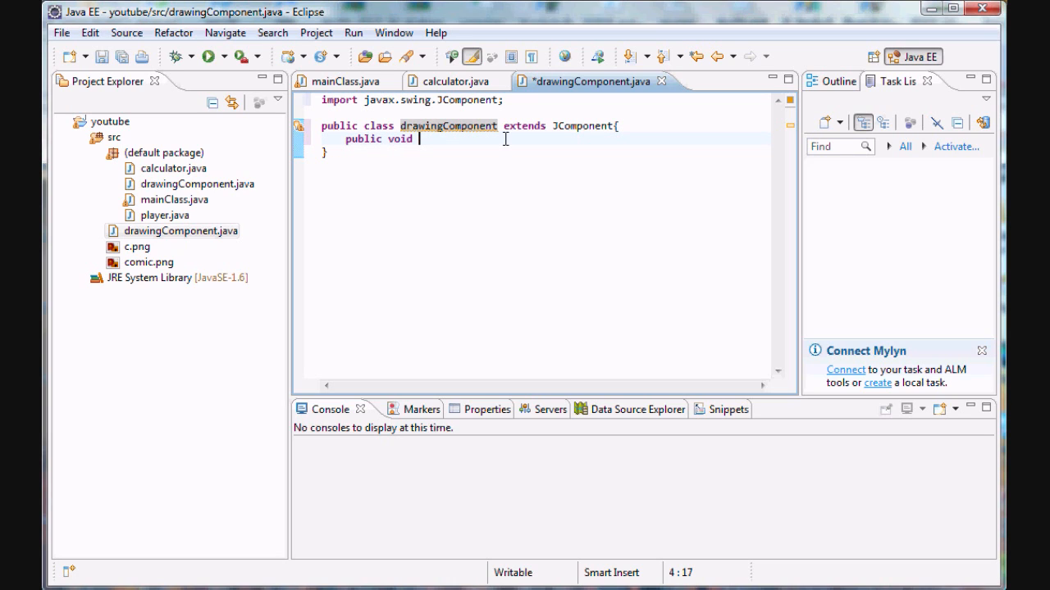
pyautogui.write('paintComponent(')
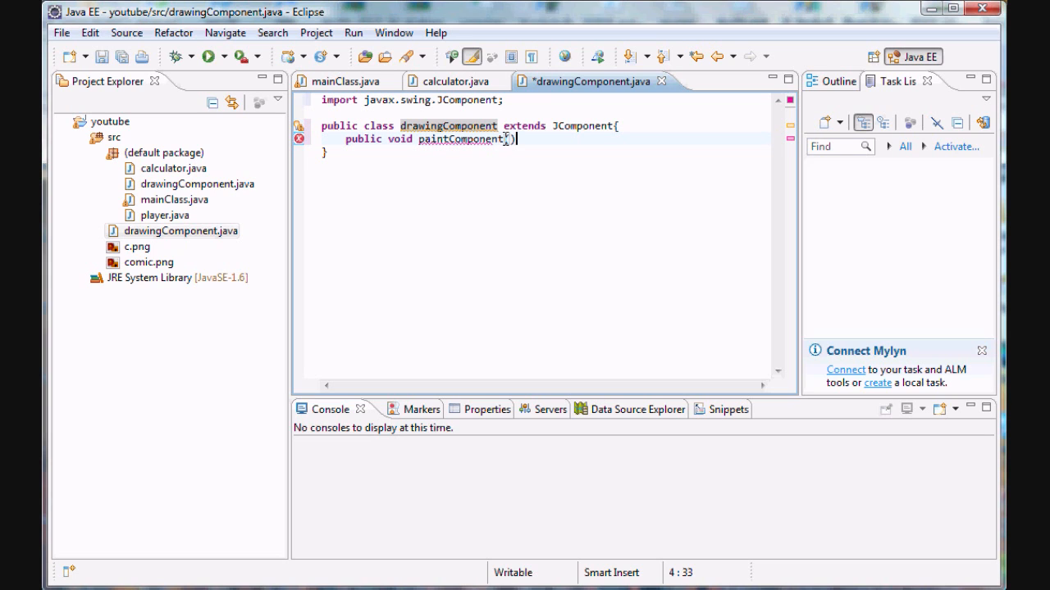
pyautogui.write('Gr')
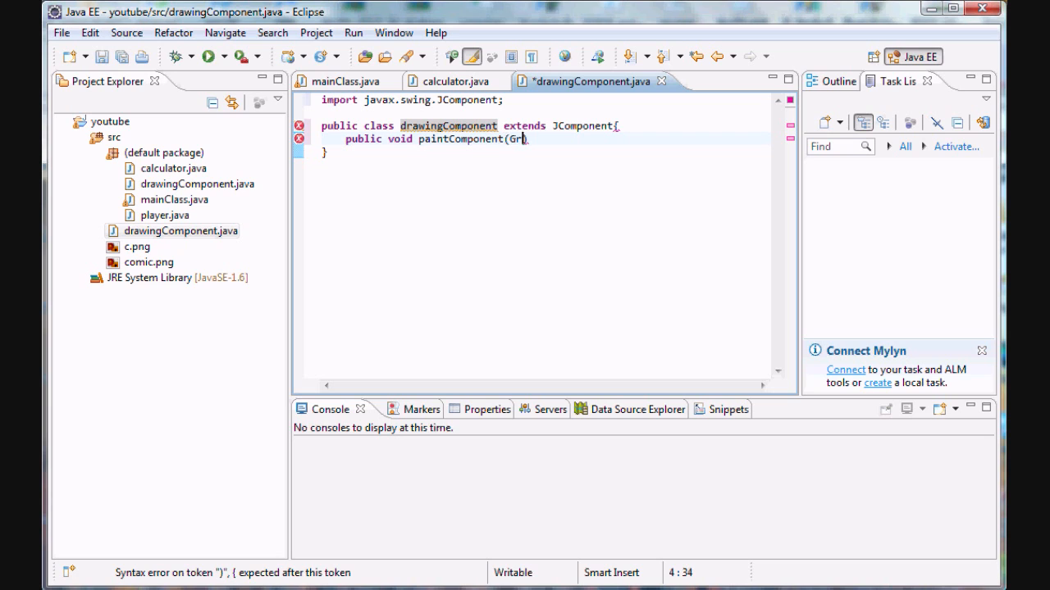
pyautogui.write('aphics g)')
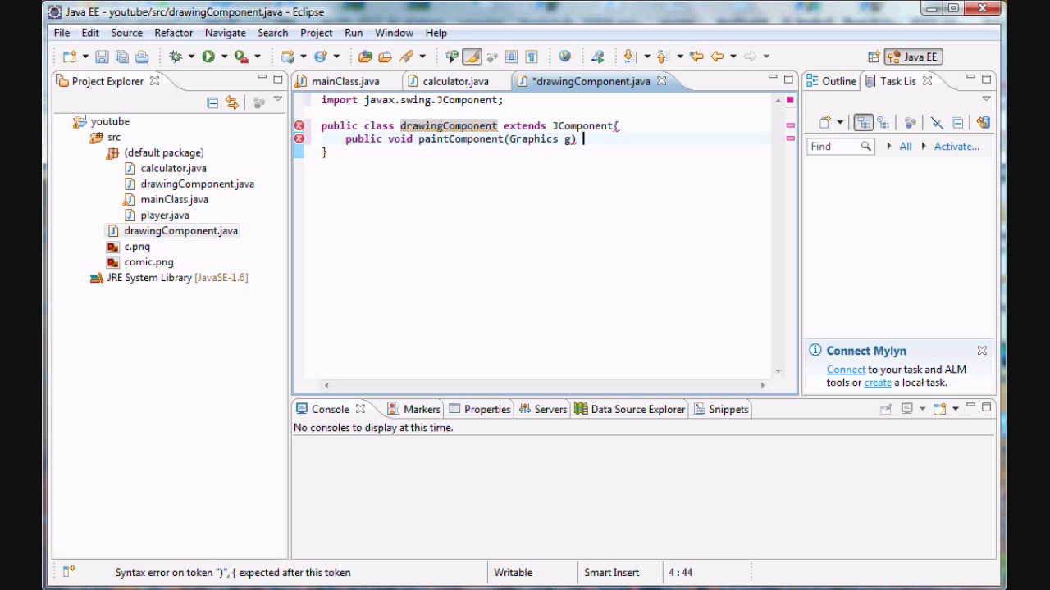
pyautogui.write('{')
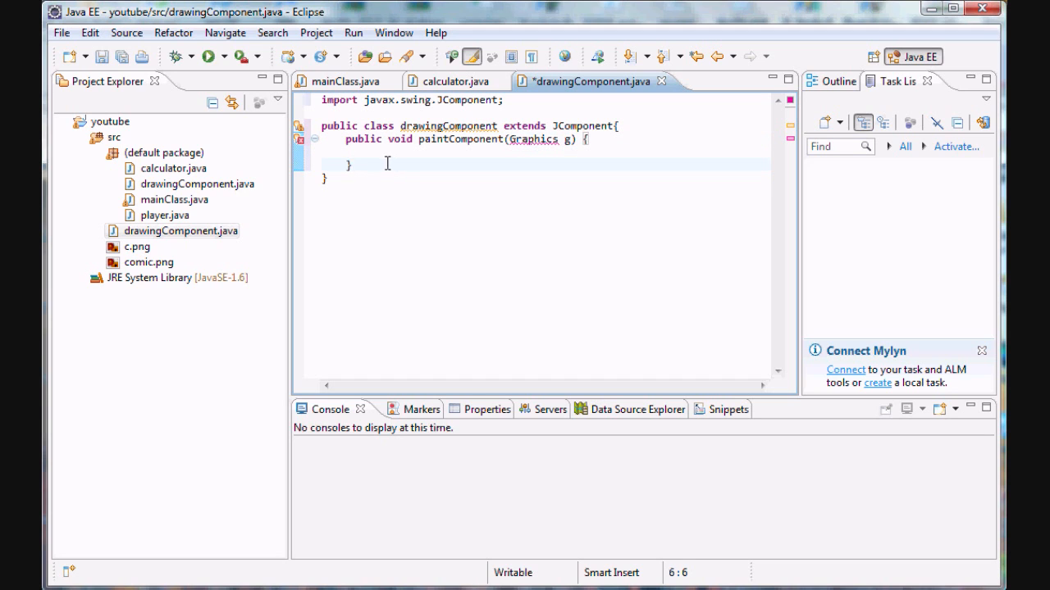
pyautogui.click(554, 125)
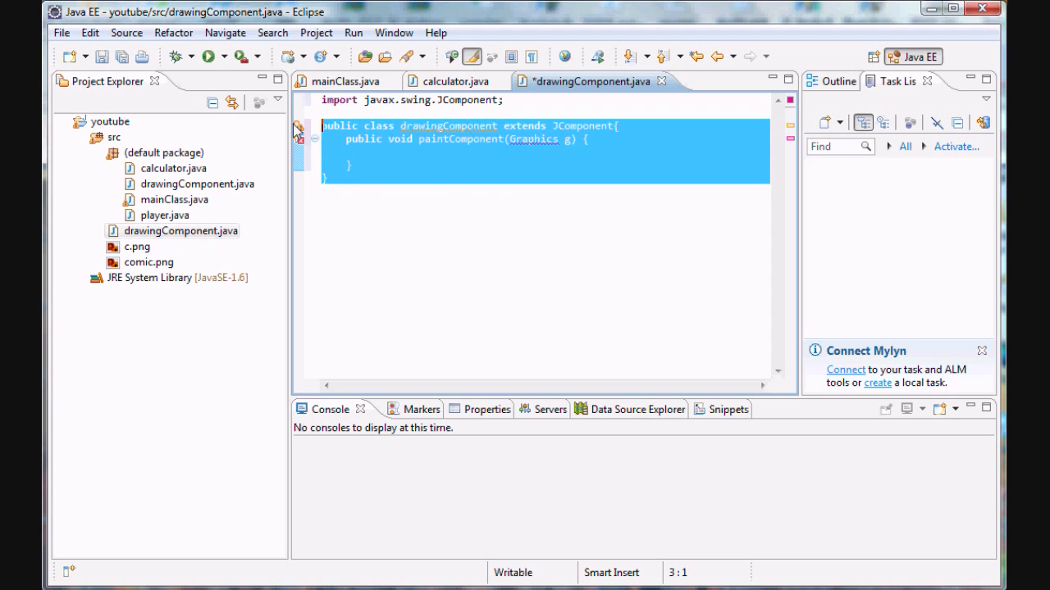
# - Quick-fix the Graphics error by importing java.awt.Graphics and close the method brace
pyautogui.click(531, 139)
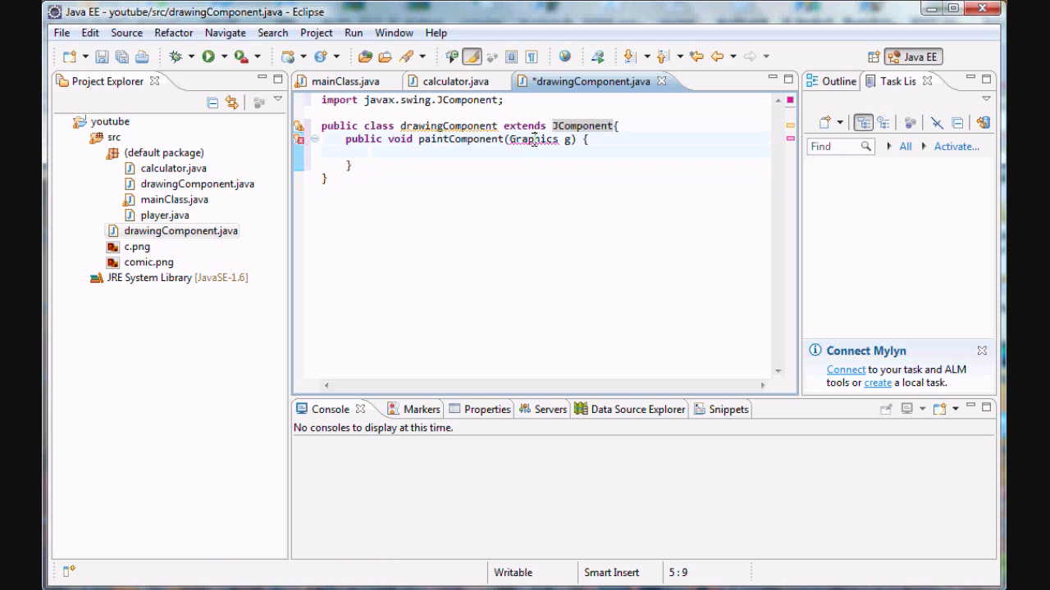
pyautogui.click(533, 140)
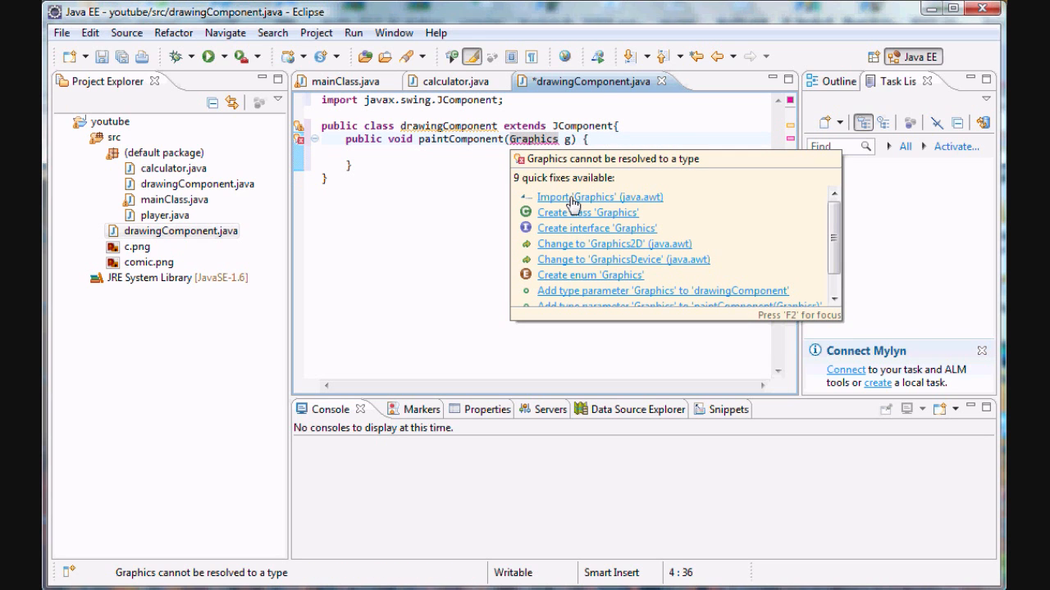
pyautogui.click(601, 197)
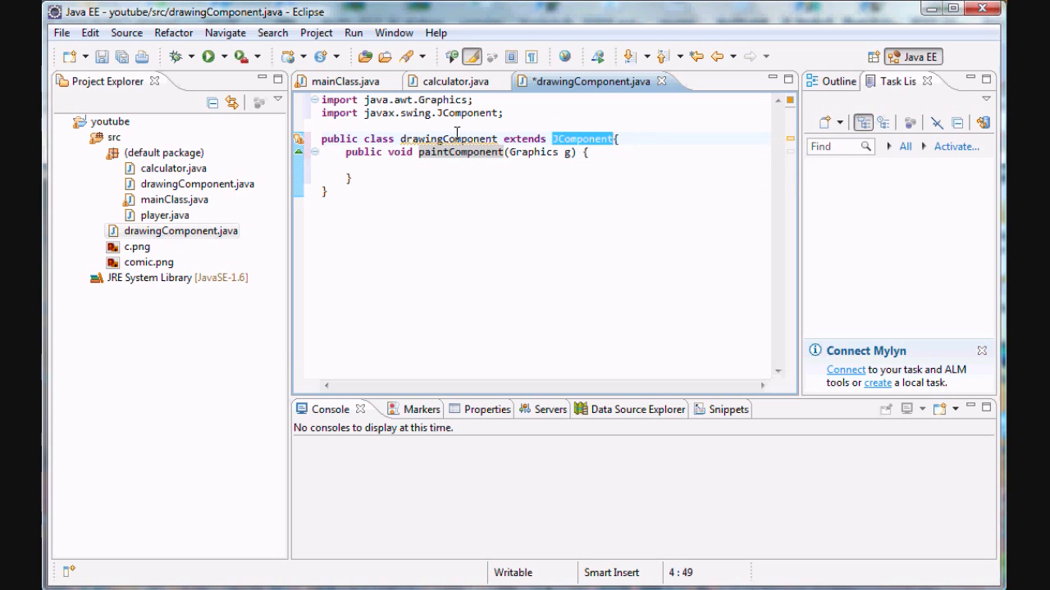
pyautogui.doubleClick(459, 151)
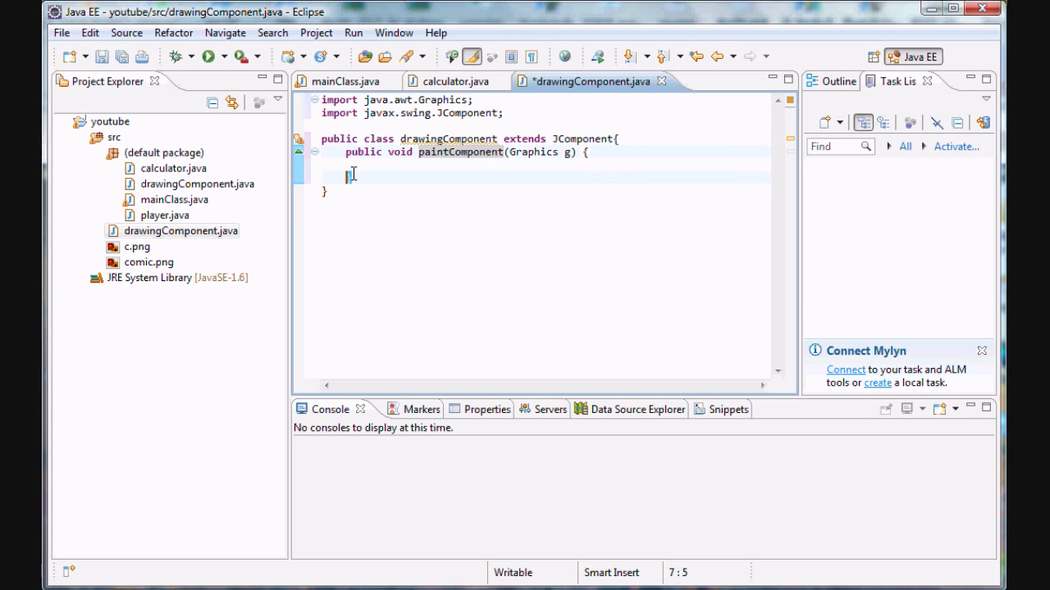
pyautogui.write('}')
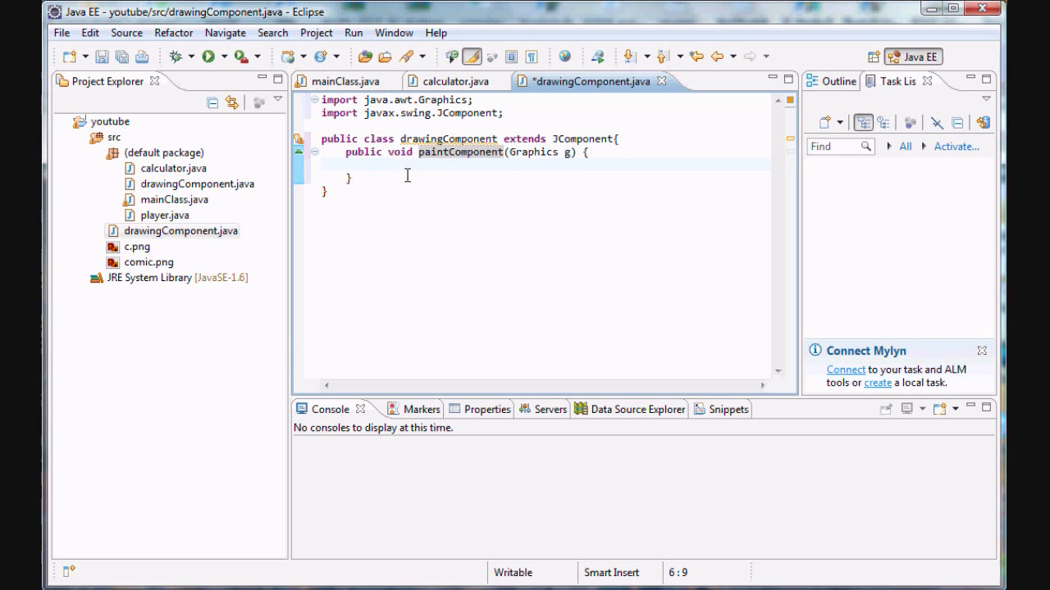
pyautogui.doubleClick(459, 153)
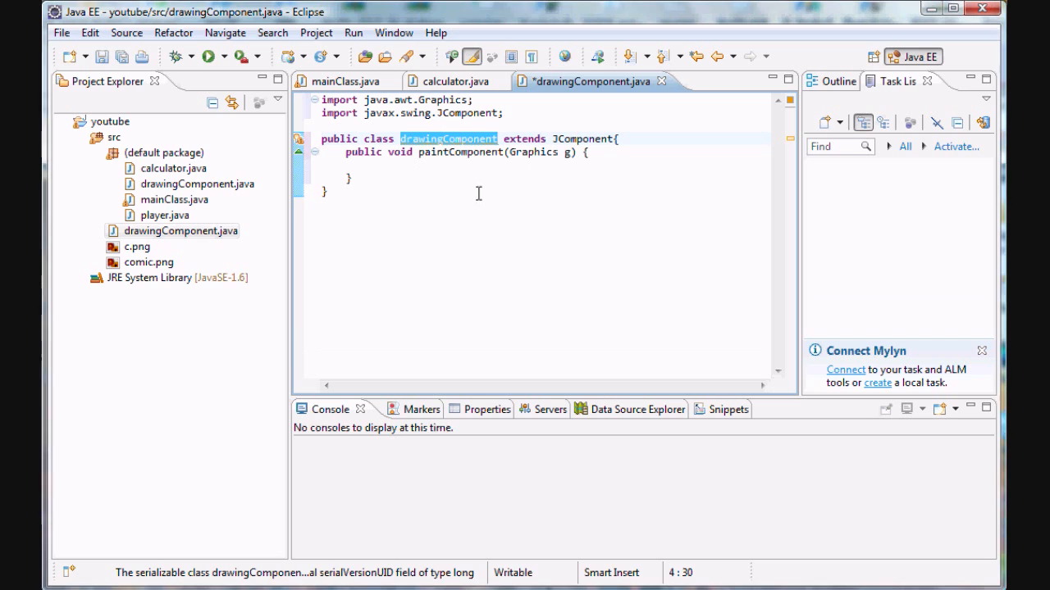
pyautogui.moveTo(456, 114)
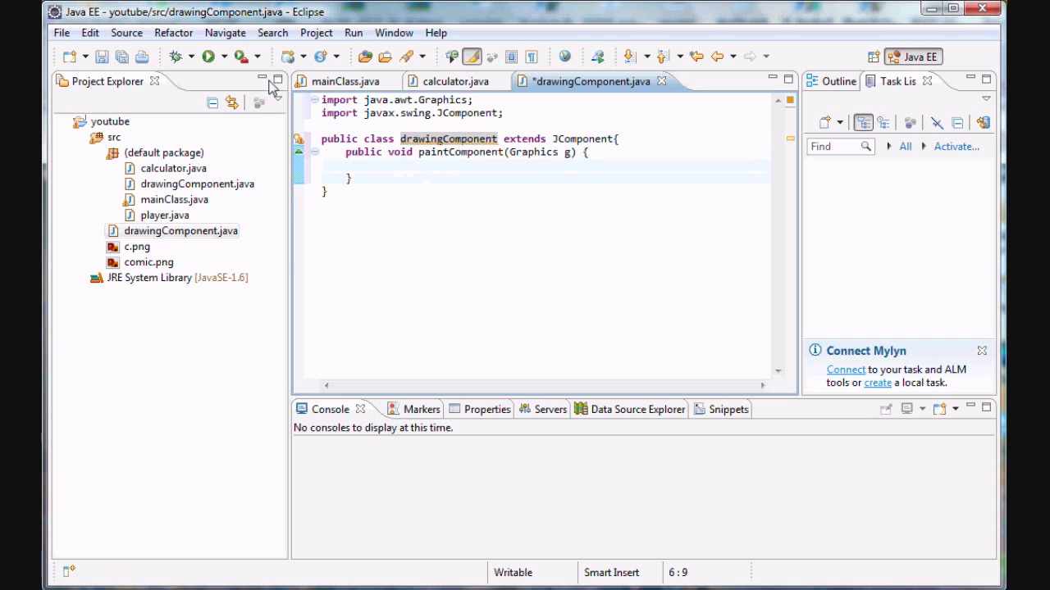
# - Glance at mainClass.java, then return to the empty paintComponent body in drawingComponent
pyautogui.click(348, 80)
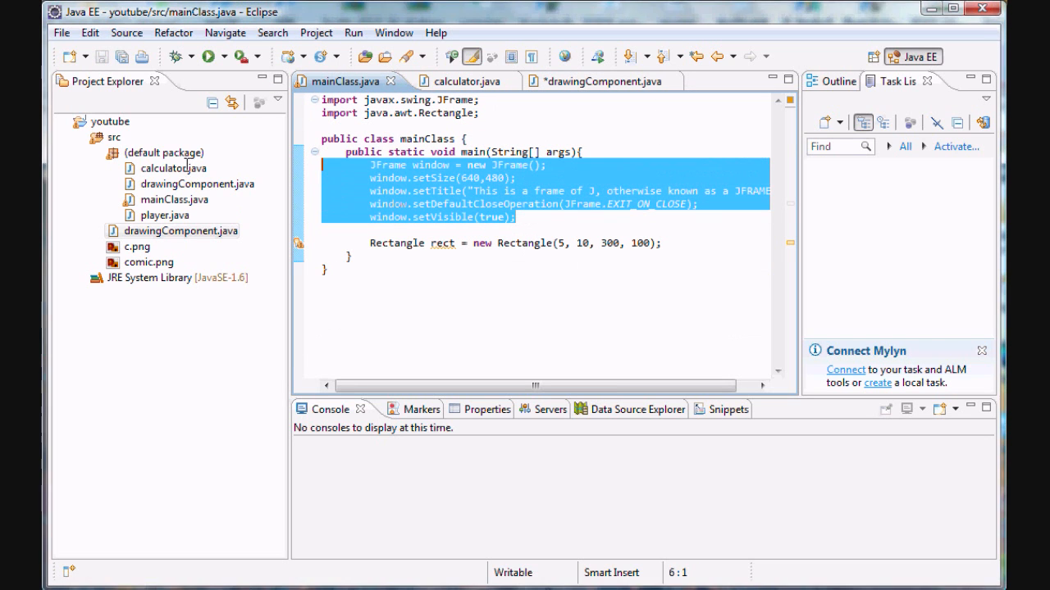
pyautogui.click(592, 82)
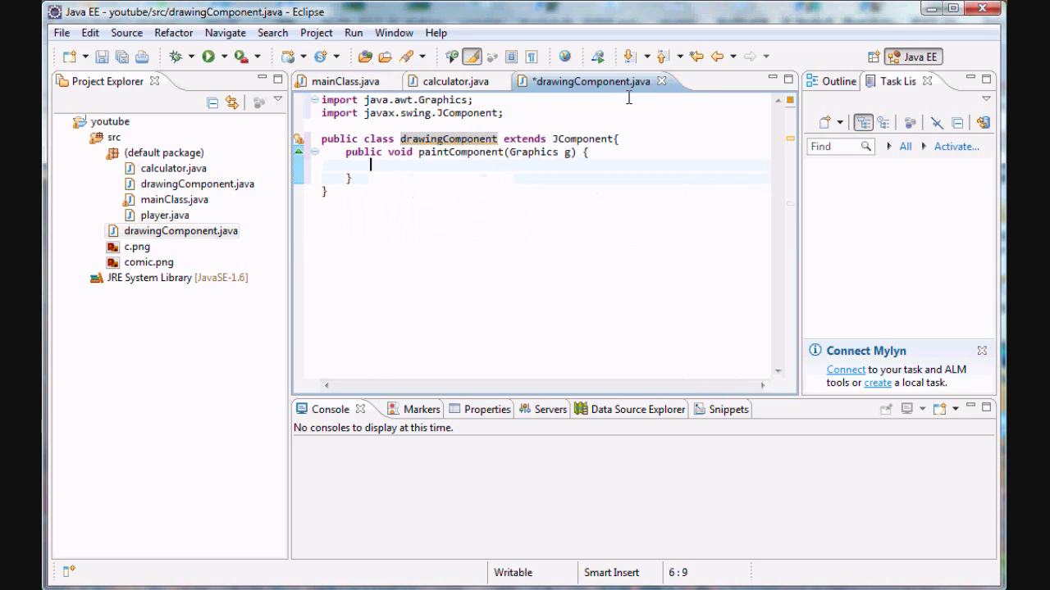
pyautogui.doubleClick(459, 153)
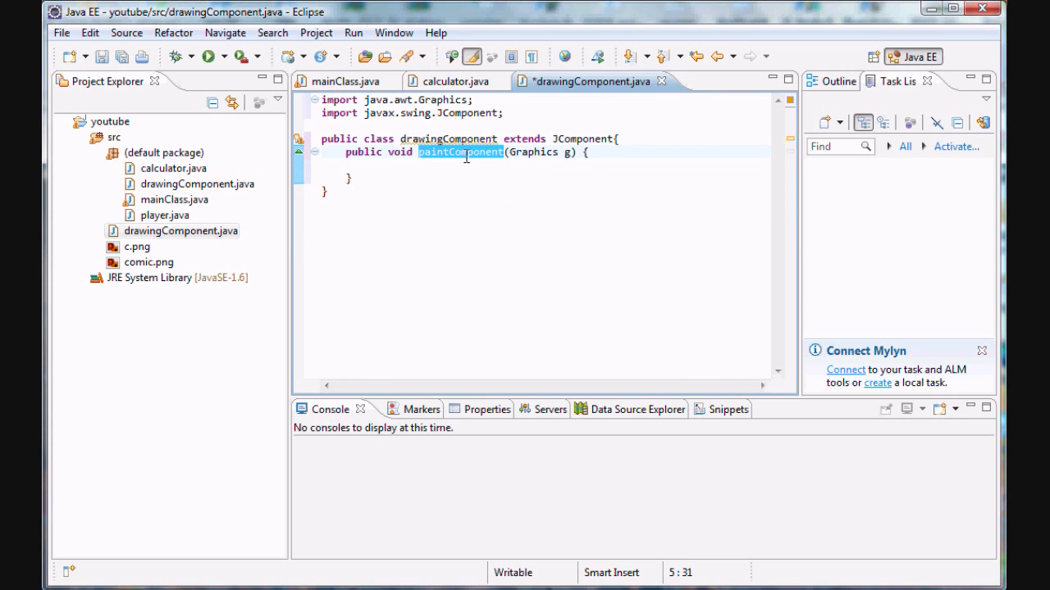
pyautogui.click(473, 192)
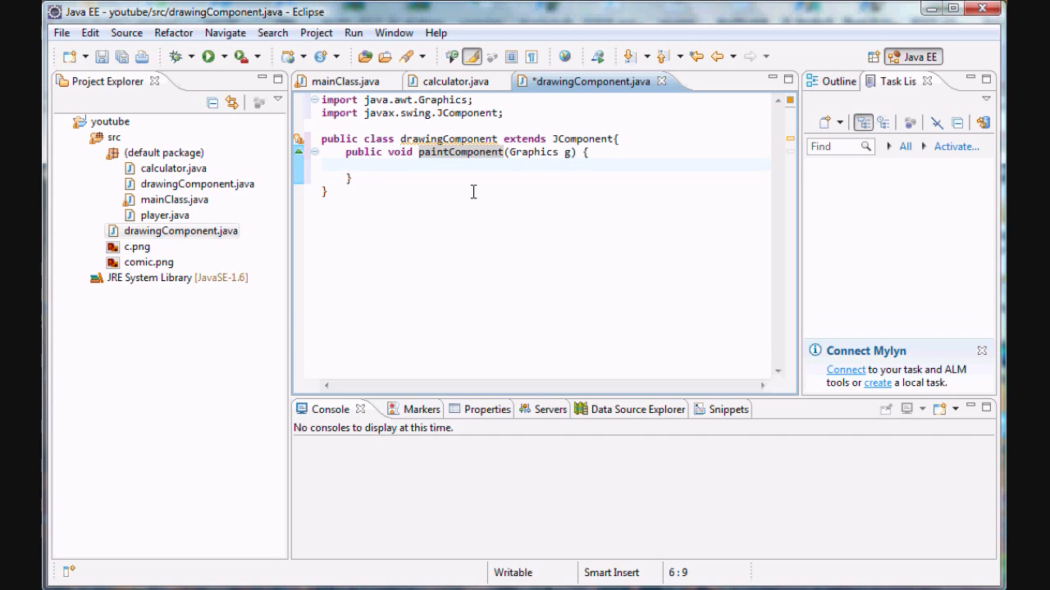
pyautogui.doubleClick(459, 151)
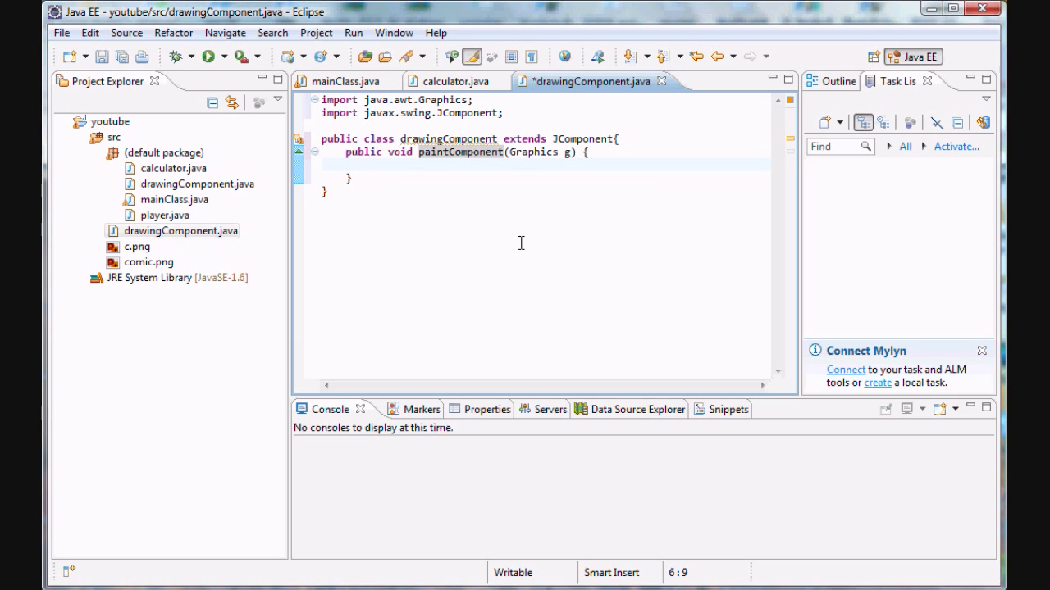
# - Write Graphics2D g2 = (Graphics2D) g; as the first line of paintComponent
pyautogui.write('GRa')
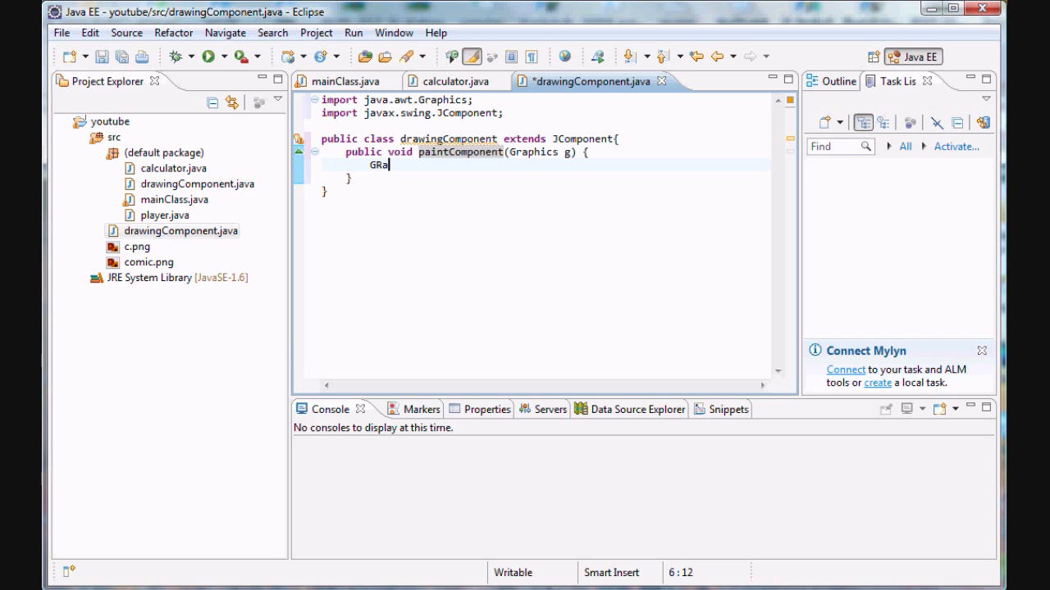
pyautogui.press('BackSpace')
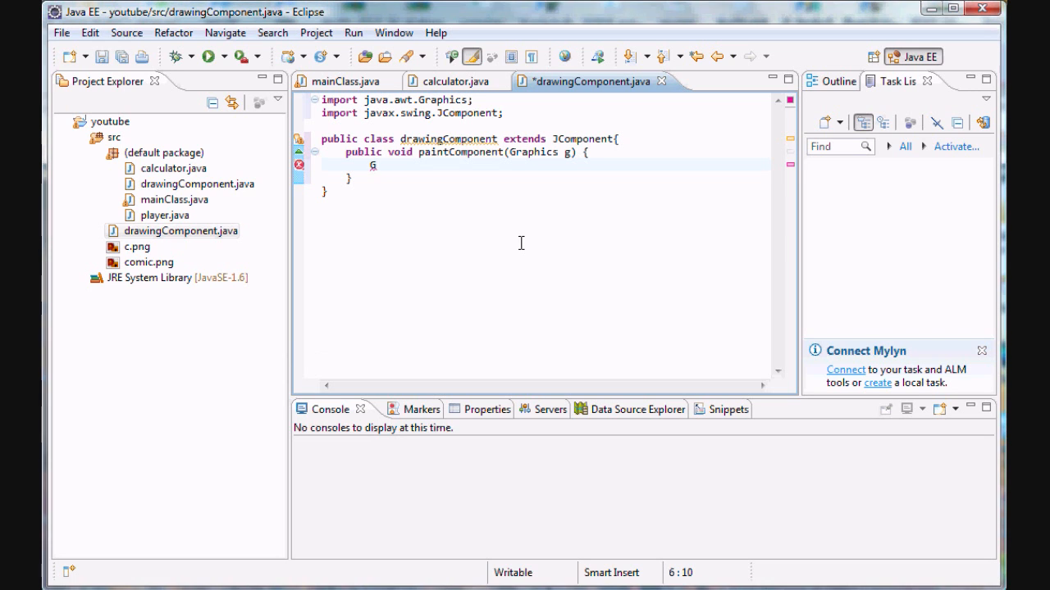
pyautogui.write('raphics2')
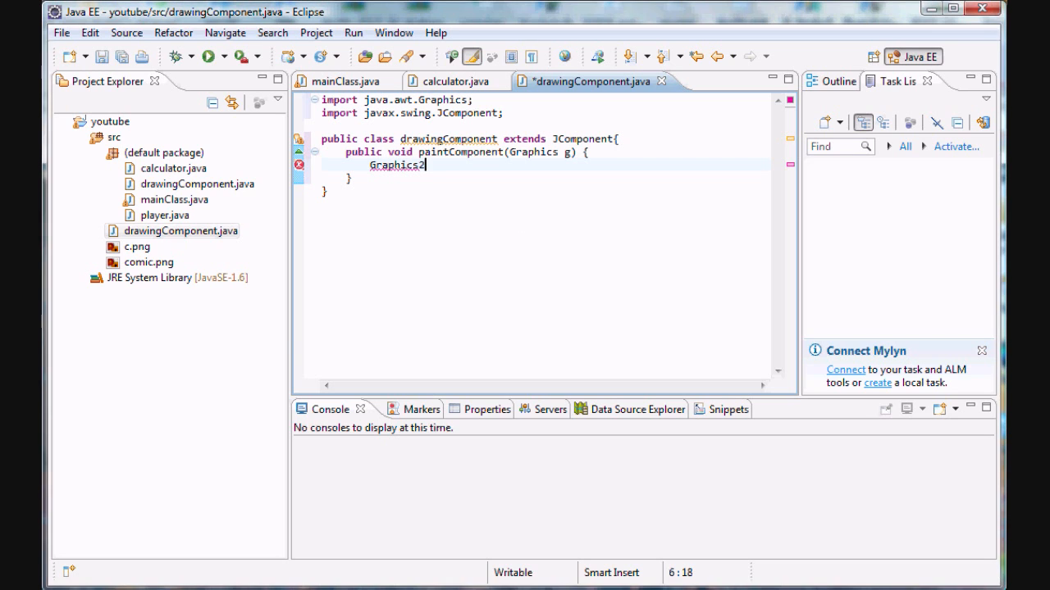
pyautogui.write('D g2')
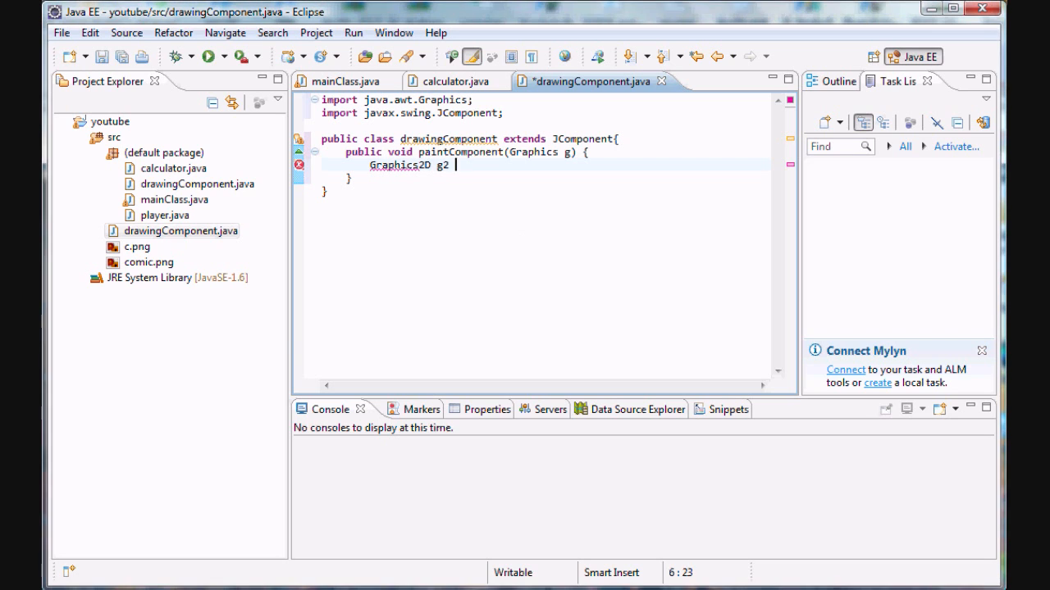
pyautogui.write('= (Gr')
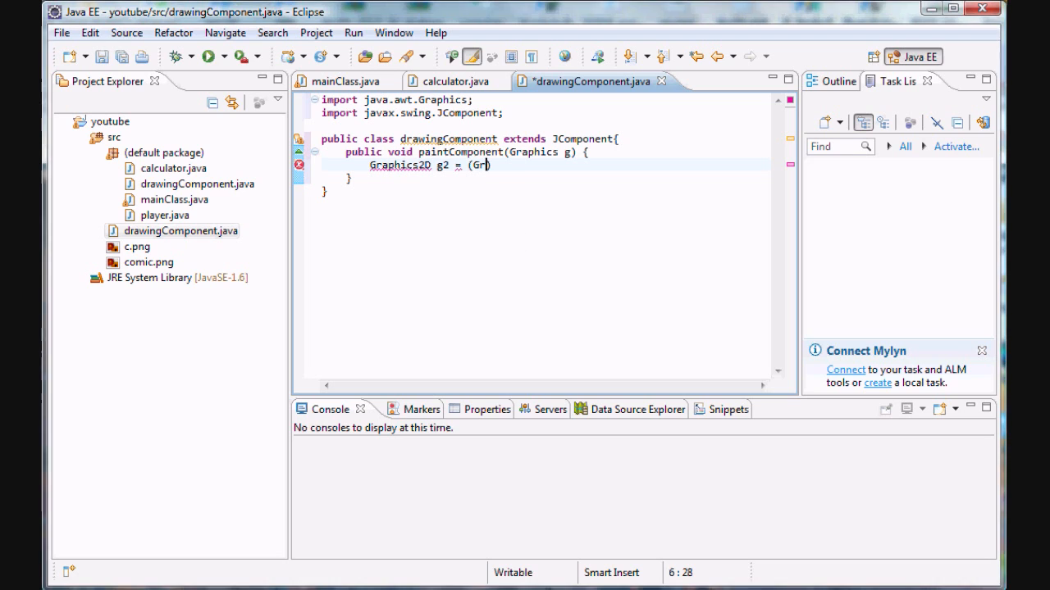
pyautogui.write('aphics2D')
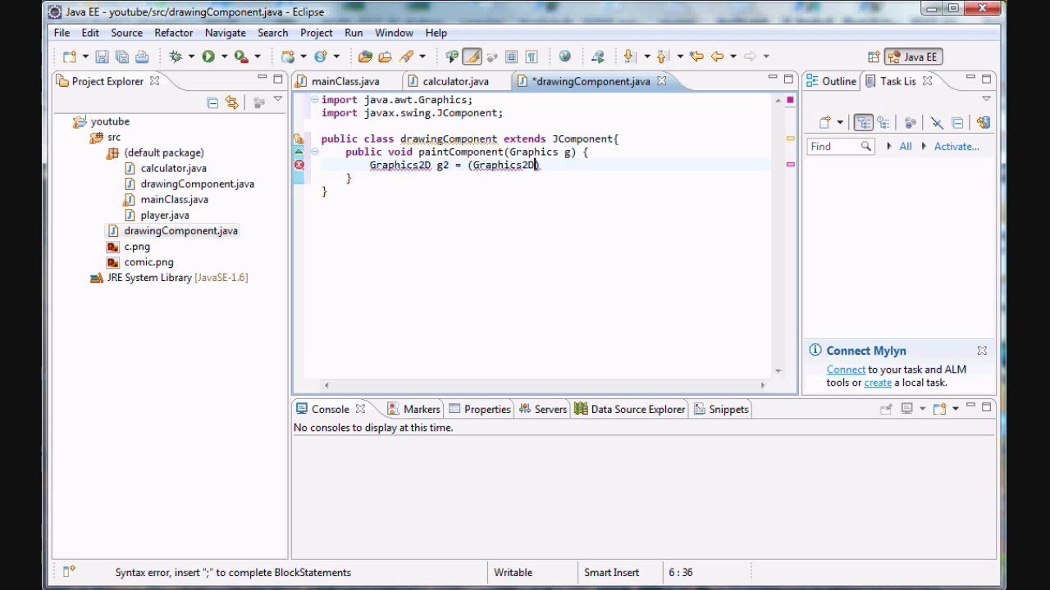
pyautogui.write('g;')
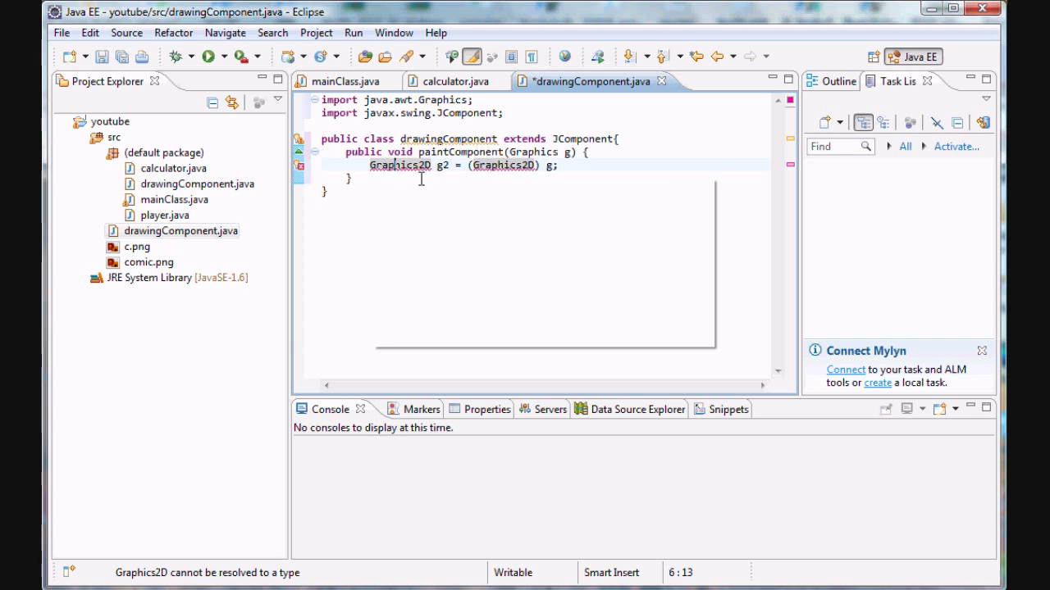
# - Import java.awt.Graphics2D via Quick Fix so the g2 cast resolves, leaving a blank line below
pyautogui.click(400, 164)
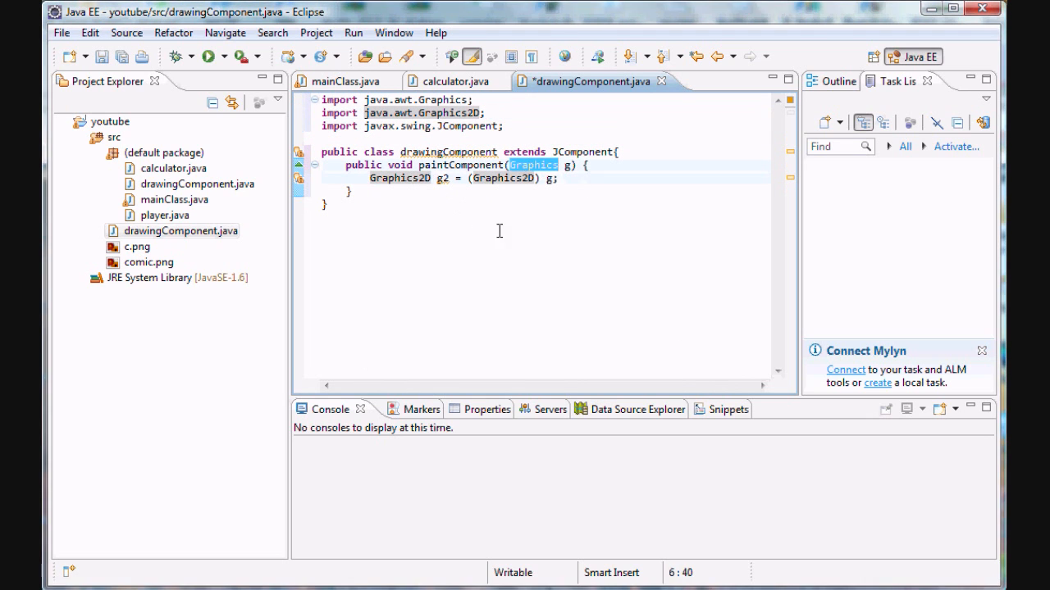
pyautogui.click(393, 178)
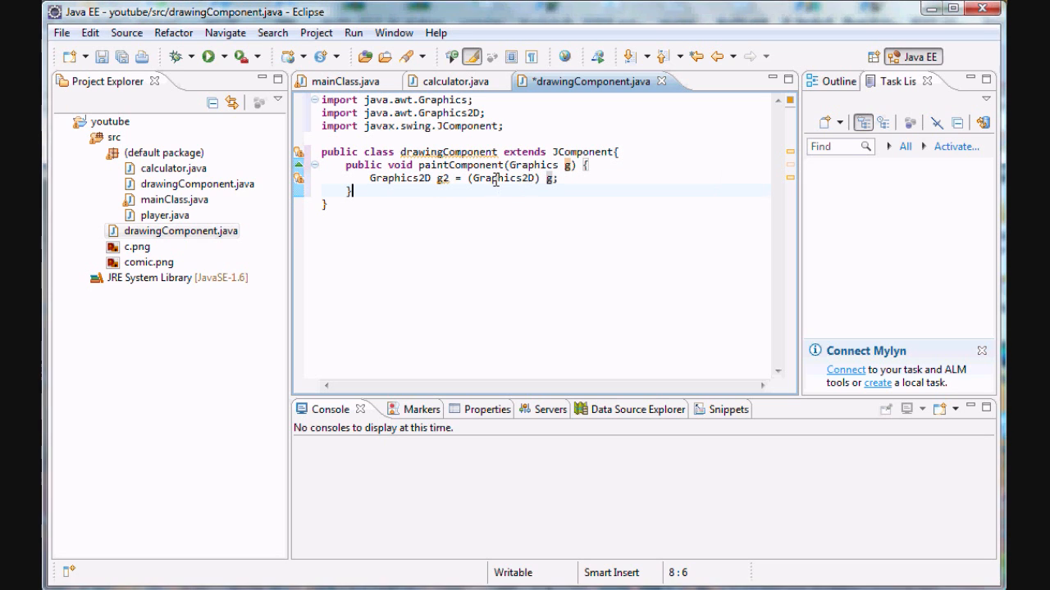
pyautogui.doubleClick(502, 177)
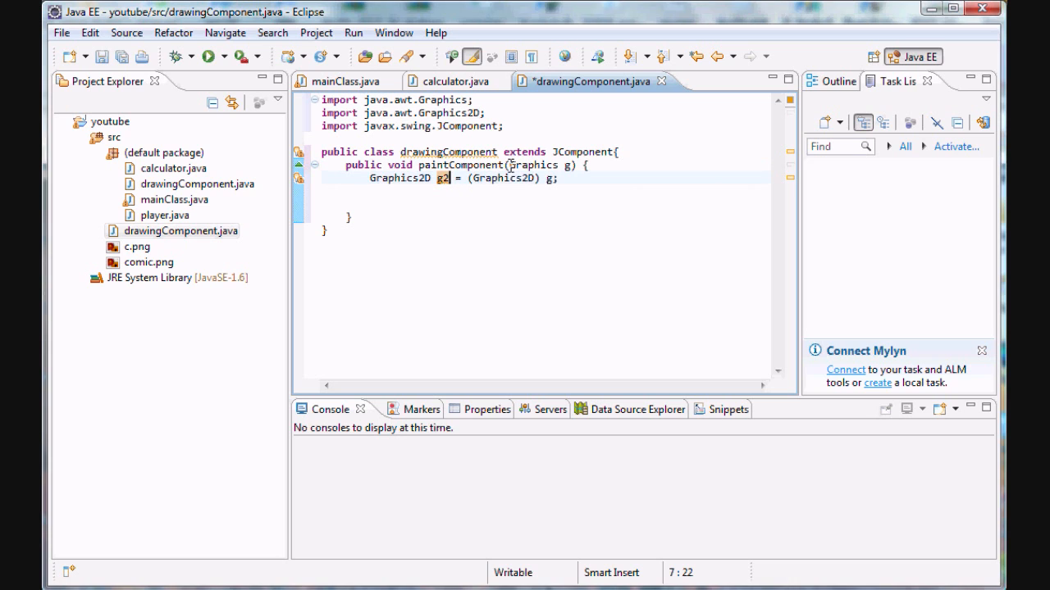
pyautogui.click(551, 178)
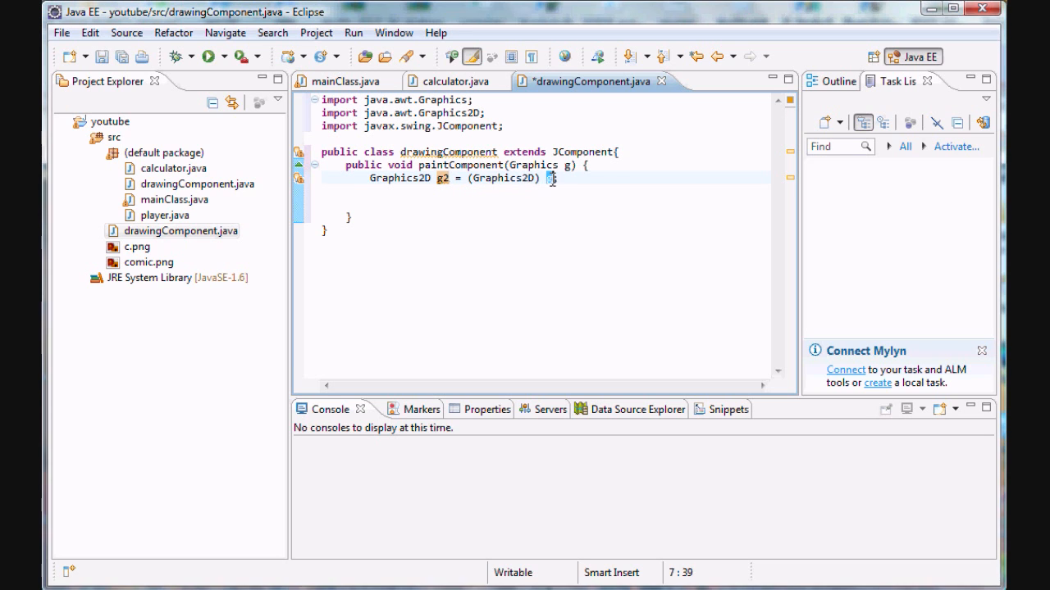
pyautogui.click(564, 164)
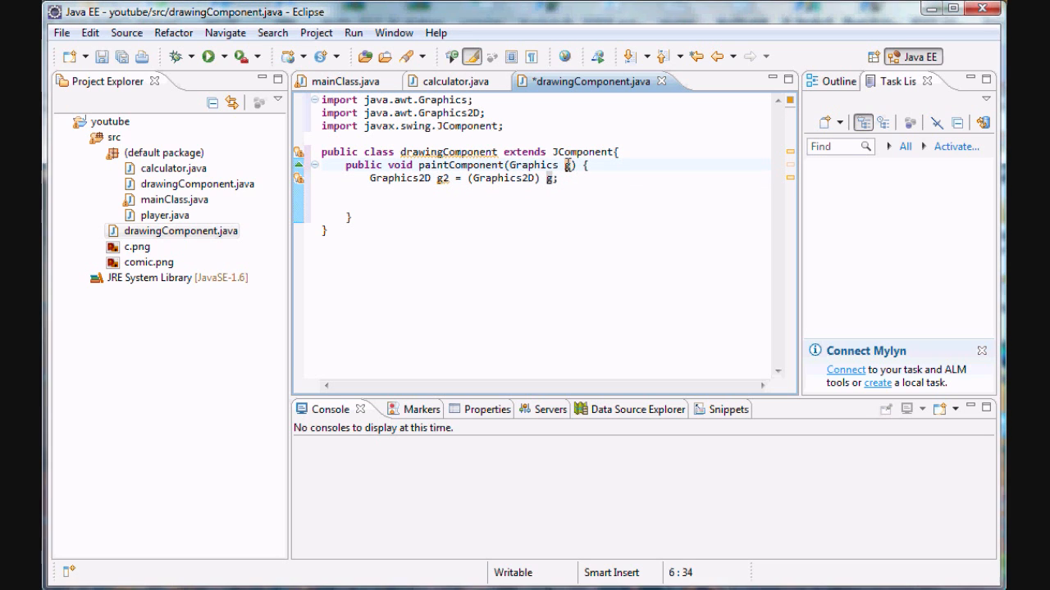
pyautogui.doubleClick(531, 164)
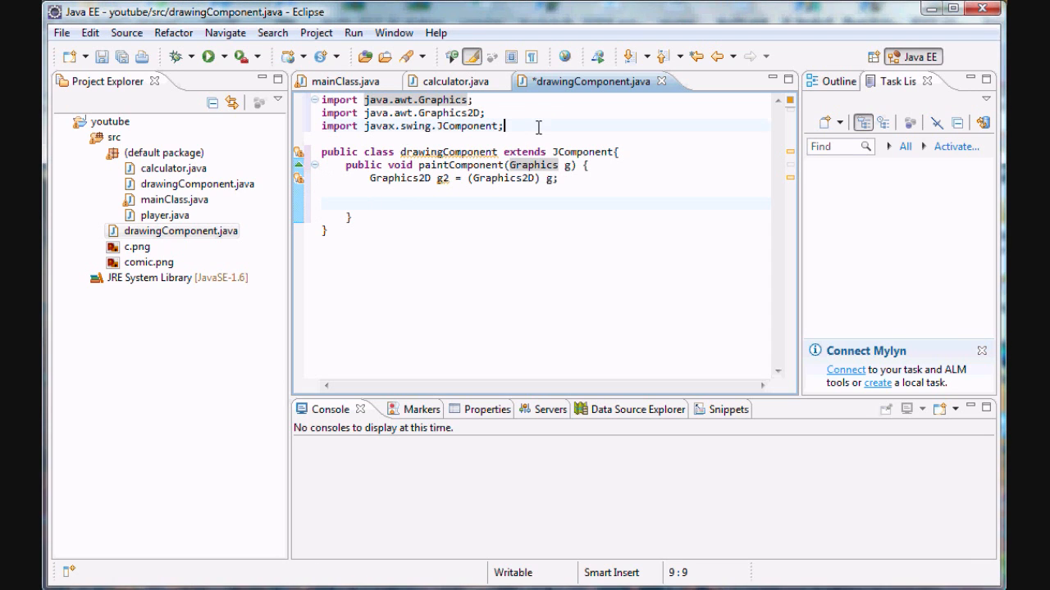
# - Add import java.awt.Rectangle; below the existing imports
pyautogui.write('import j')
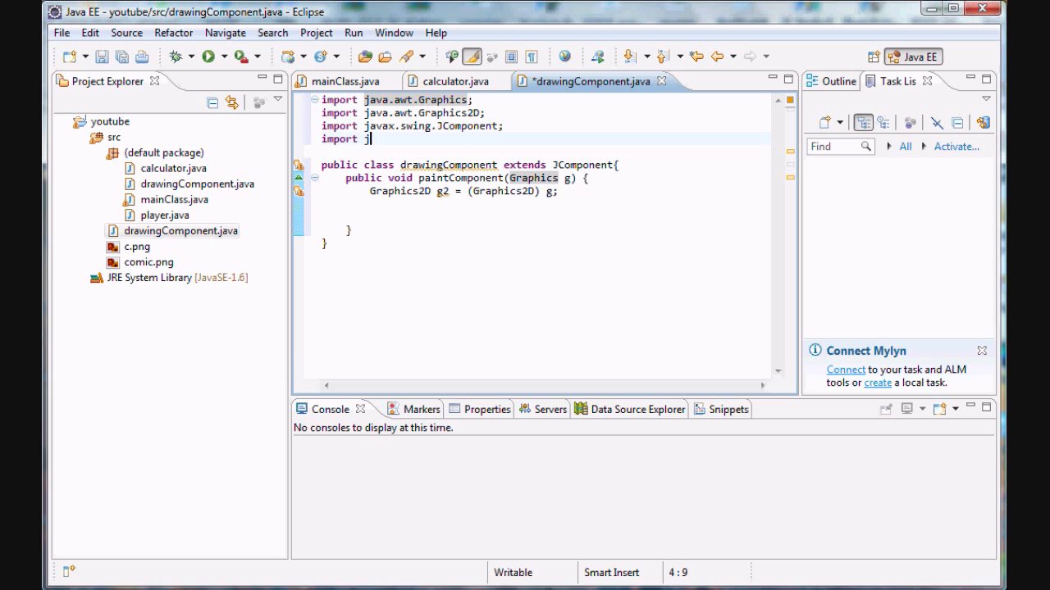
pyautogui.write('ava.awt.')
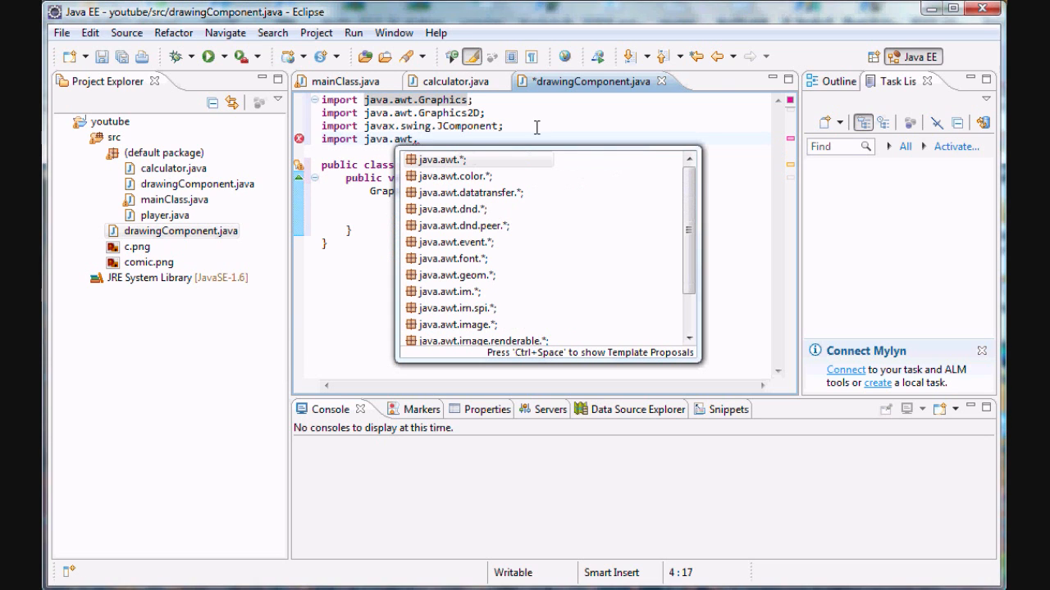
pyautogui.write('Rectangle;')
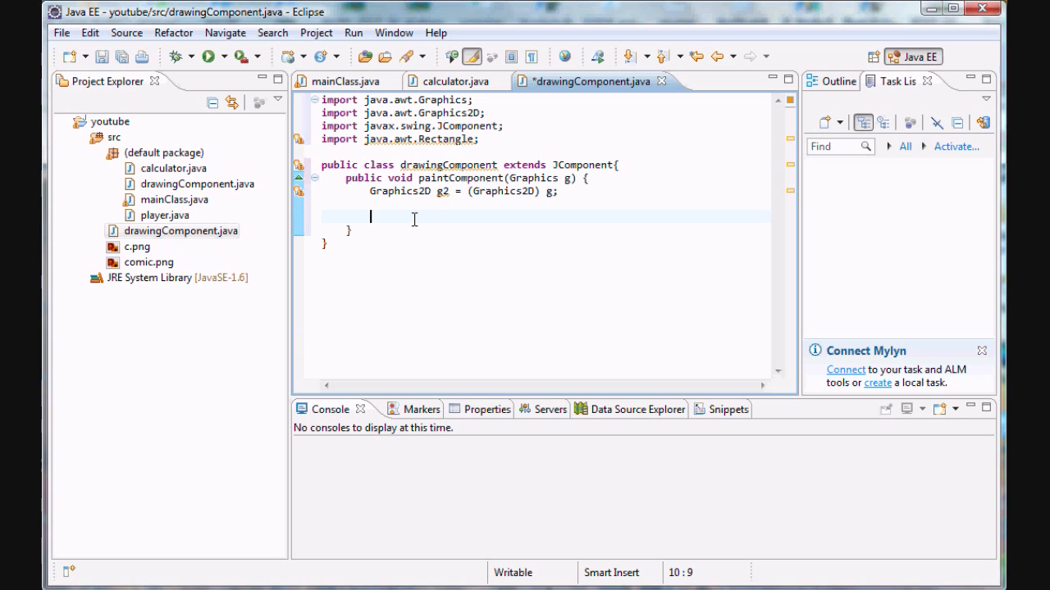
# - Declare Rectangle rect1 = new Rectangle(5, 5, 100, 200); below the g2 cast
pyautogui.write('Recant')
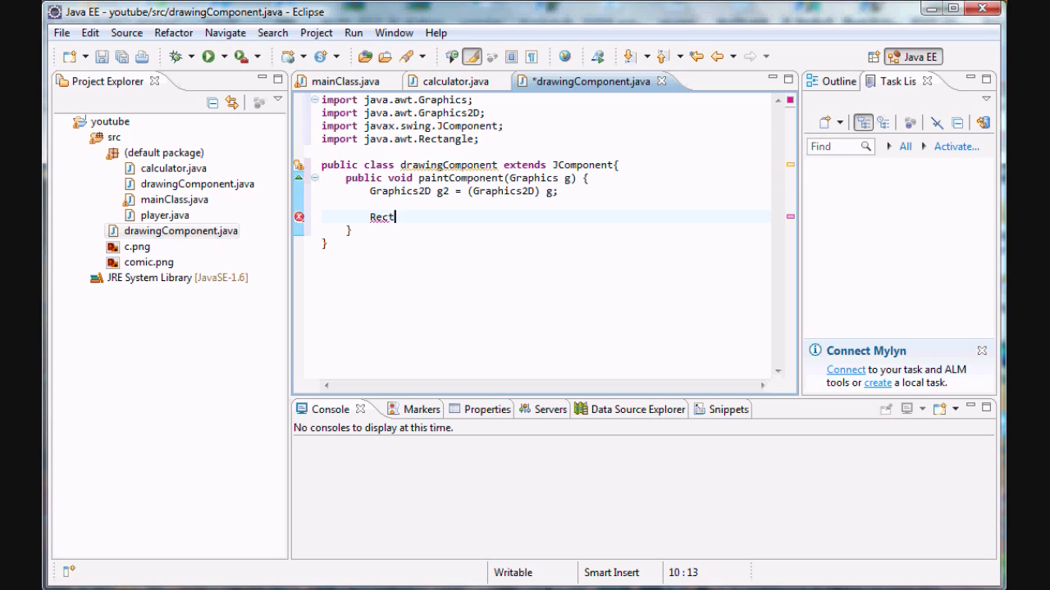
pyautogui.write('angle')
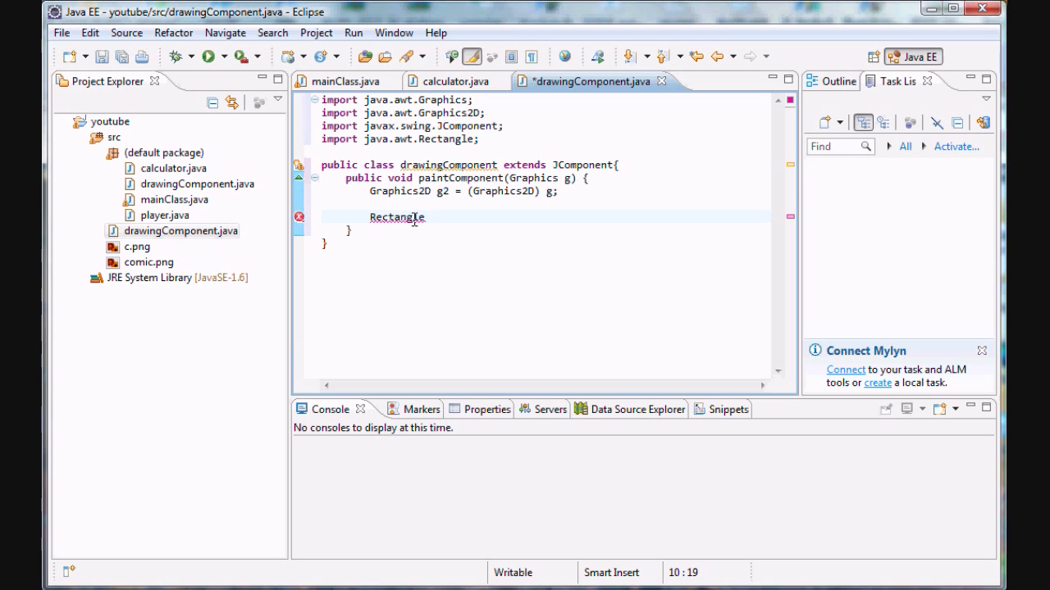
pyautogui.write('rect1')
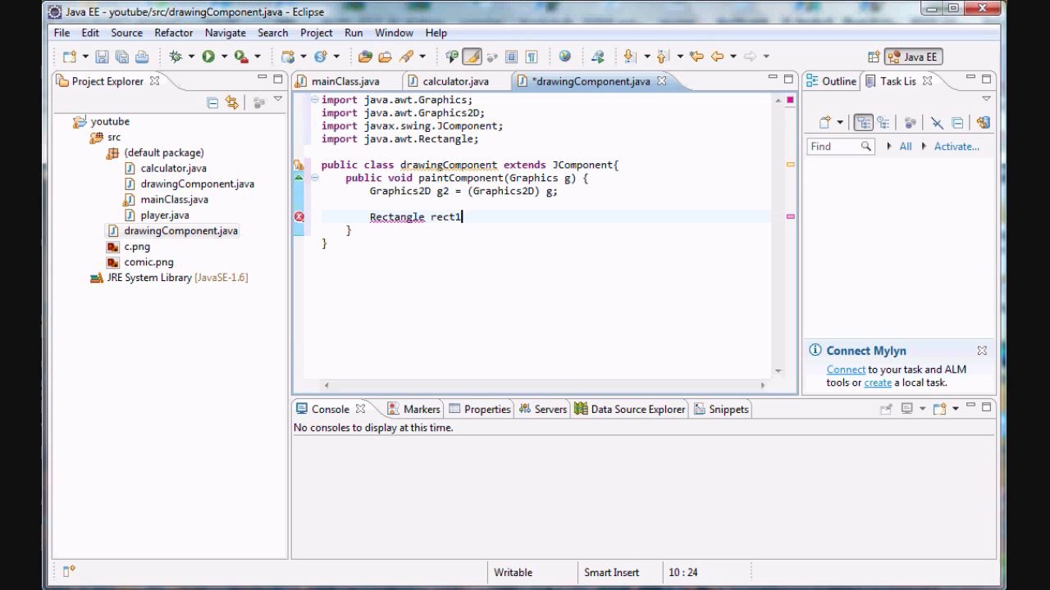
pyautogui.write('= new Rec')
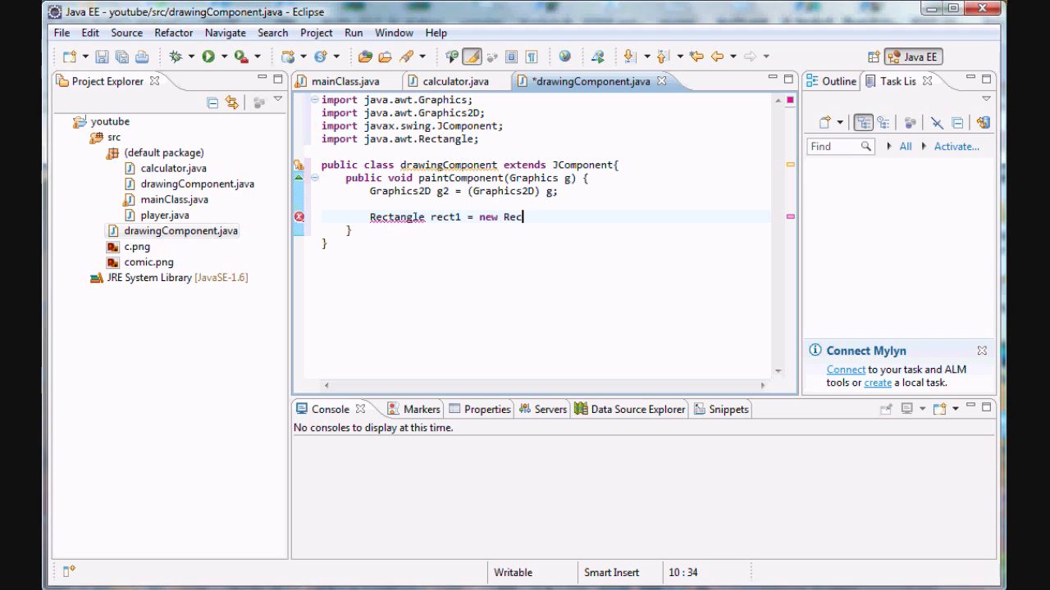
pyautogui.write('tnag')
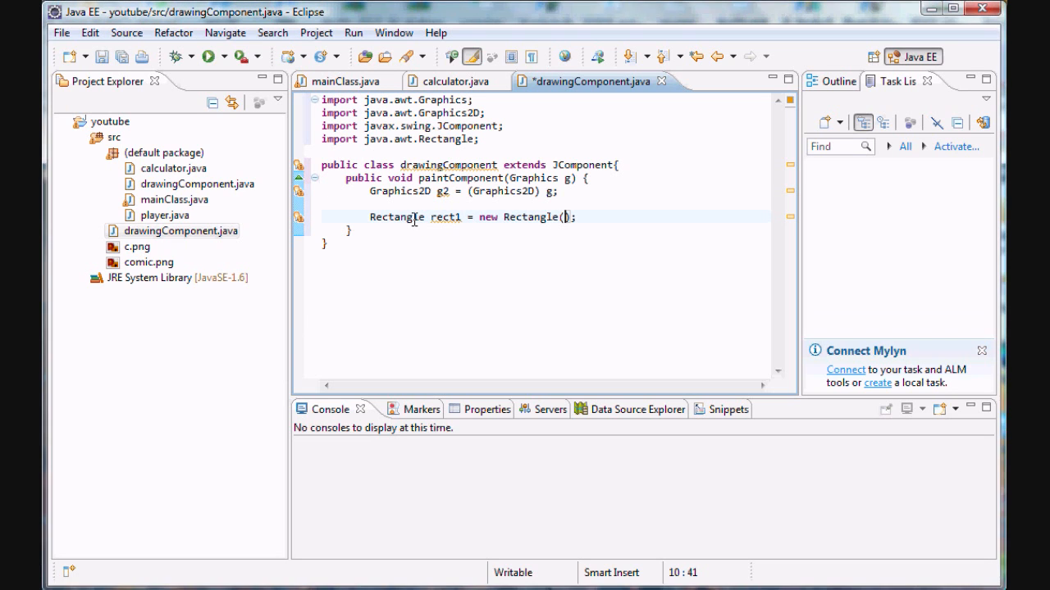
pyautogui.write('5,5')
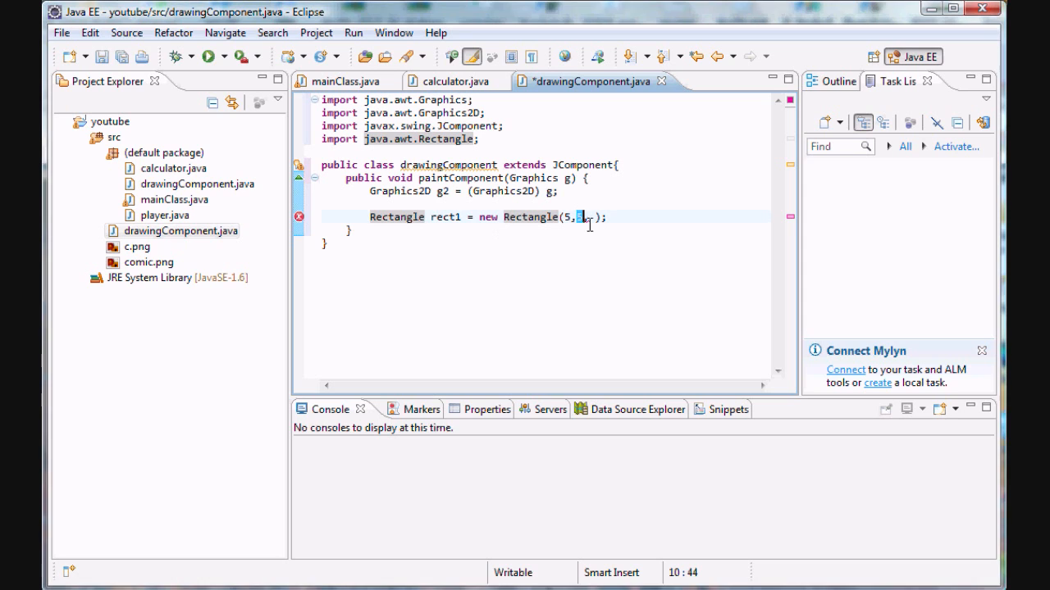
pyautogui.write(',')
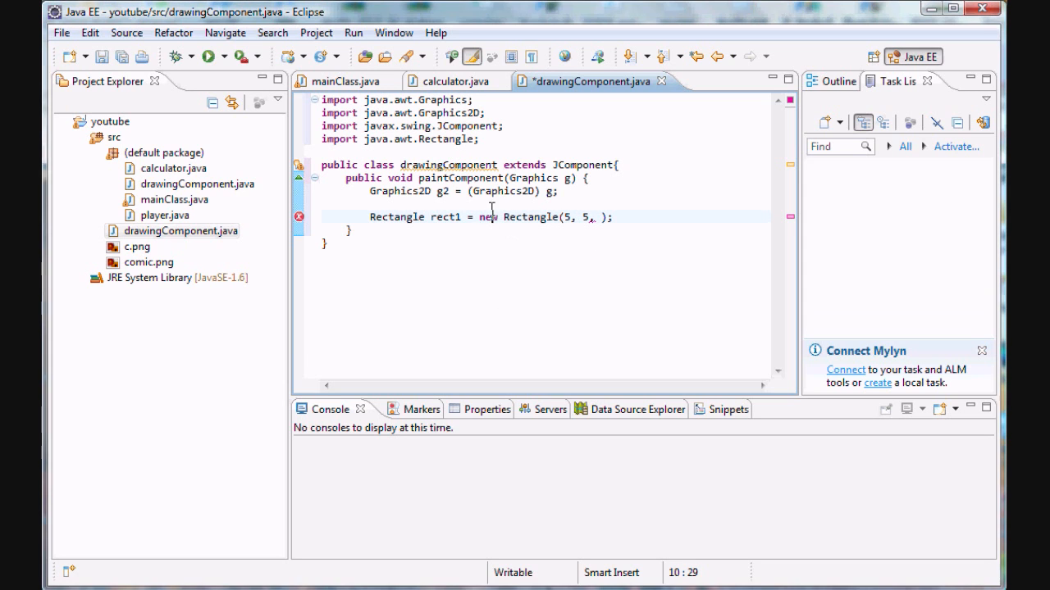
pyautogui.moveTo(472, 204)
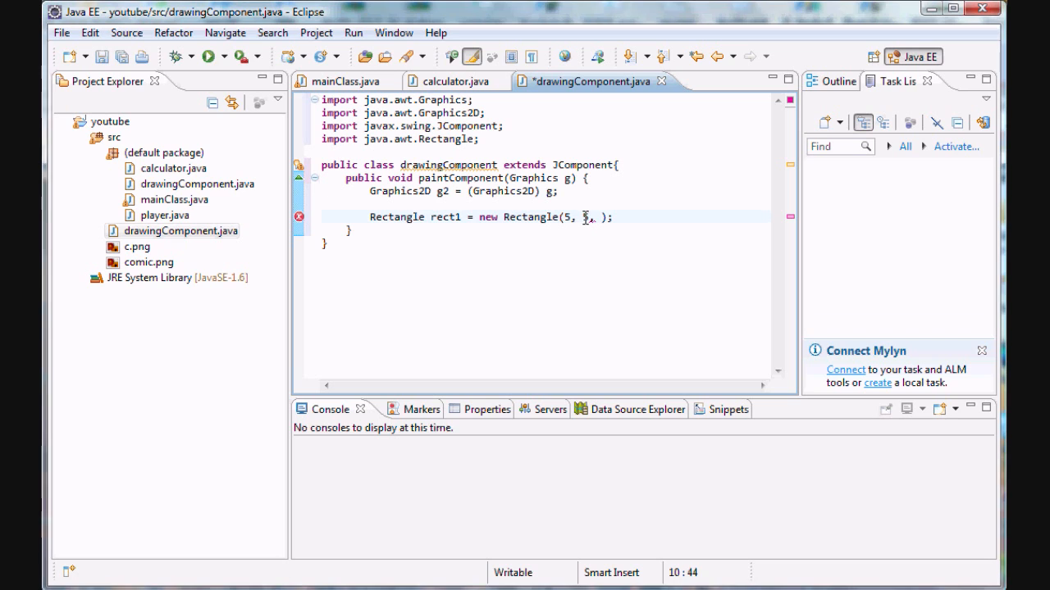
pyautogui.write('5')
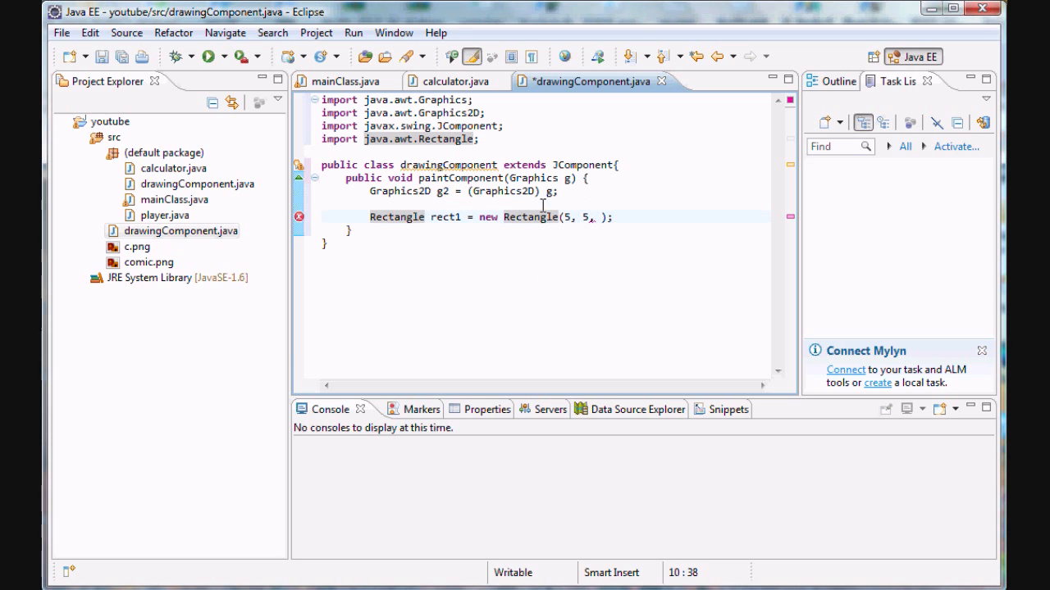
pyautogui.moveTo(543, 217)
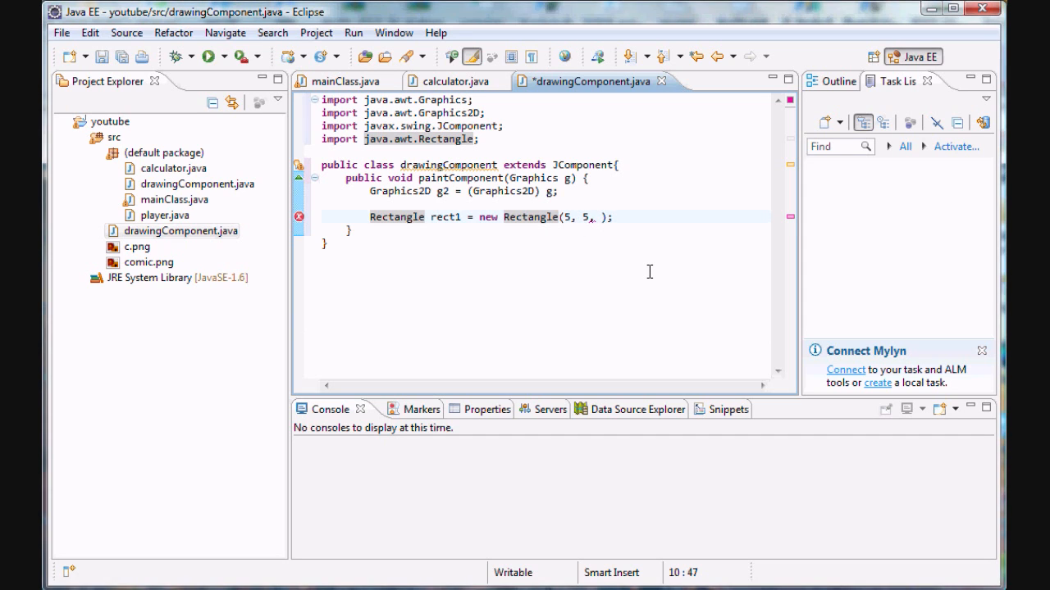
pyautogui.write('100,')
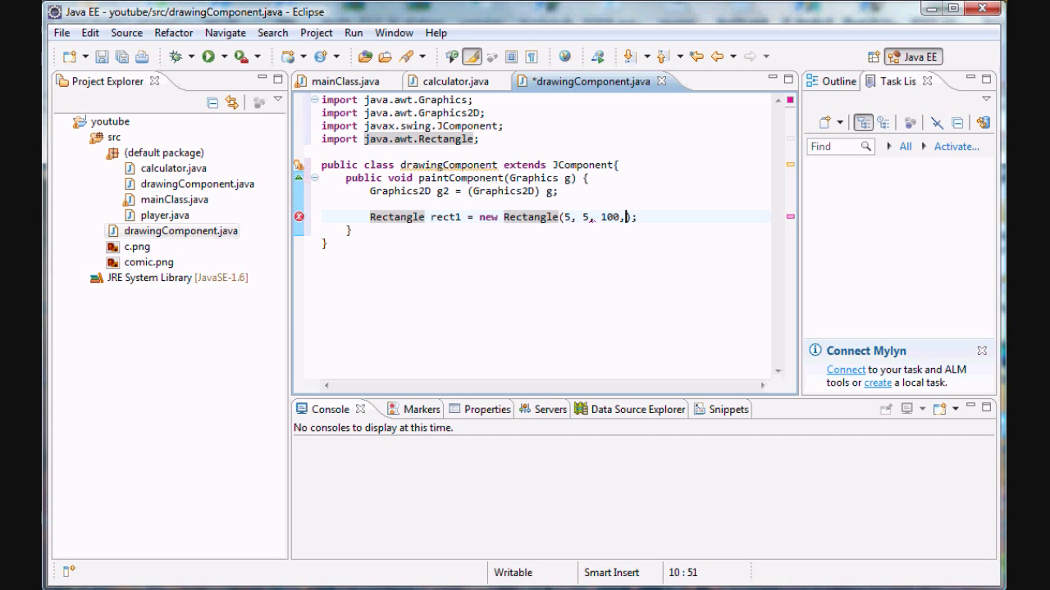
pyautogui.write('200')
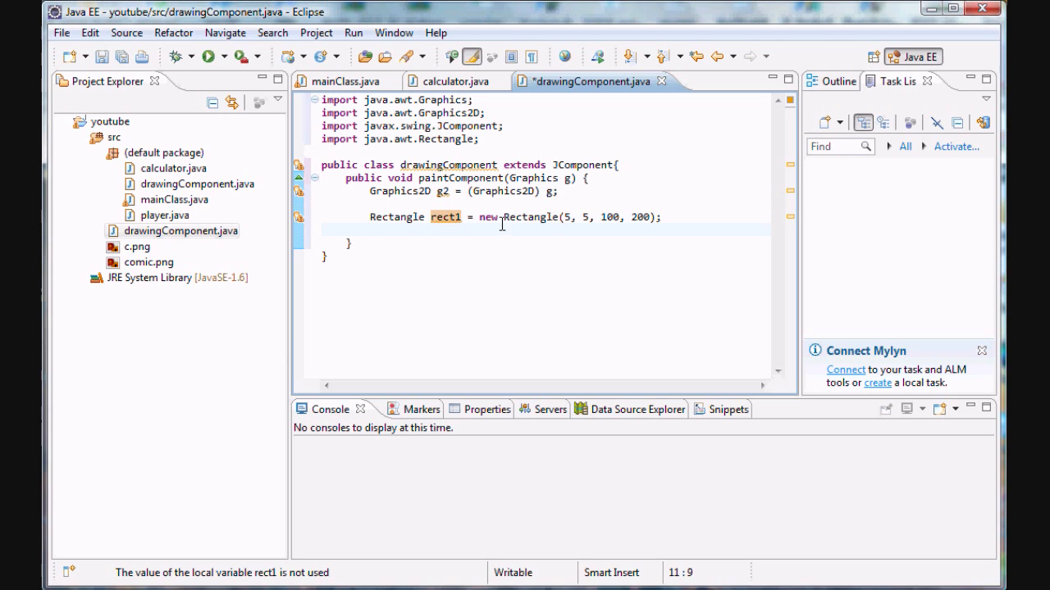
# - Draw the rectangle with g2.draw(rect1); on the line after the declaration
pyautogui.click(371, 230)
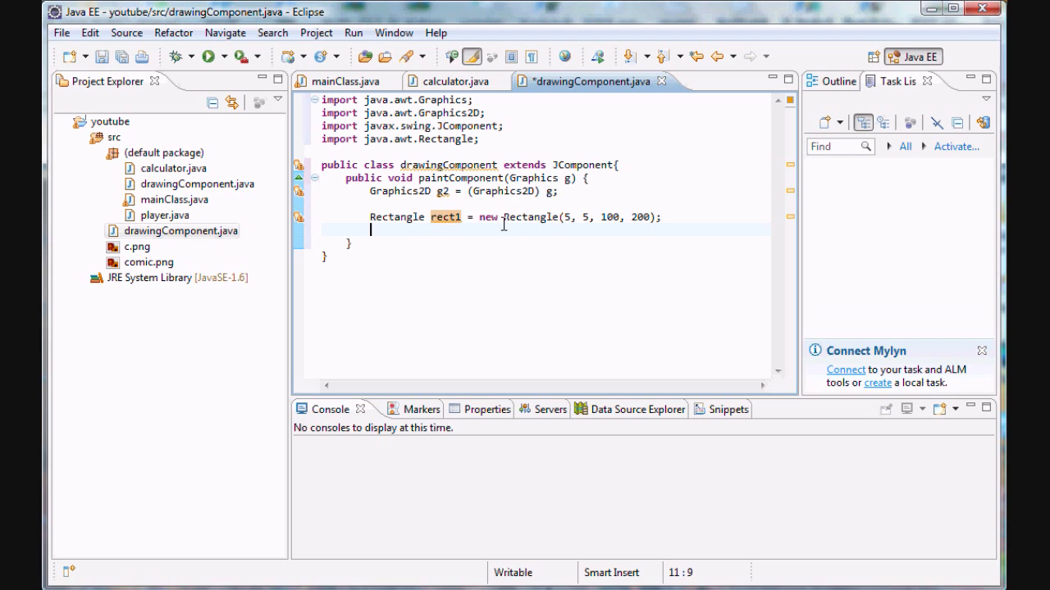
pyautogui.write('g2.')
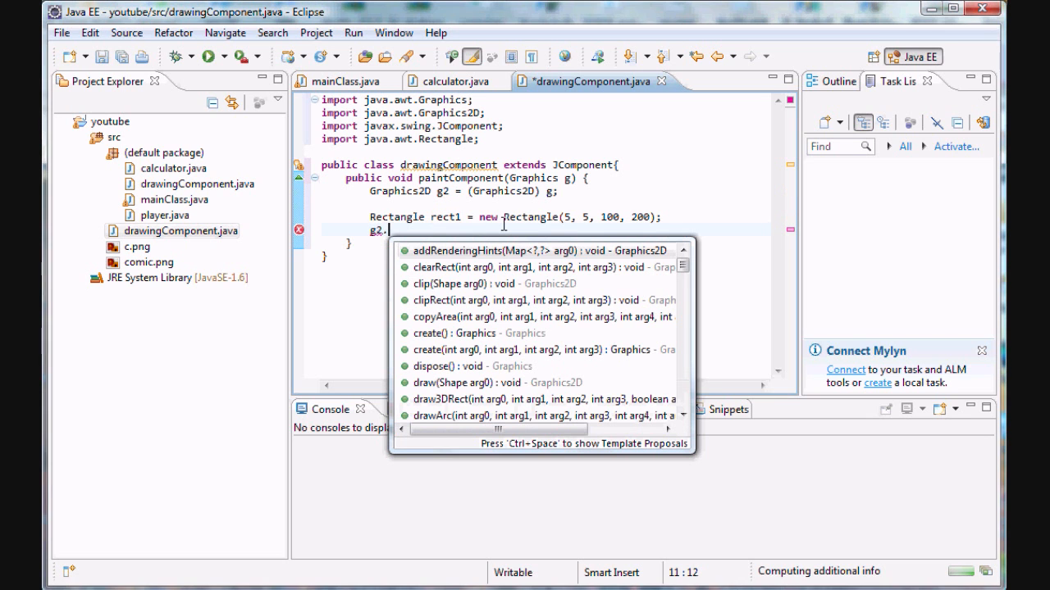
pyautogui.write('drawRect(rect')
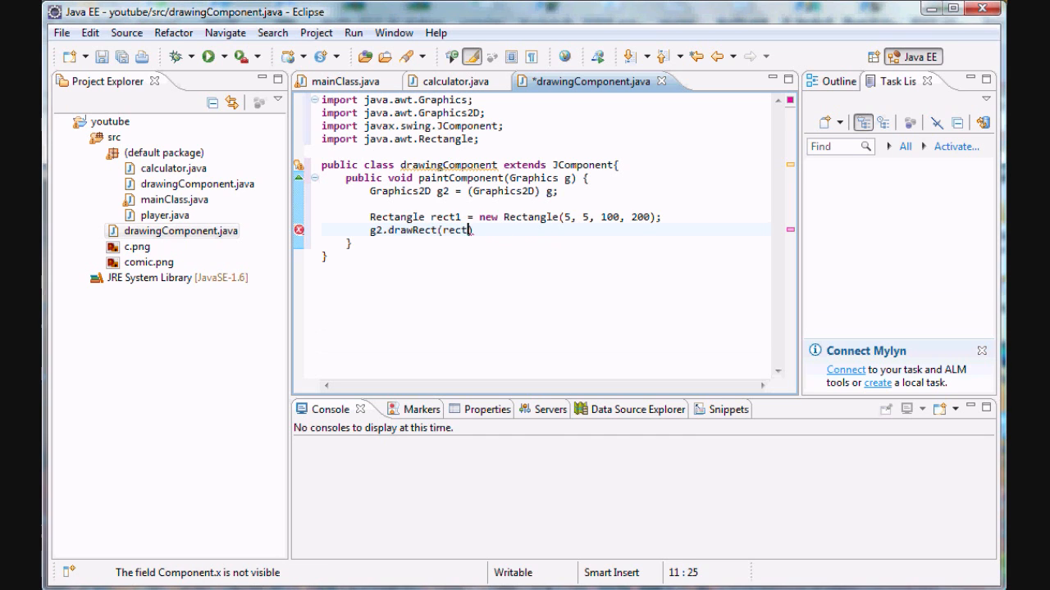
pyautogui.write('1);')
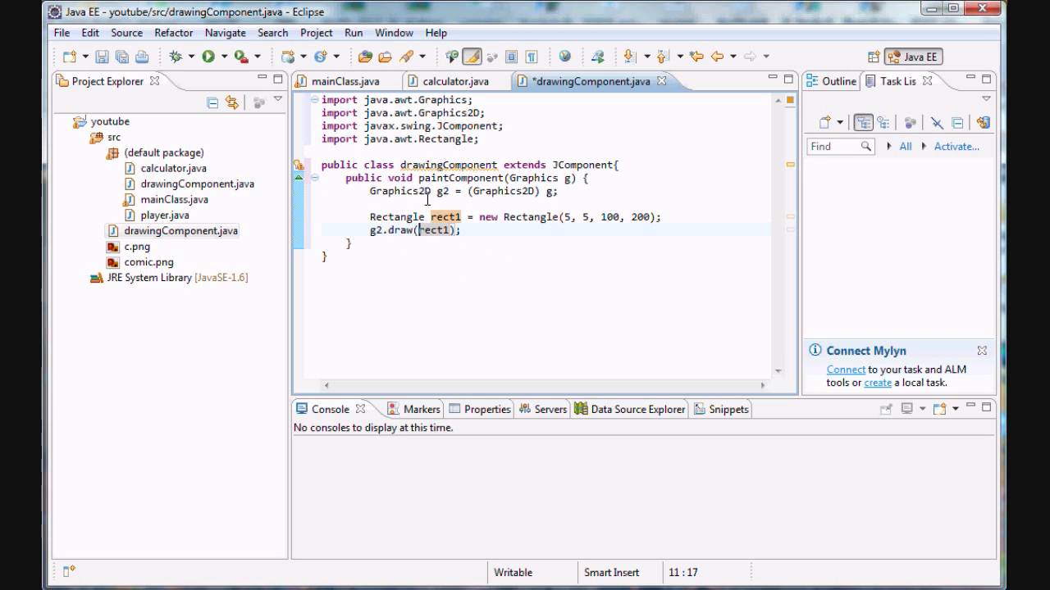
pyautogui.click(463, 229)
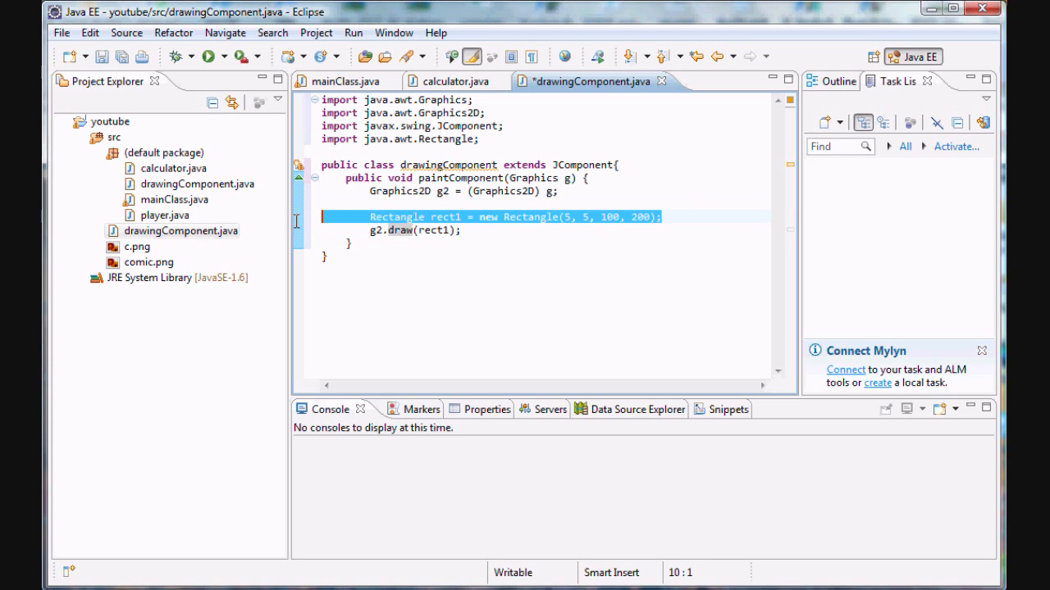
# - In mainClass, declare drawingComponent DC = new drawingComponent(); inside main
pyautogui.click(389, 262)
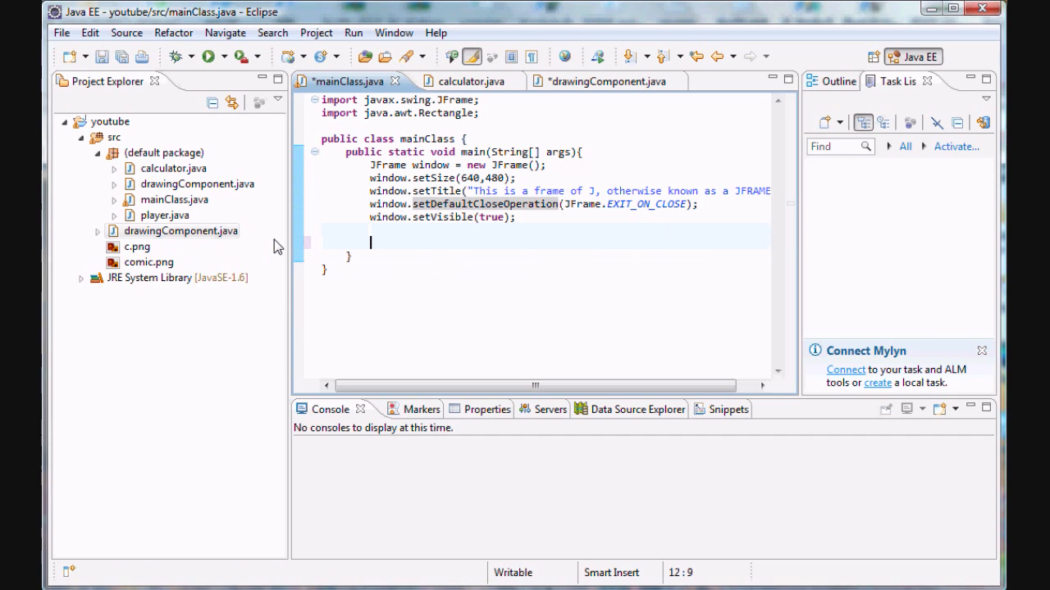
pyautogui.write('drawingComponent DC = new')
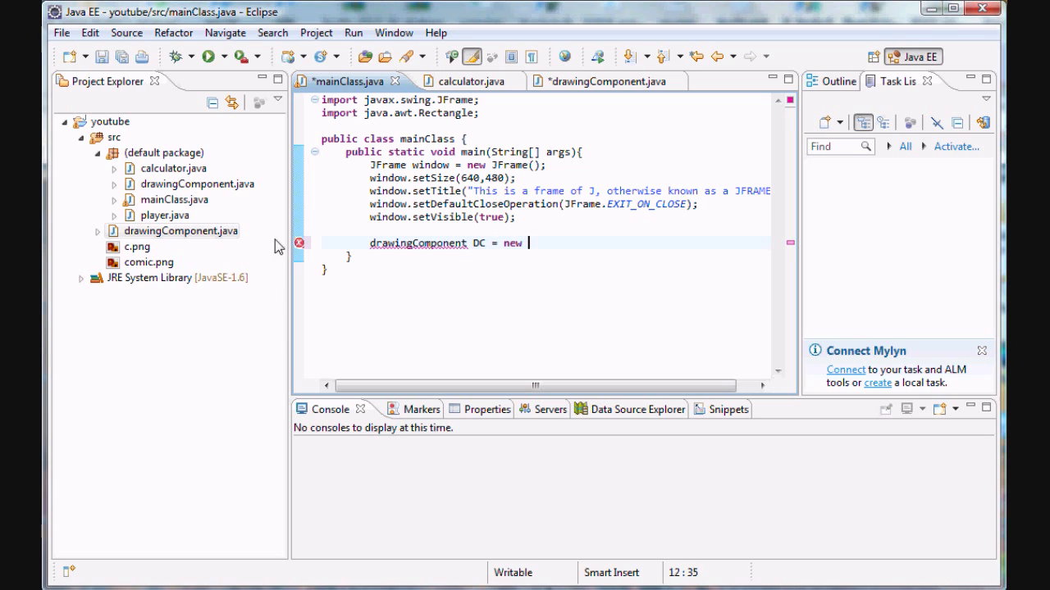
pyautogui.write('drawingCom')
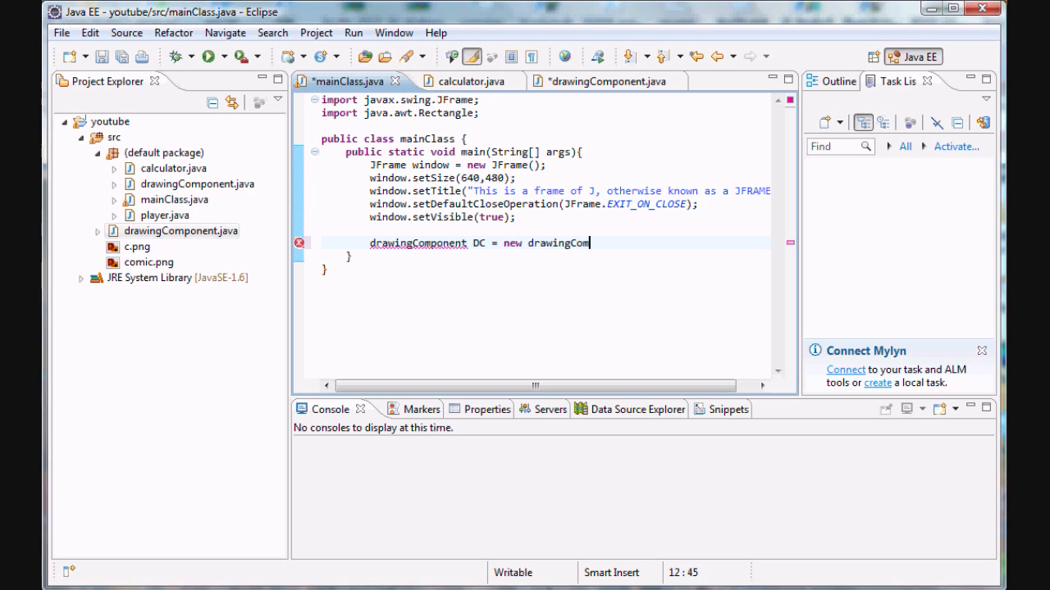
pyautogui.write('ponent();')
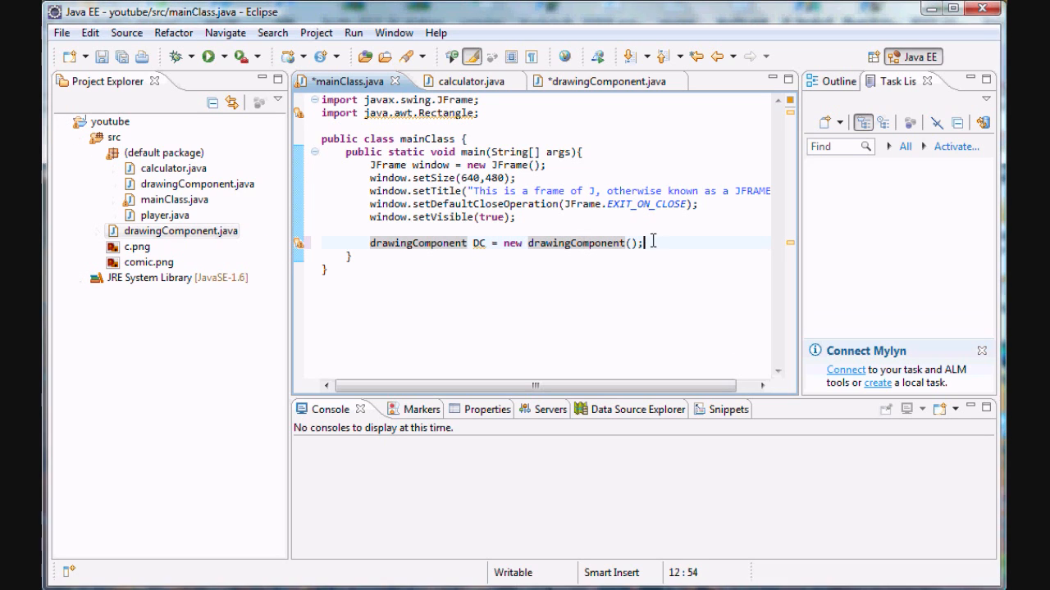
# - Add the component to the frame with window.add(DC); on the next line
pyautogui.doubleClick(479, 243)
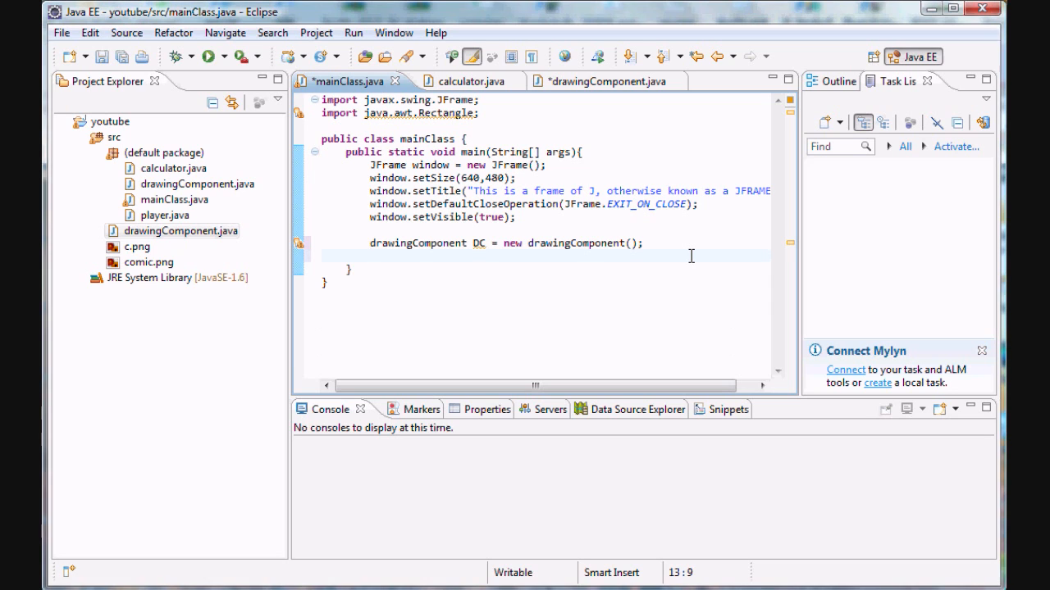
pyautogui.write('window.add(arg0);')
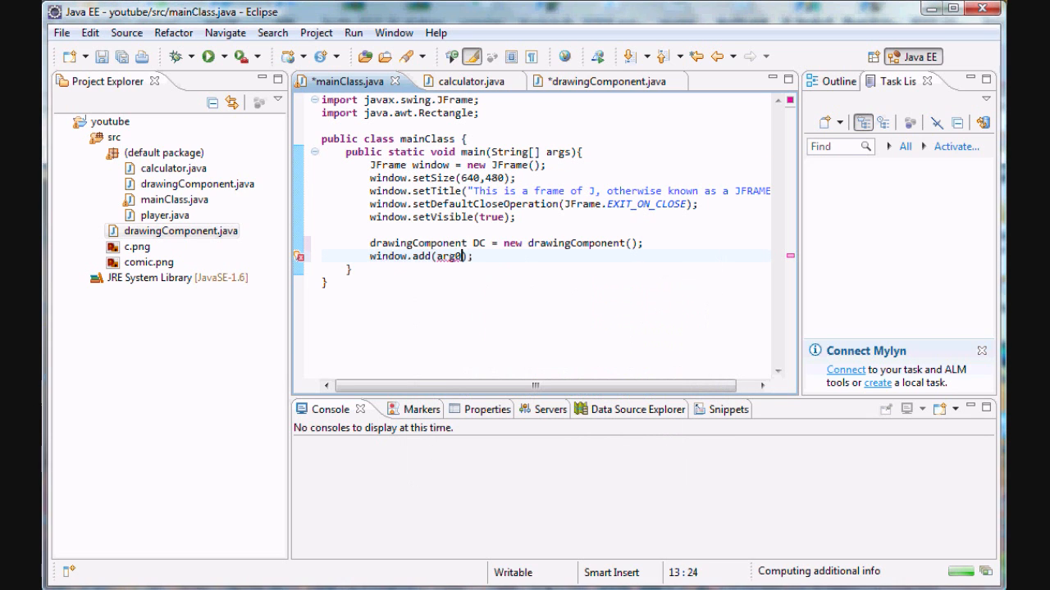
pyautogui.write('DC')
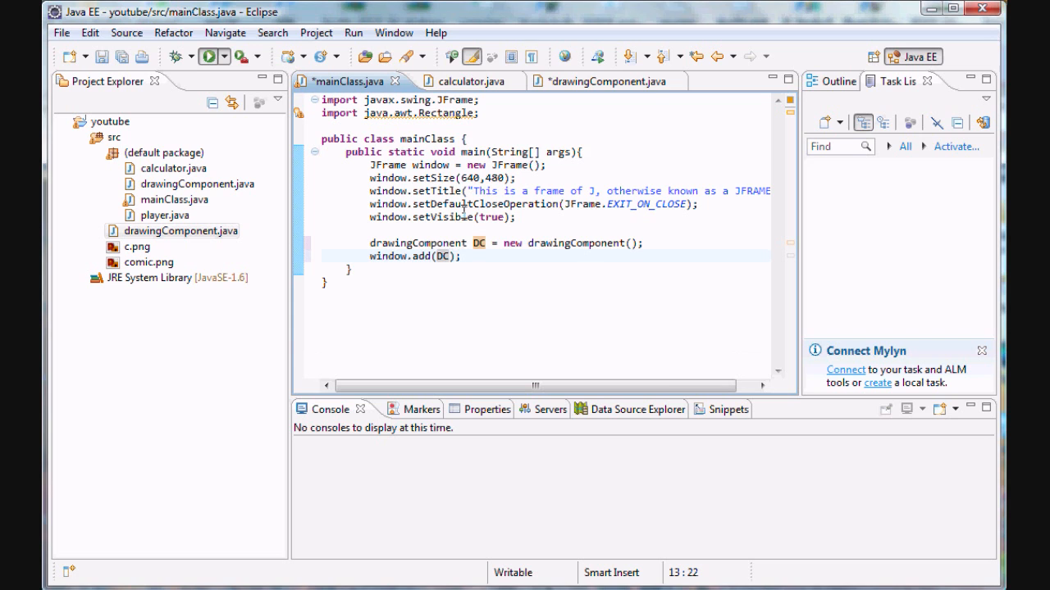
# - Run mainClass, saving both files, view the JFrame showing the rectangle, then close it
pyautogui.click(209, 56)
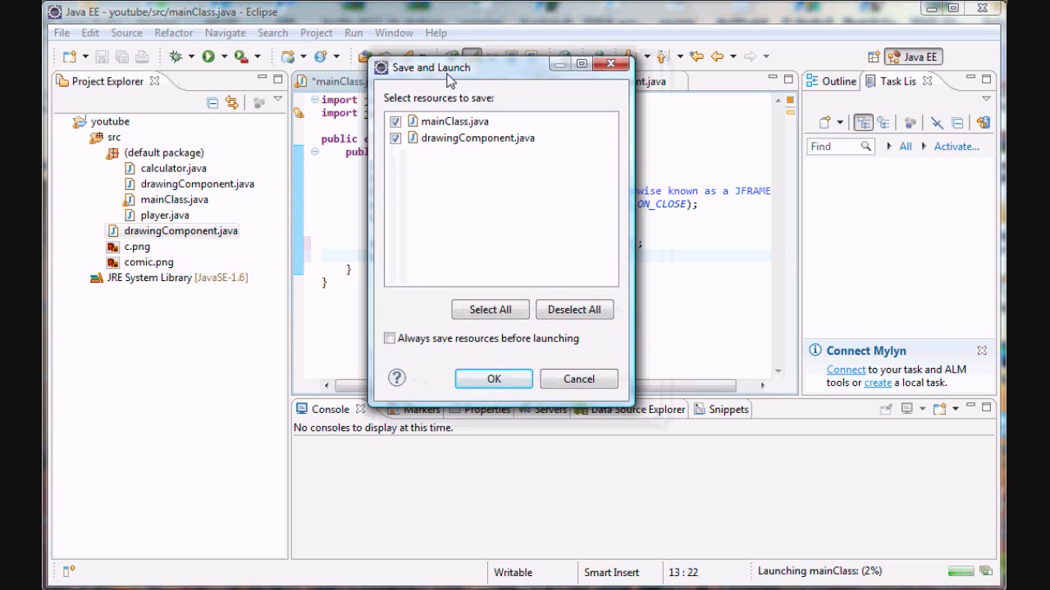
pyautogui.click(492, 379)
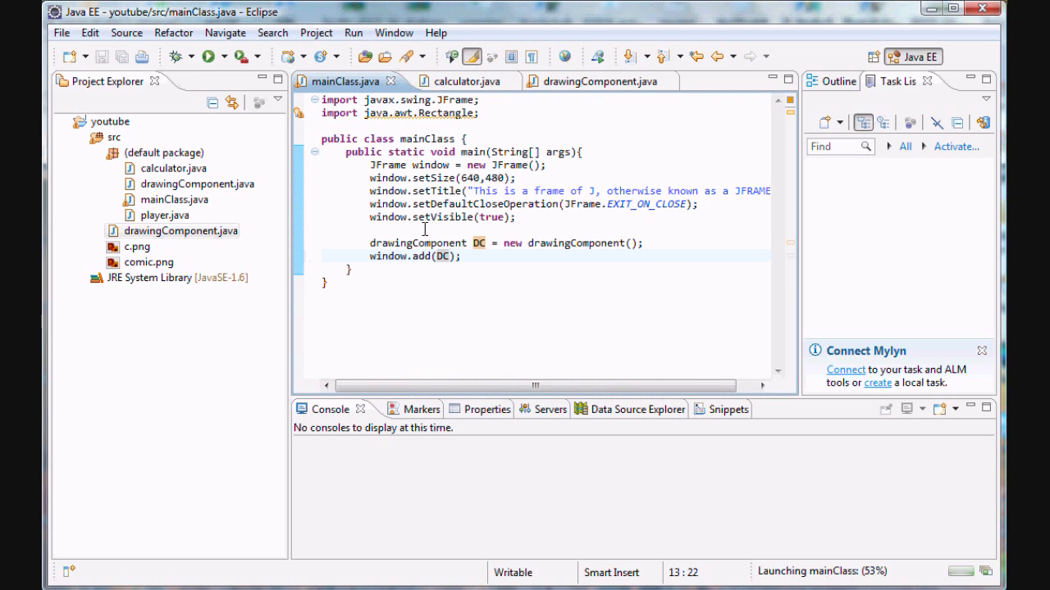
pyautogui.click(207, 55)
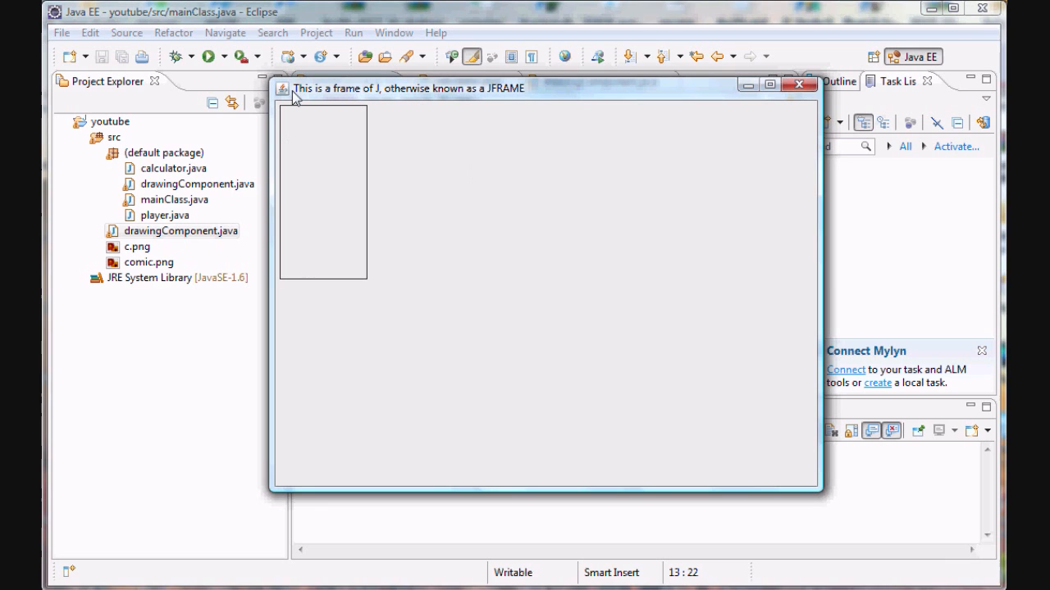
pyautogui.moveTo(285, 118)
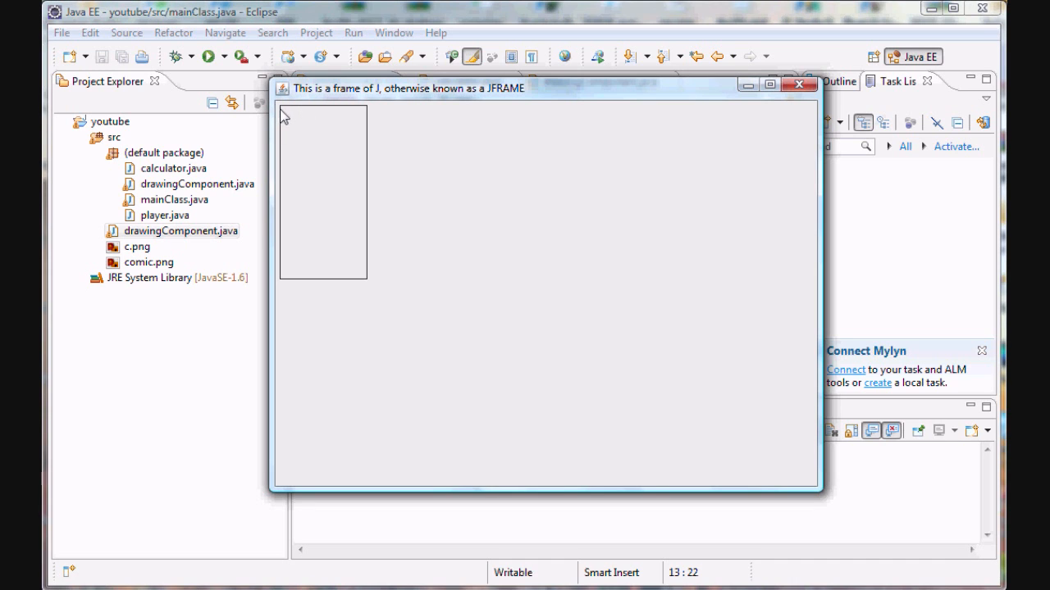
pyautogui.moveTo(349, 279)
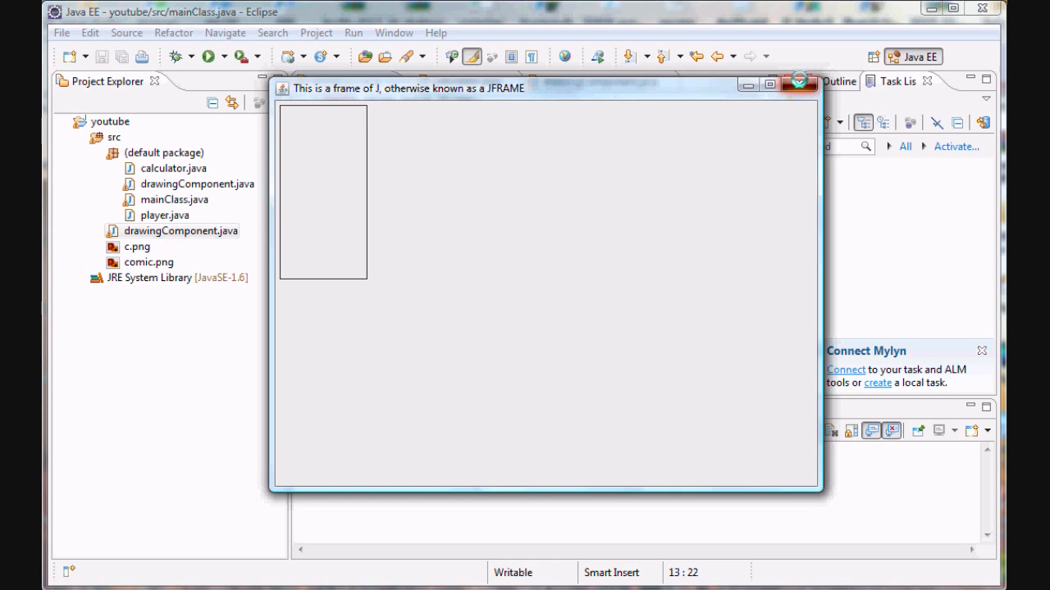
pyautogui.click(800, 88)
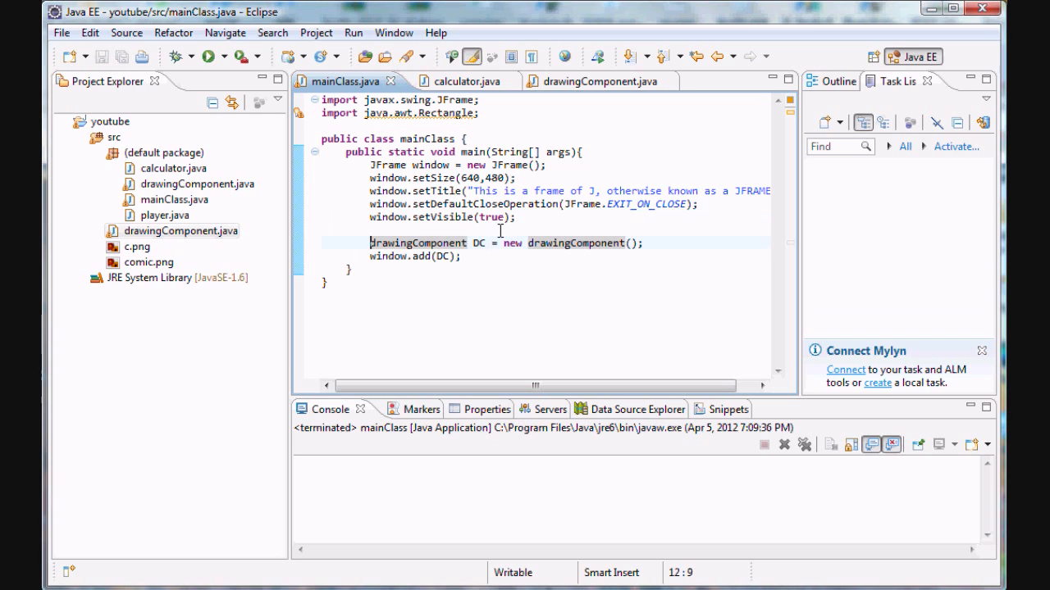
pyautogui.click(463, 255)
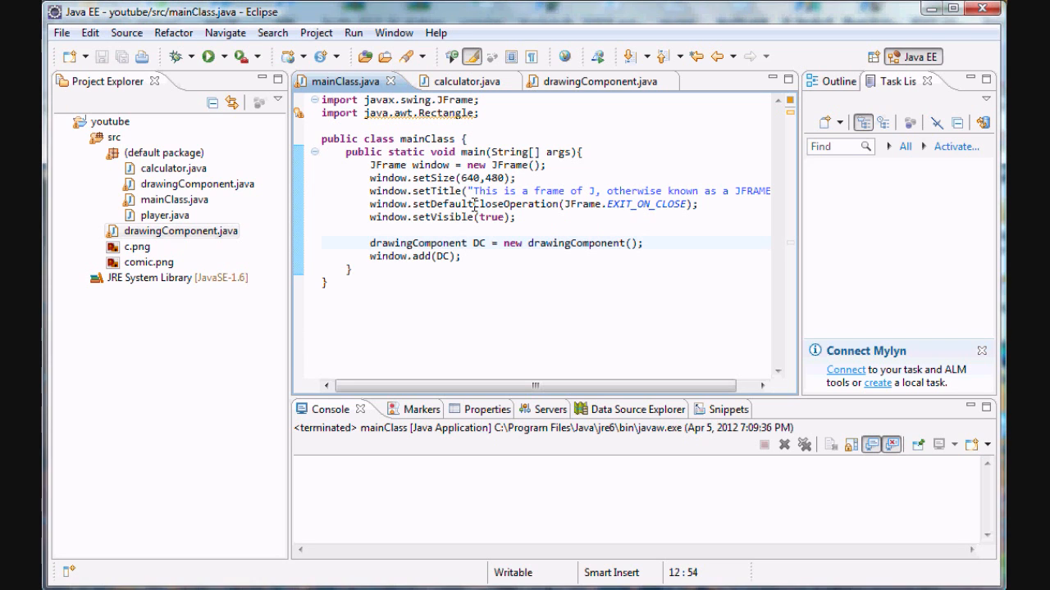
pyautogui.click(598, 80)
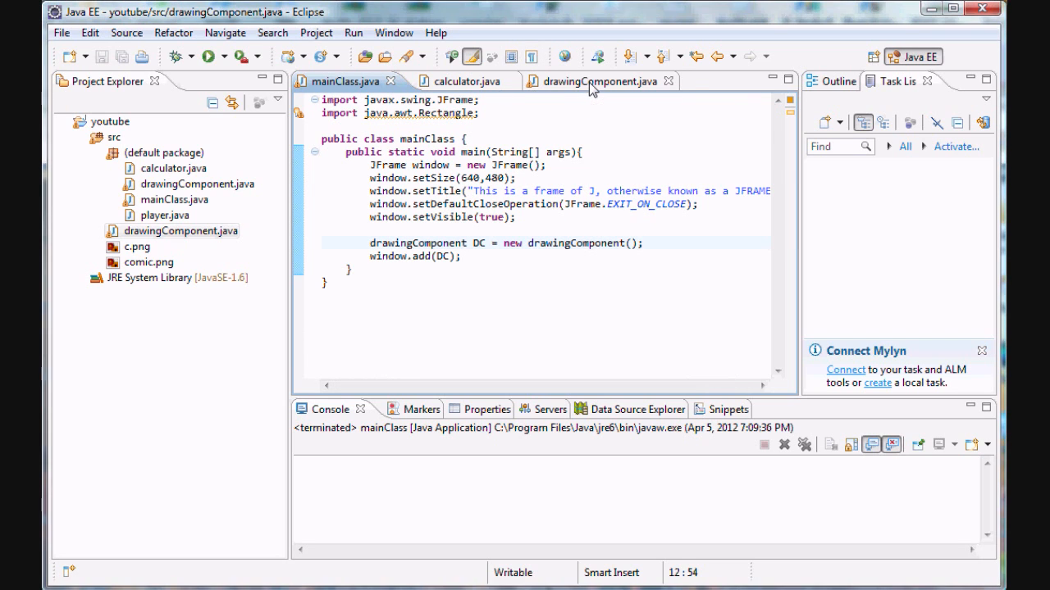
pyautogui.click(597, 80)
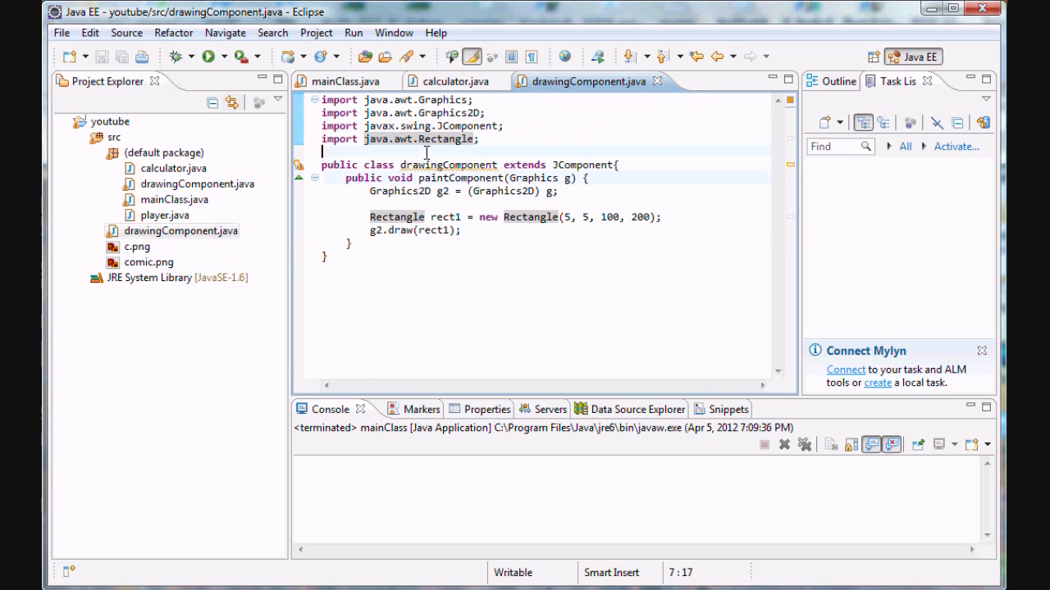
pyautogui.doubleClick(449, 164)
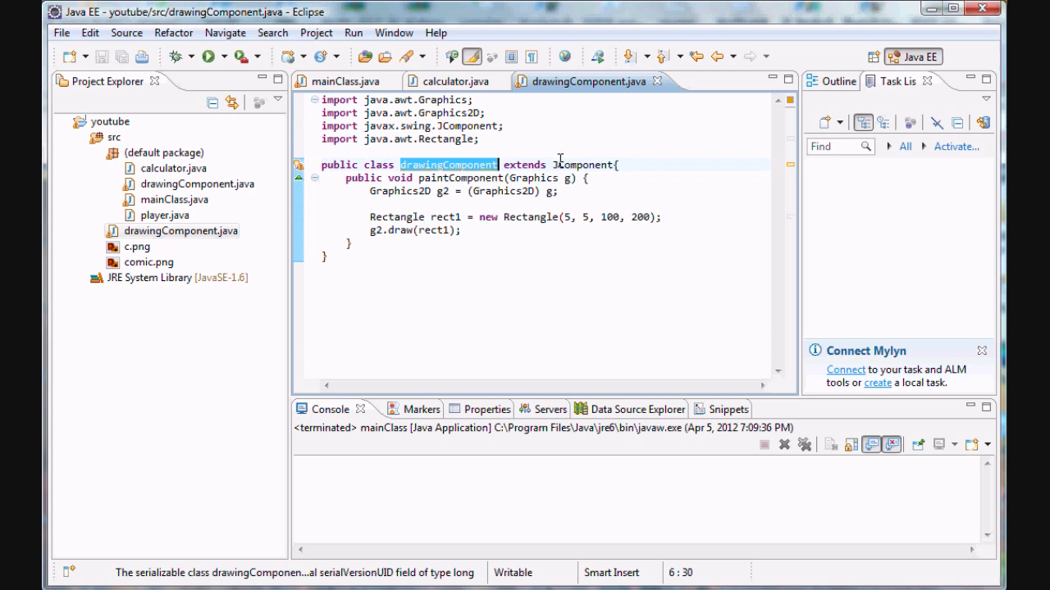
pyautogui.doubleClick(582, 164)
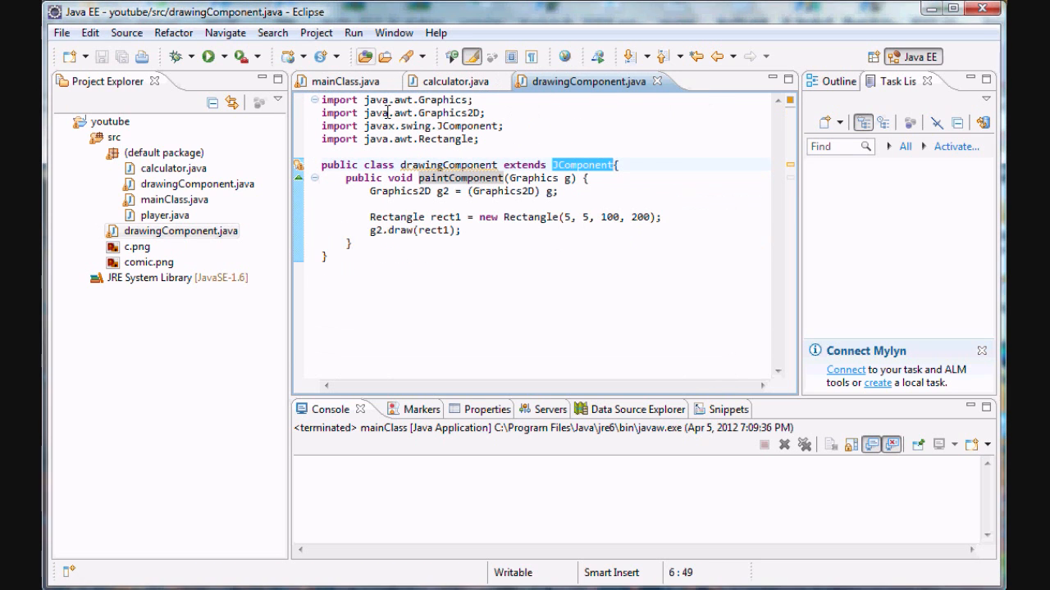
pyautogui.click(587, 177)
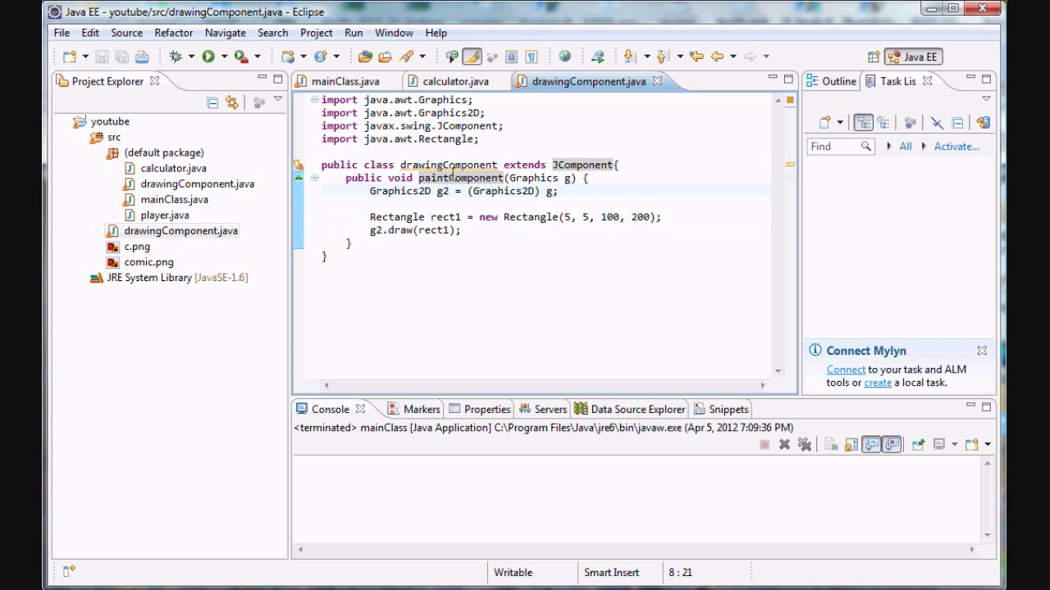
pyautogui.click(487, 177)
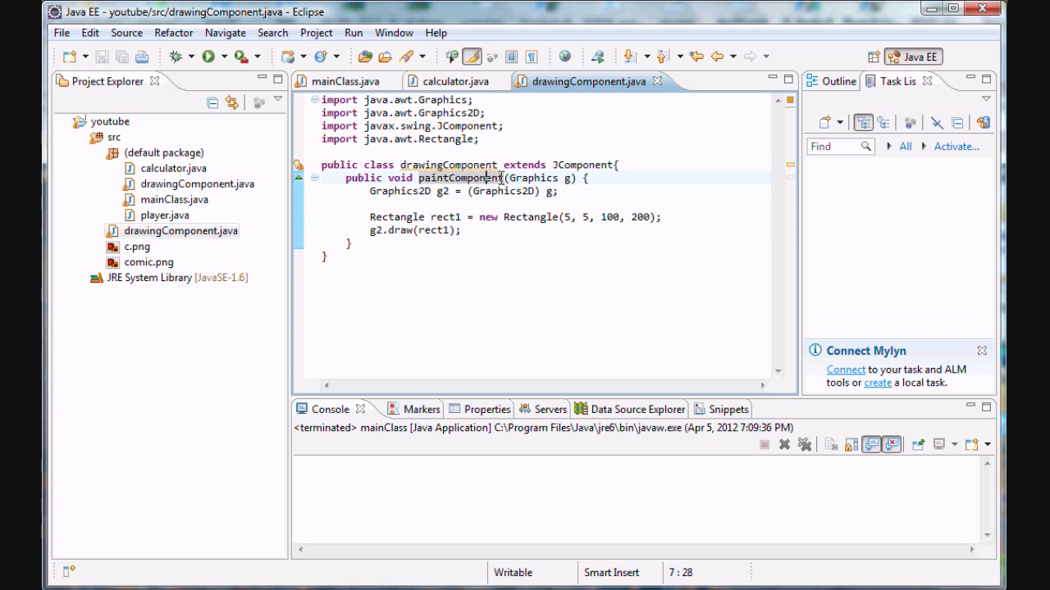
pyautogui.doubleClick(461, 177)
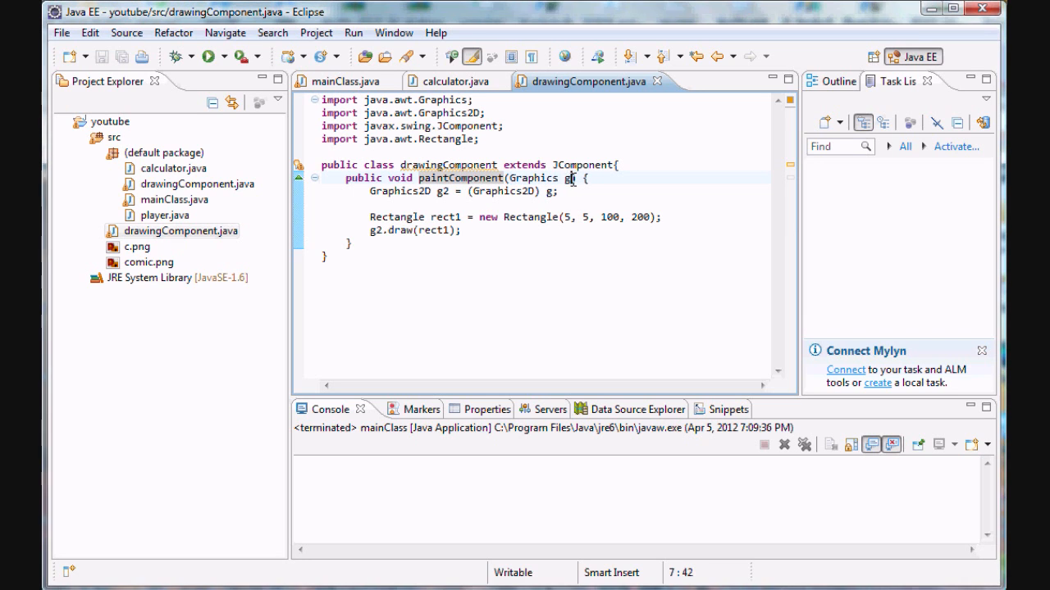
pyautogui.doubleClick(538, 177)
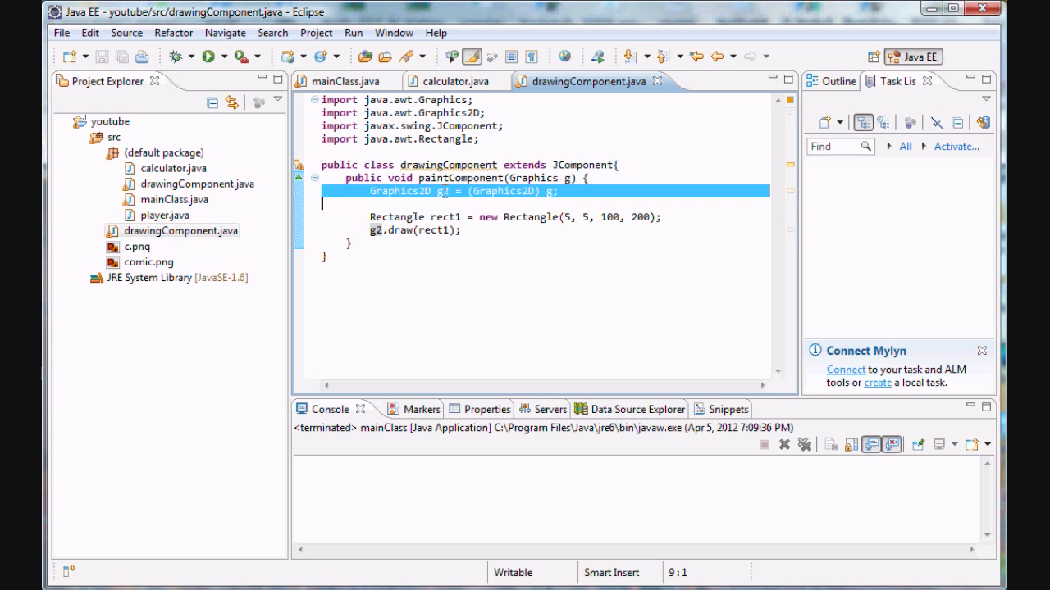
pyautogui.click(435, 217)
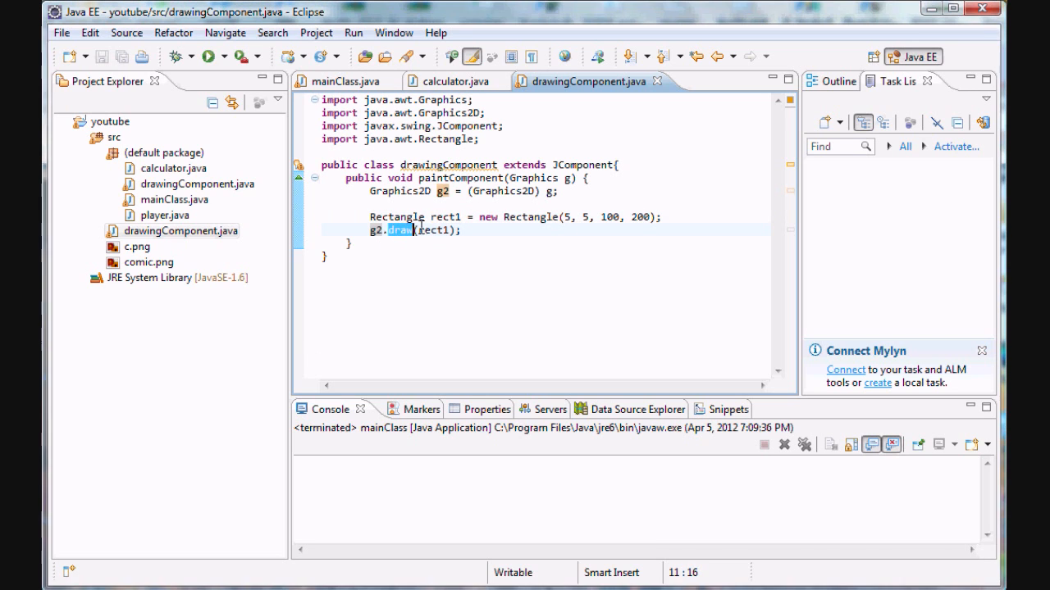
pyautogui.click(345, 81)
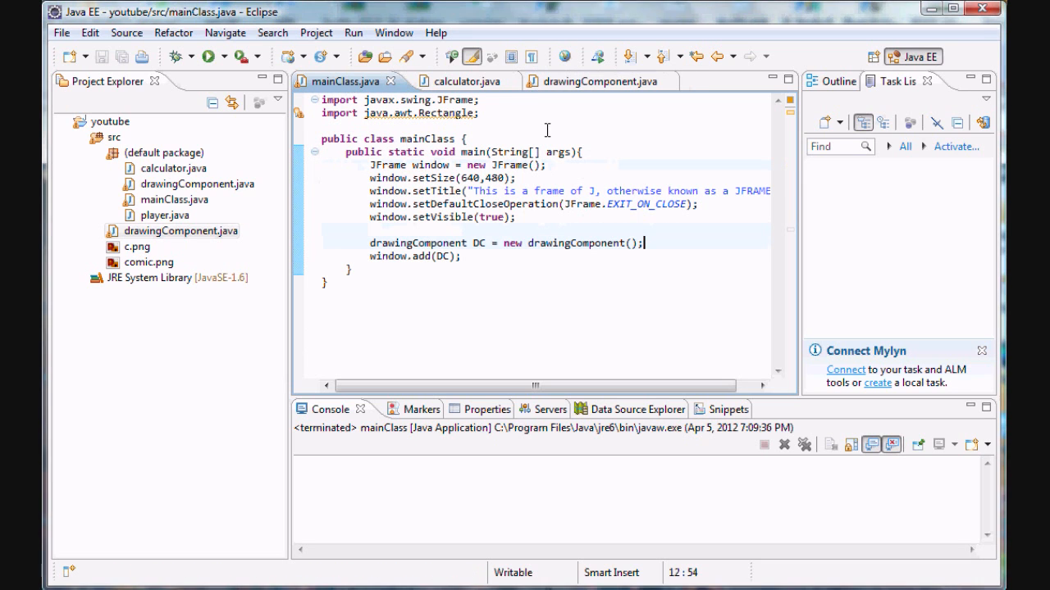
pyautogui.doubleClick(479, 243)
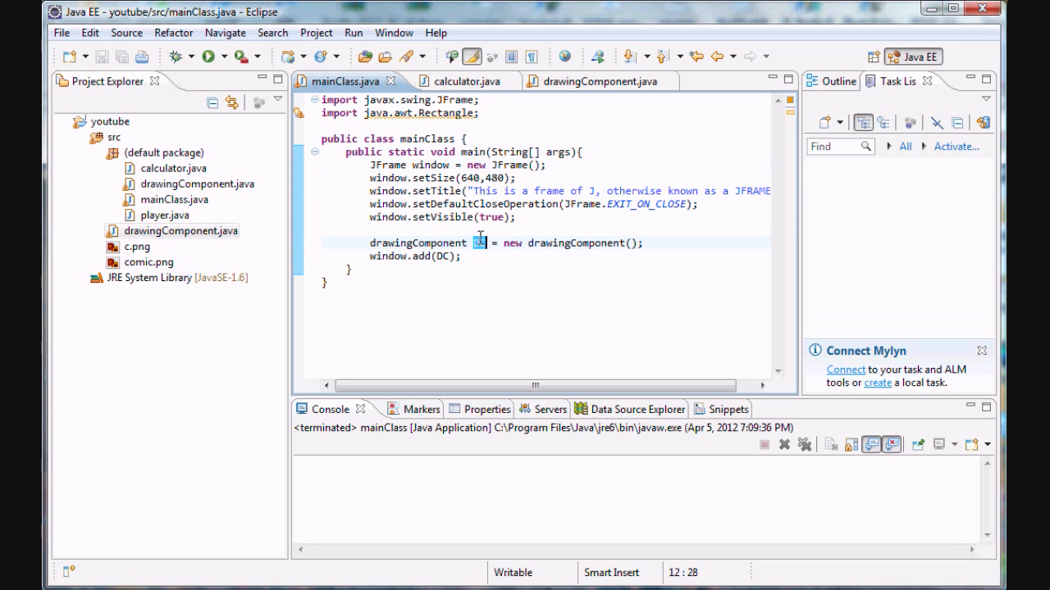